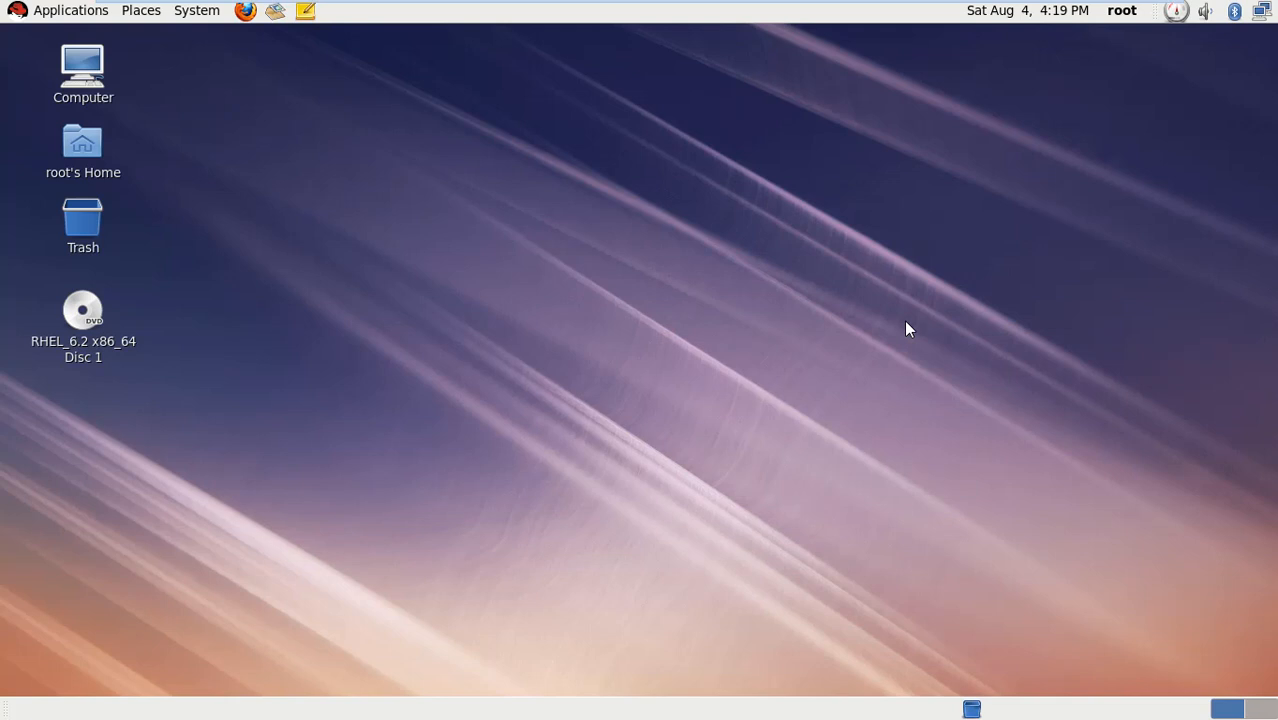
pyautogui.moveTo(543, 275)
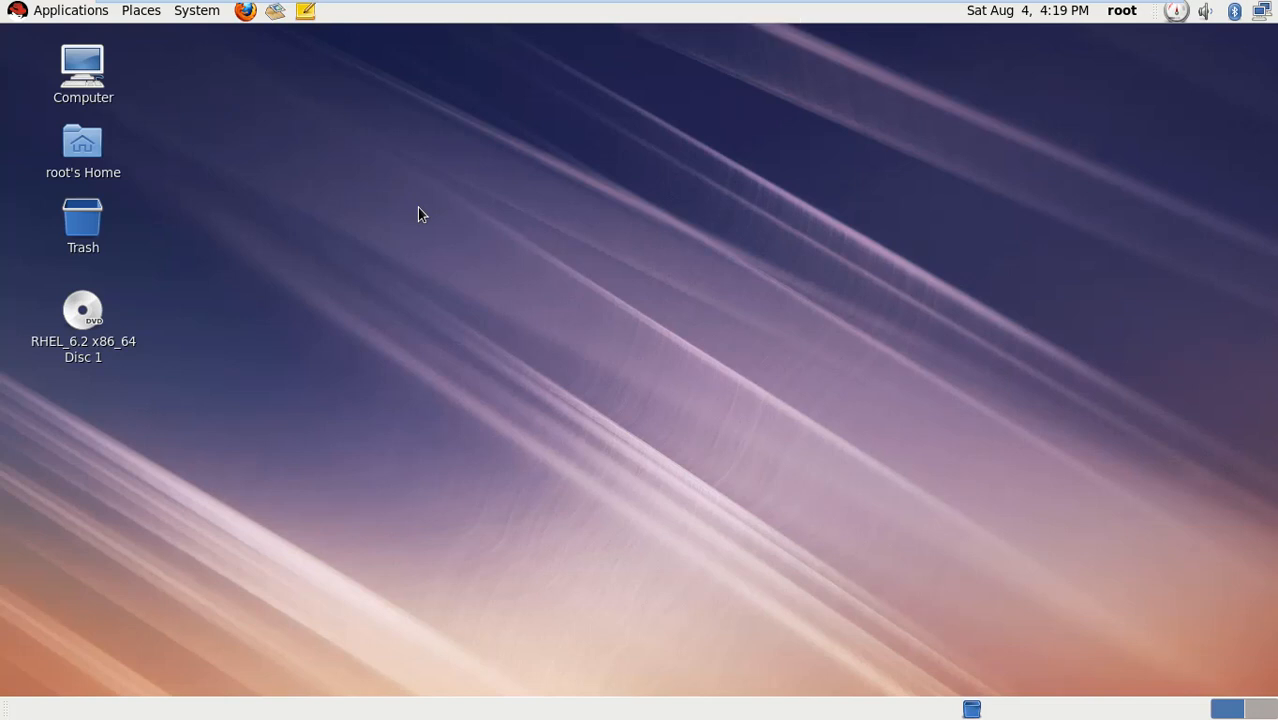
pyautogui.moveTo(447, 208)
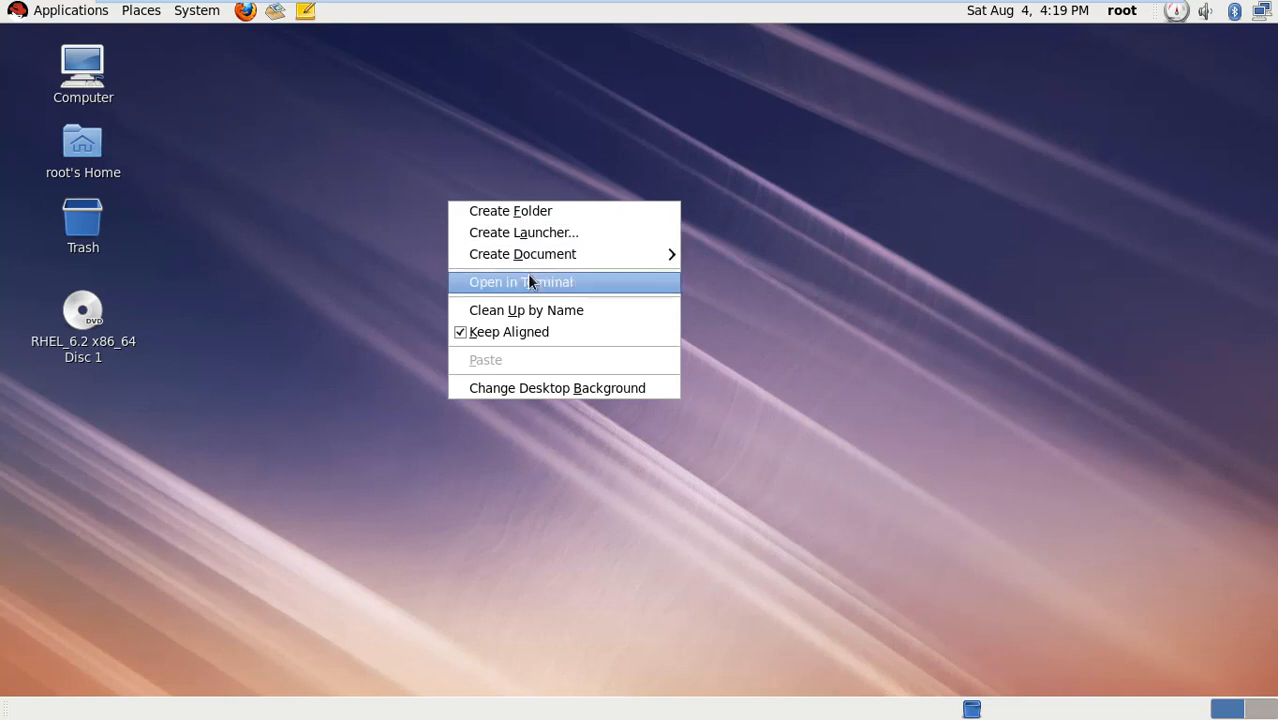
# Open a desktop terminal and switch to the demadm user with su
pyautogui.click(519, 281)
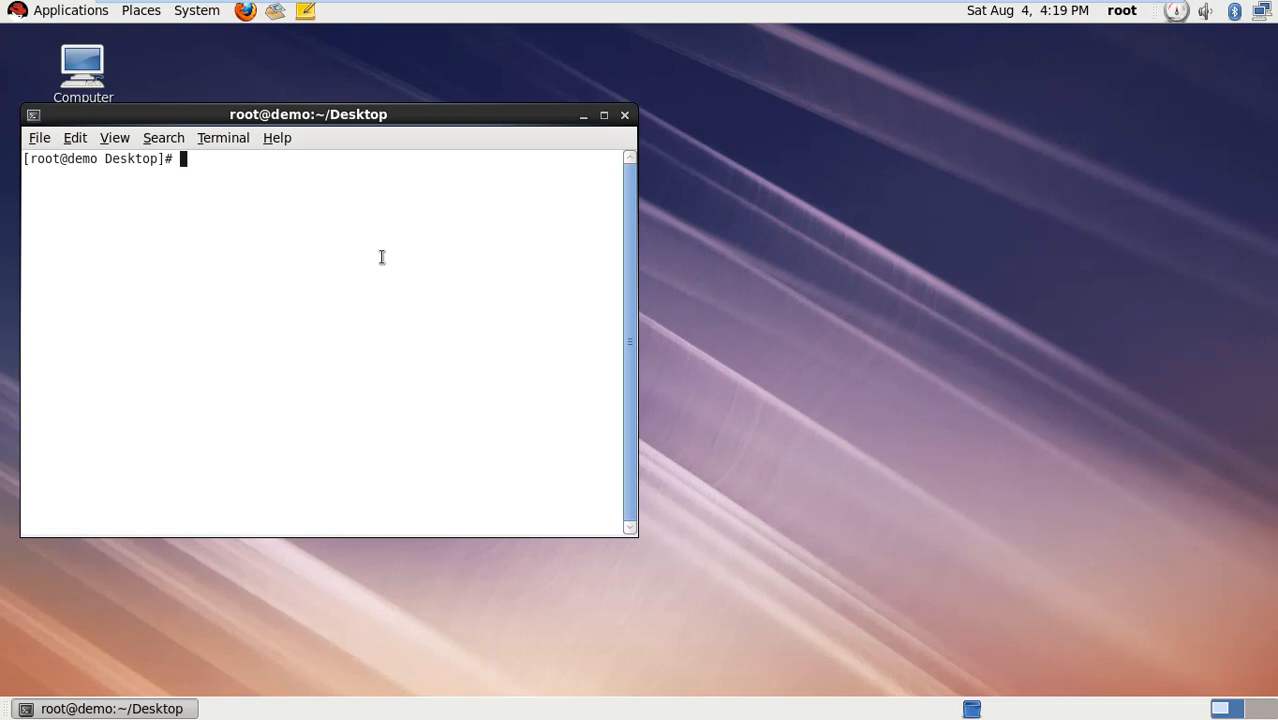
pyautogui.write('su')
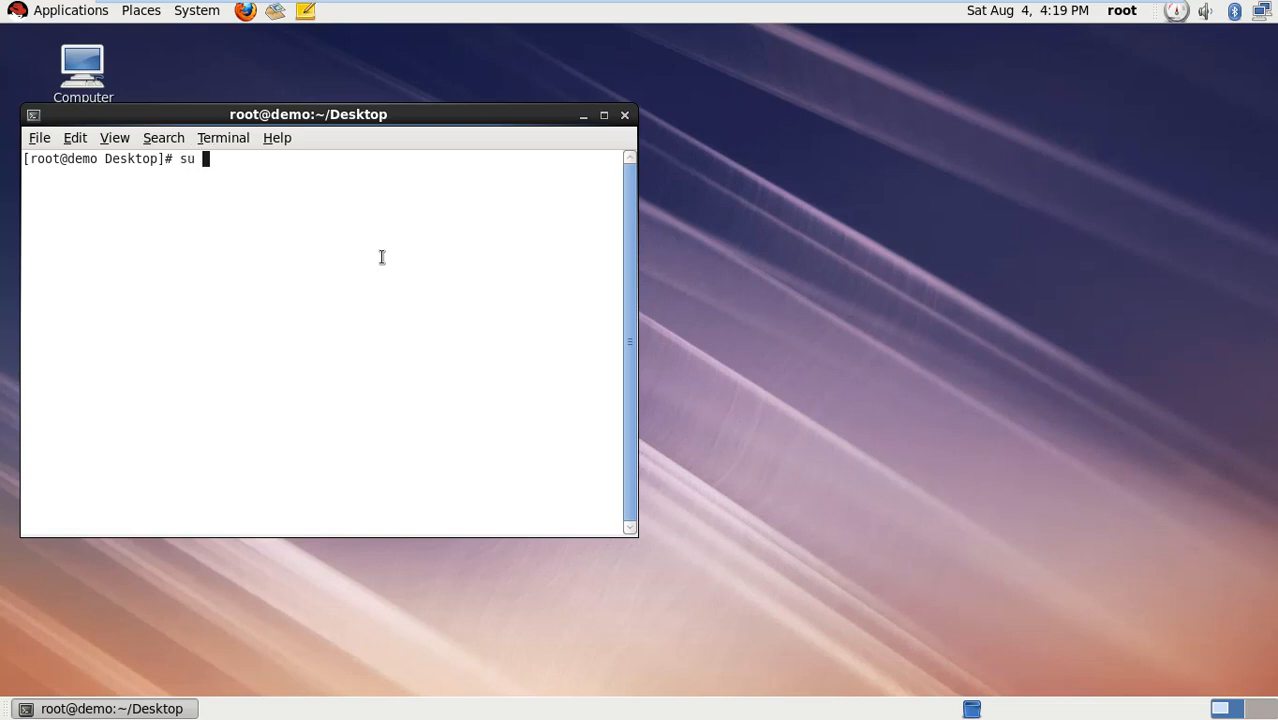
pyautogui.write('dem')
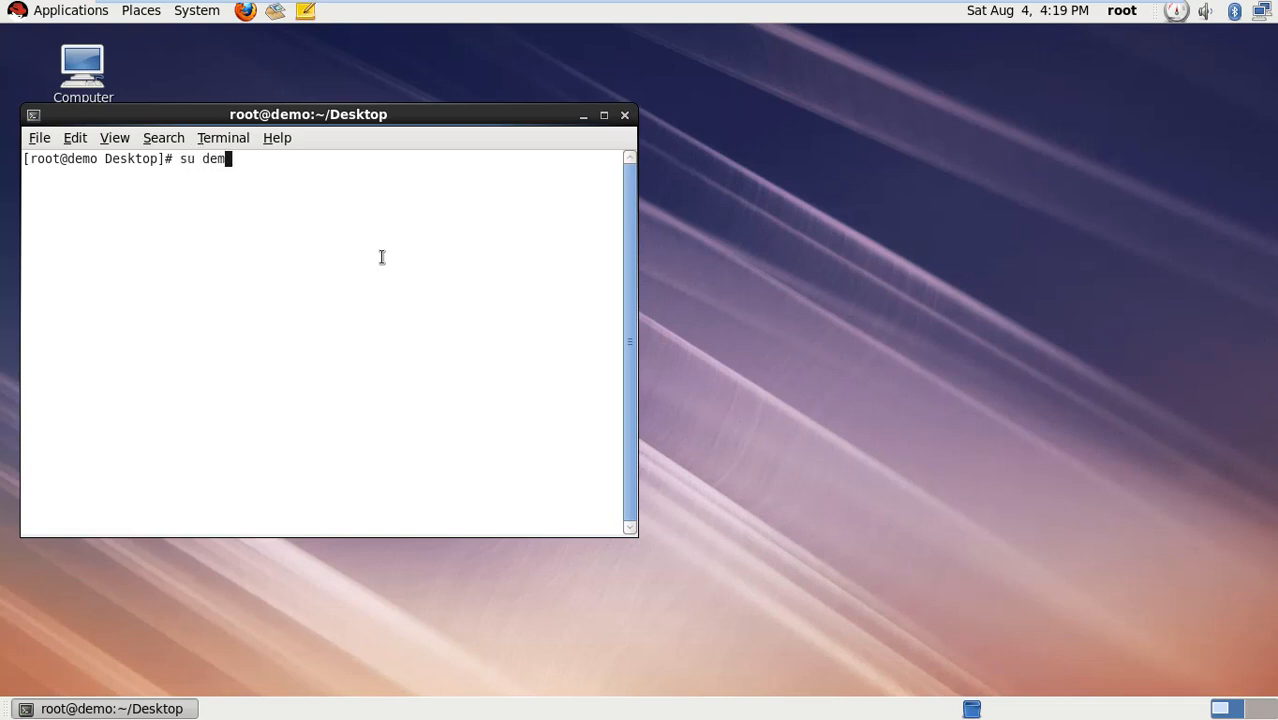
pyautogui.press('Return')
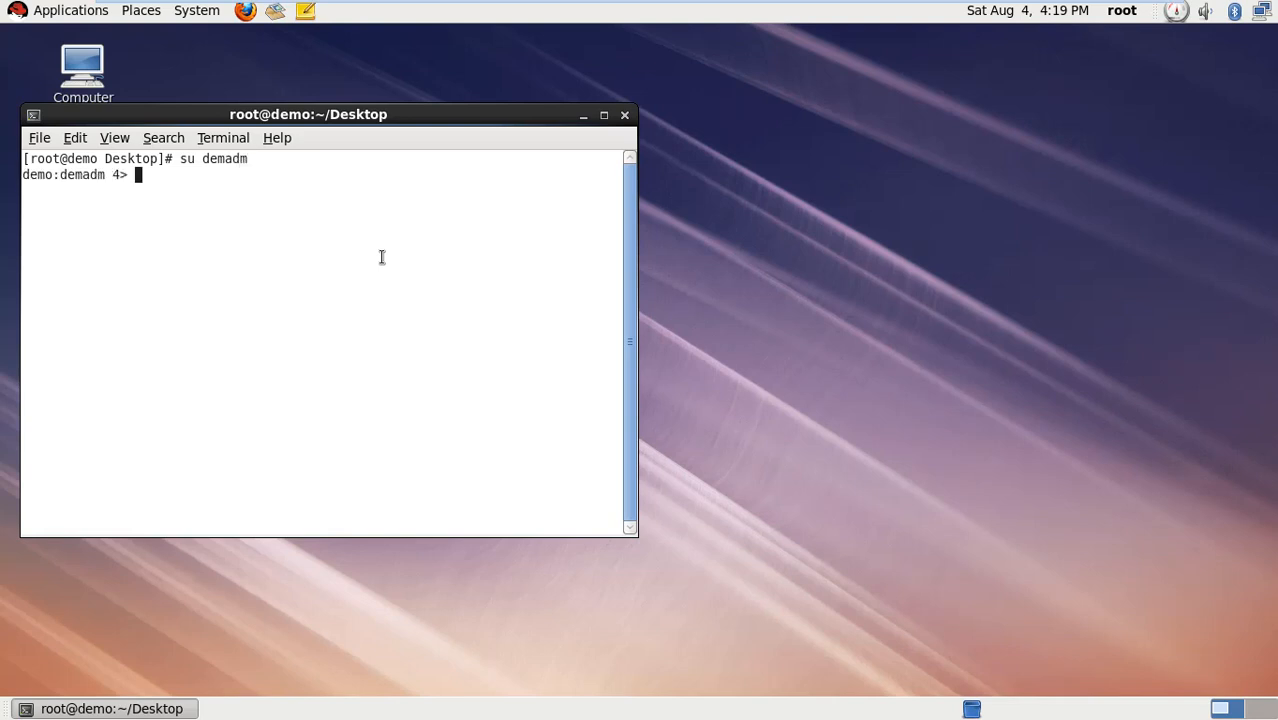
pyautogui.moveTo(154, 208)
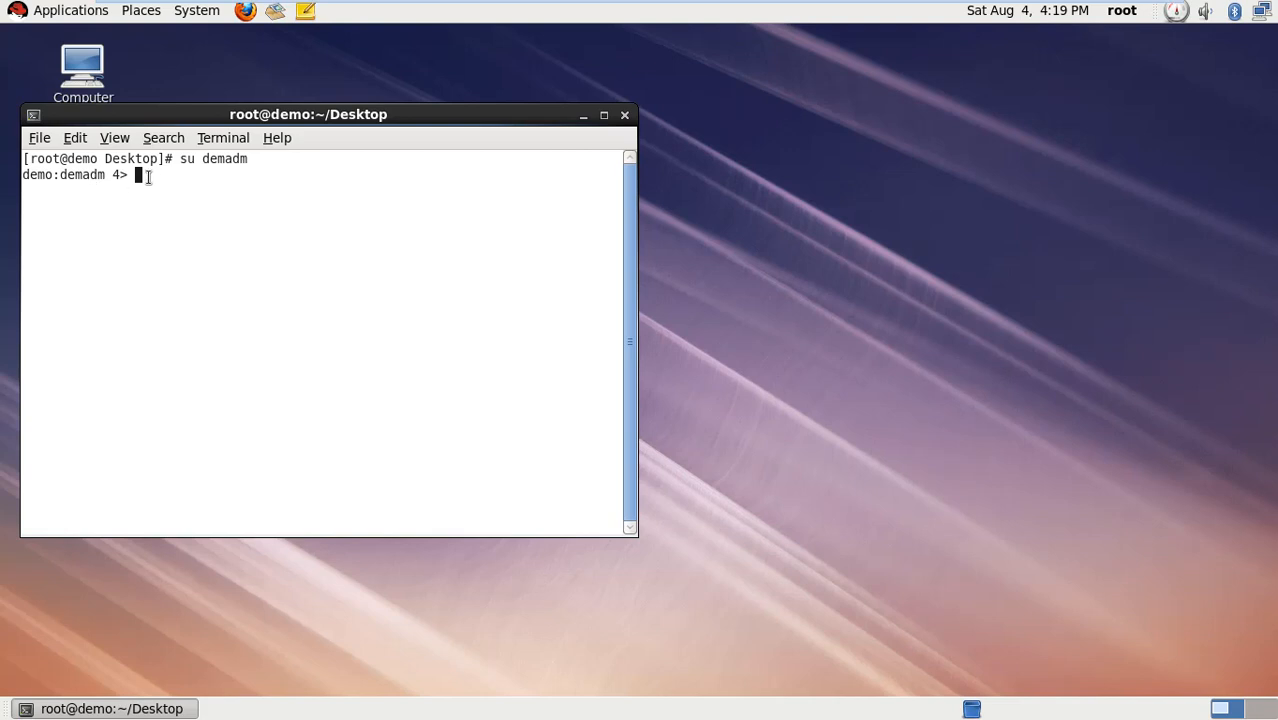
pyautogui.moveTo(368, 278)
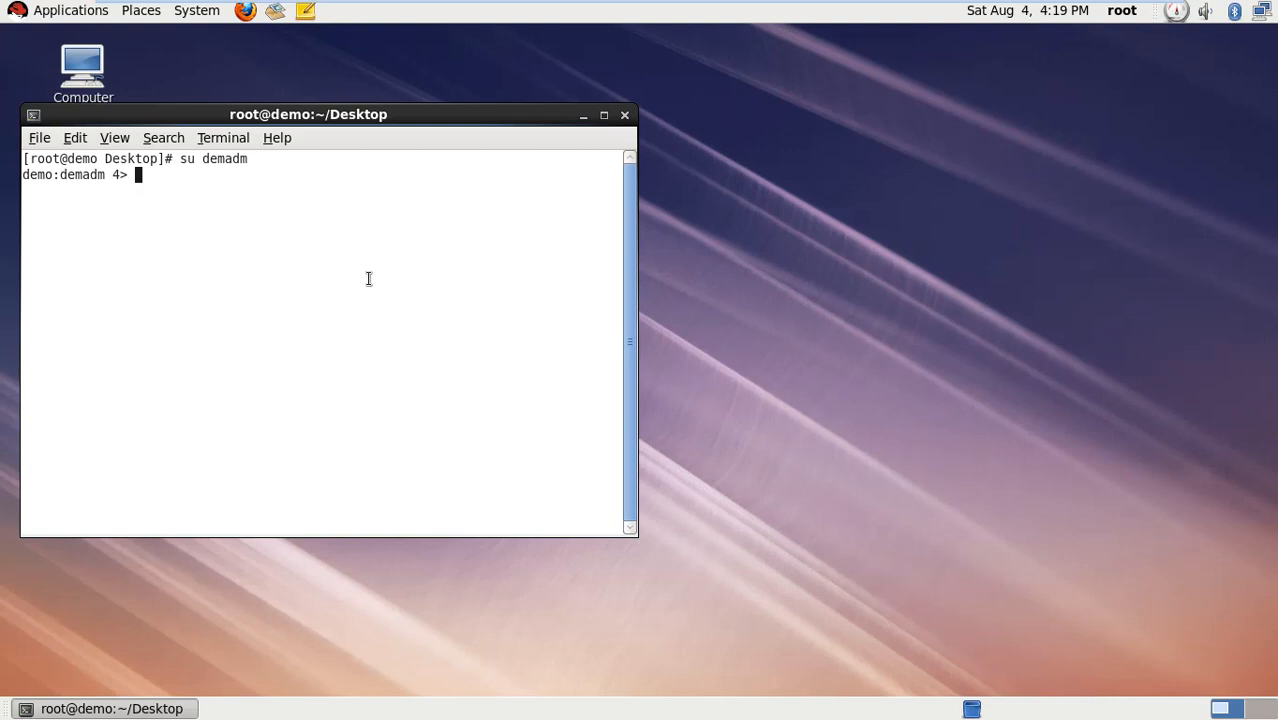
# Run startsap DB as demadm, which fails because no listener is available
pyautogui.write('sta')
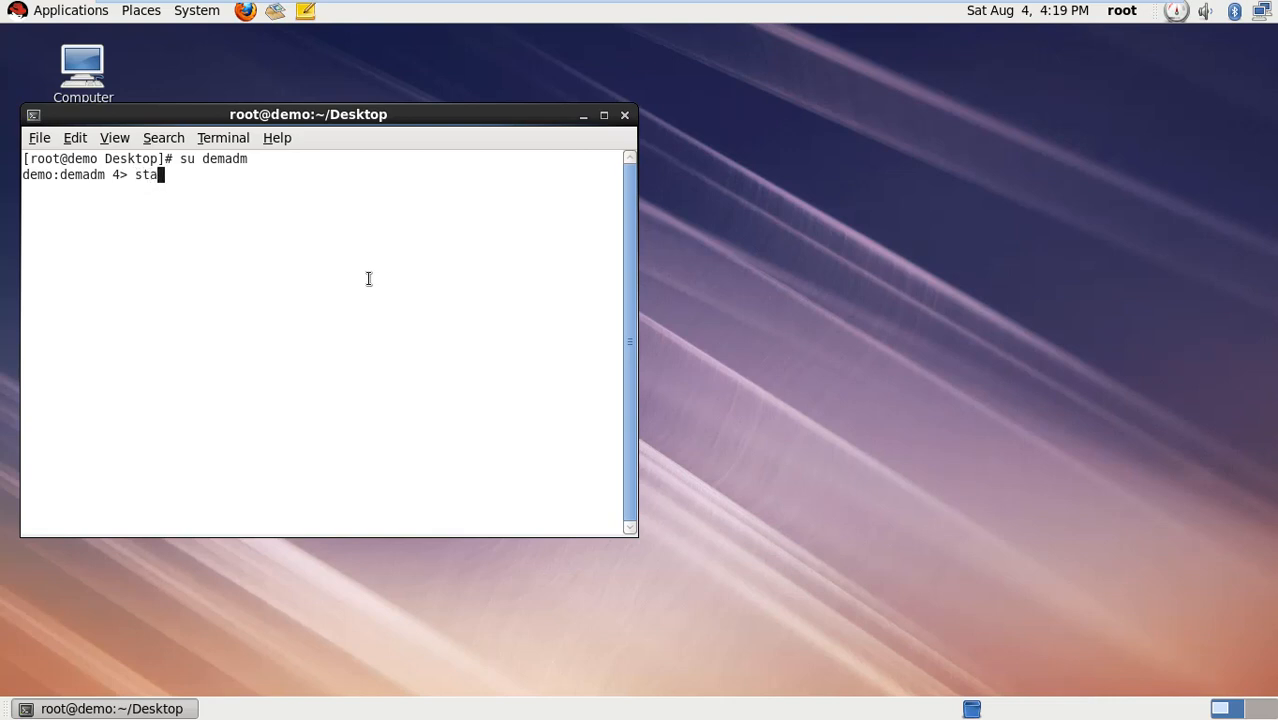
pyautogui.write('rt')
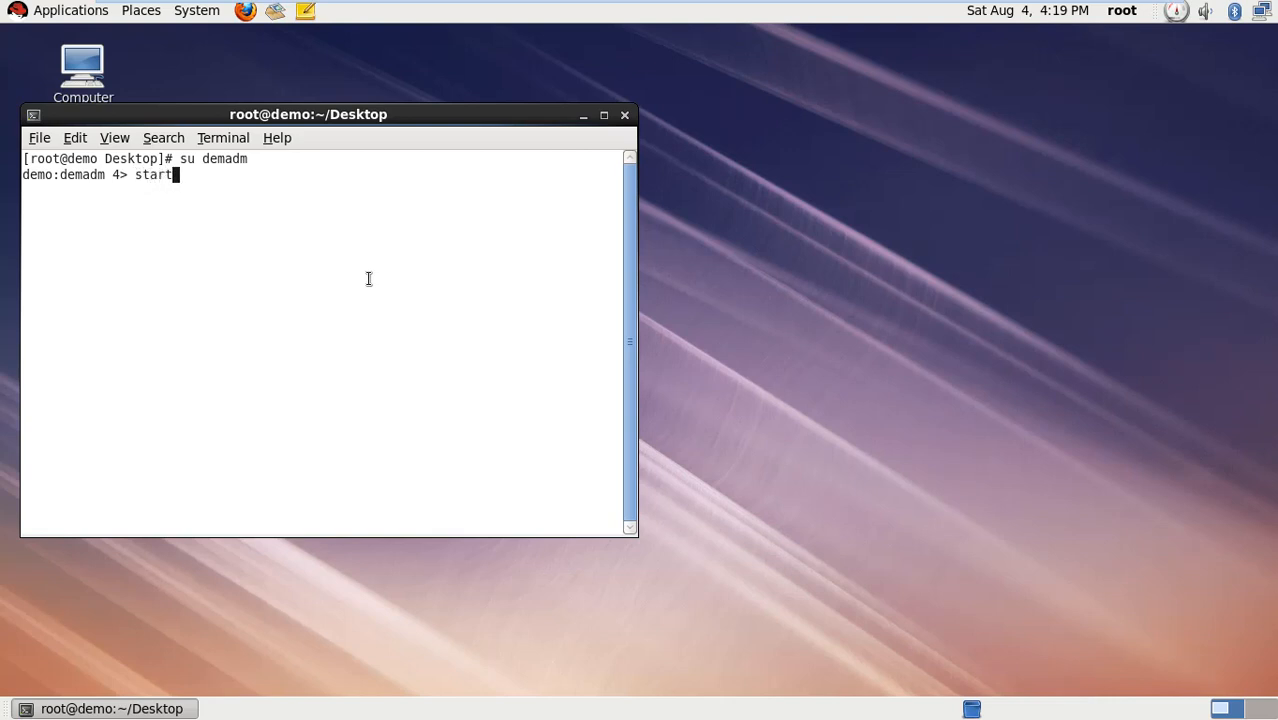
pyautogui.write('sap')
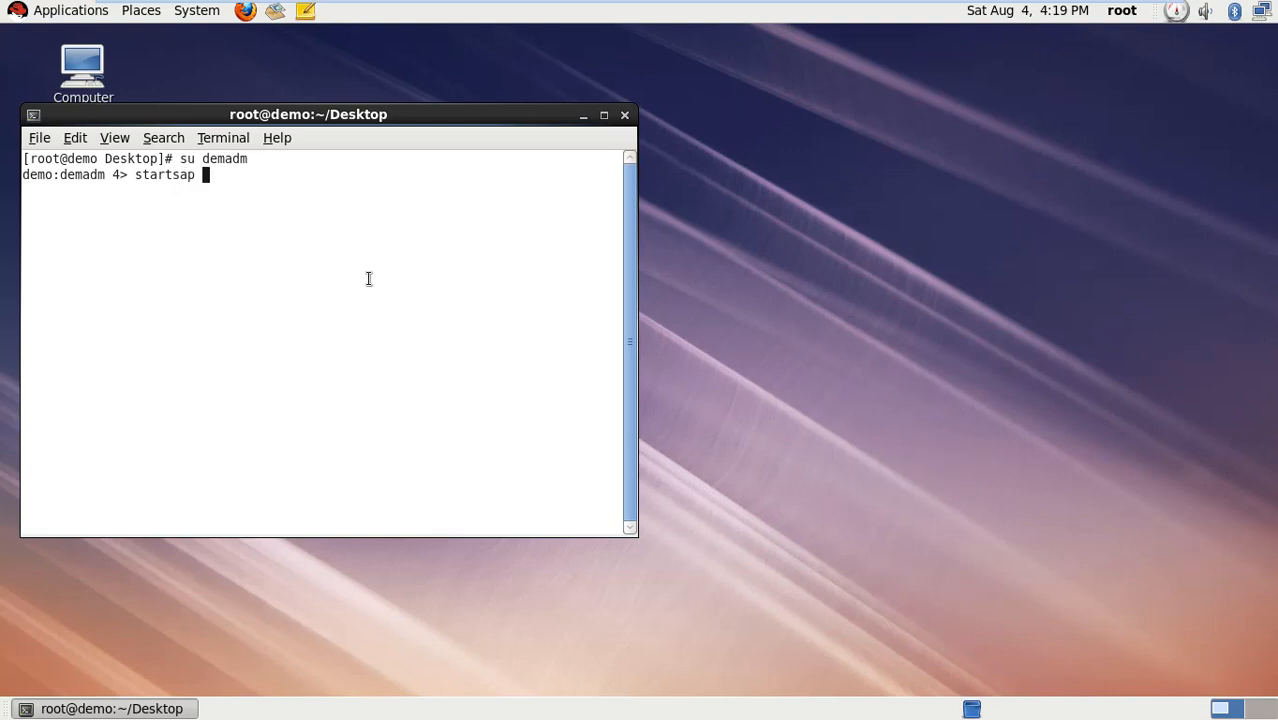
pyautogui.write('DB')
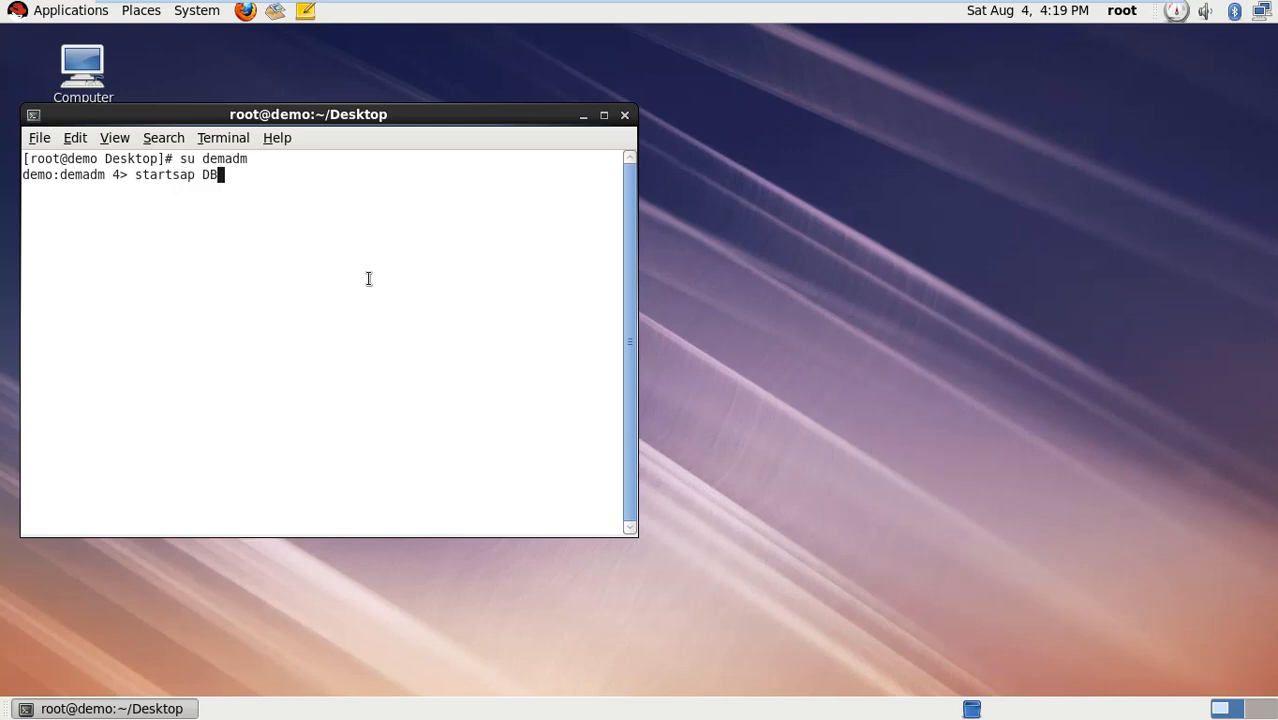
pyautogui.press('Return')
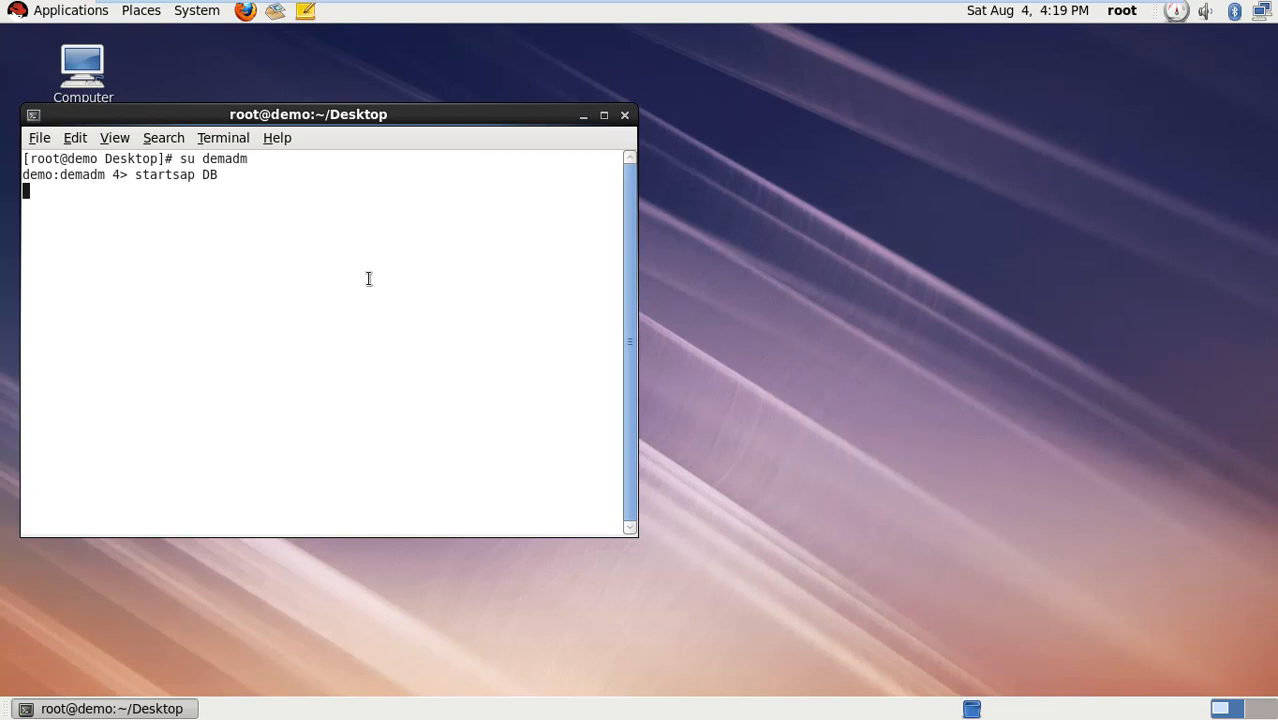
pyautogui.press('Return')
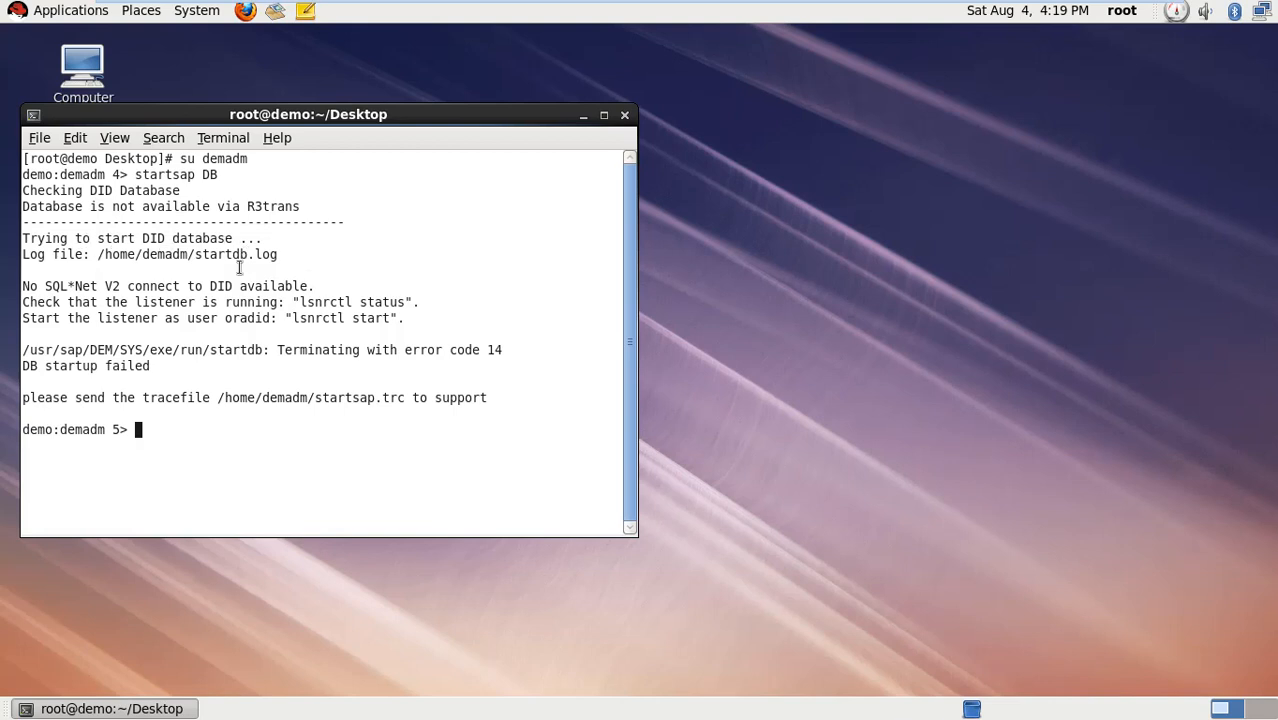
pyautogui.moveTo(190, 301)
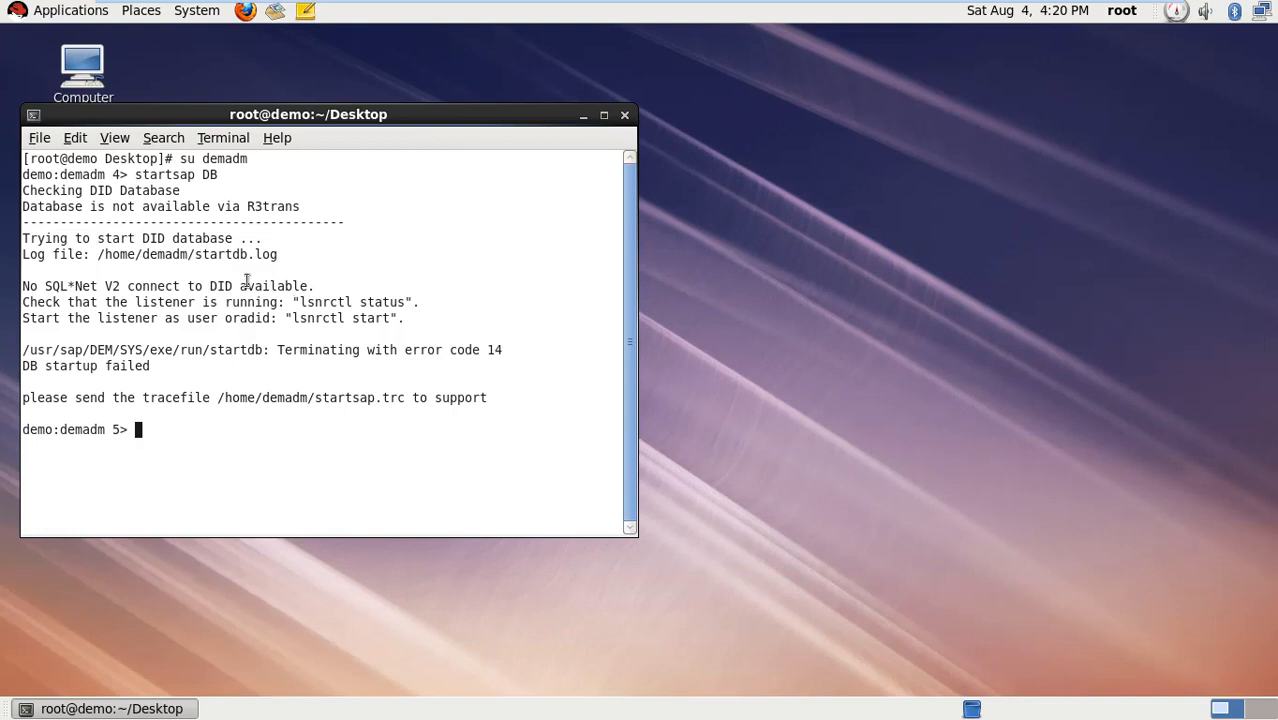
pyautogui.moveTo(810, 237)
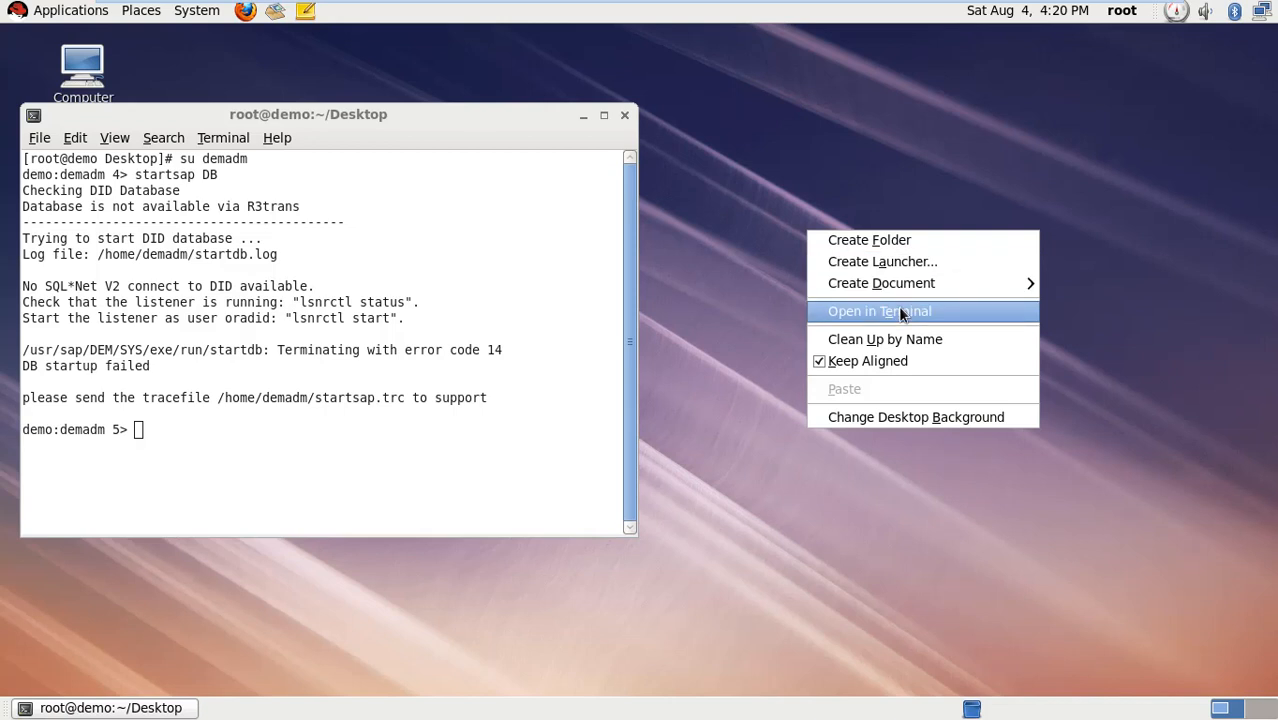
# Open a second terminal and su to the oradid Oracle user
pyautogui.click(879, 310)
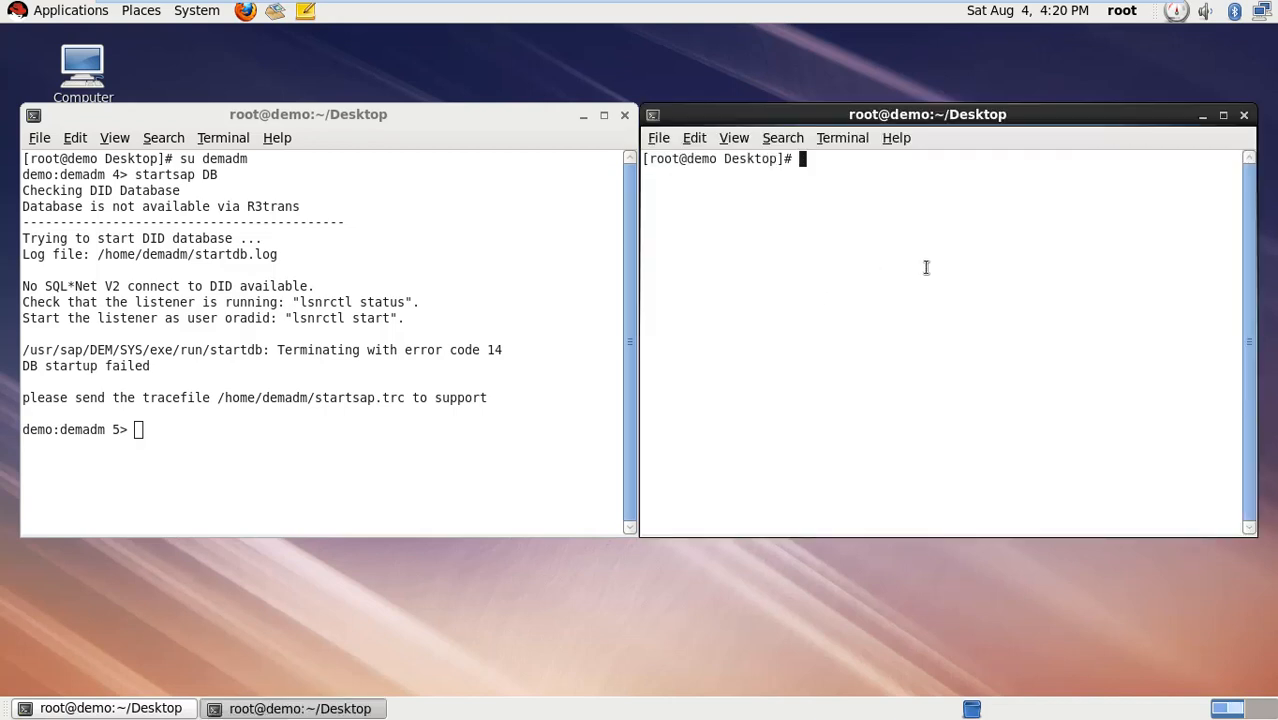
pyautogui.write('su')
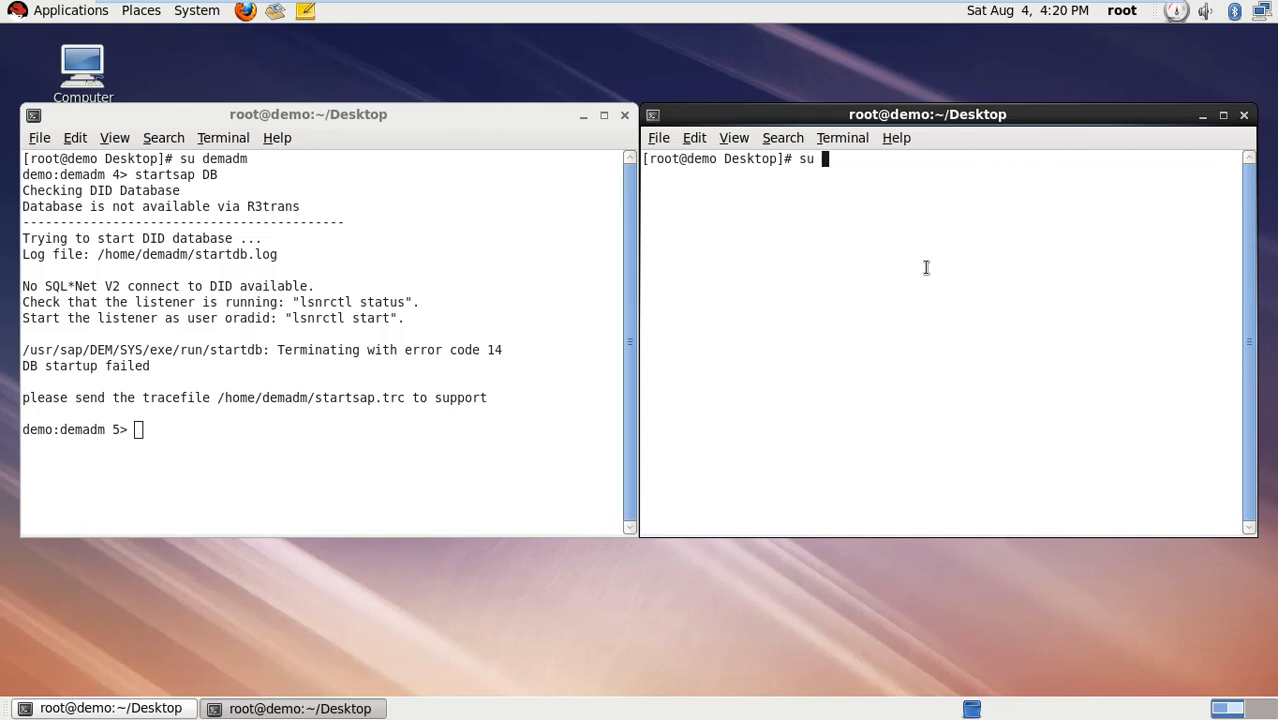
pyautogui.write('oradid')
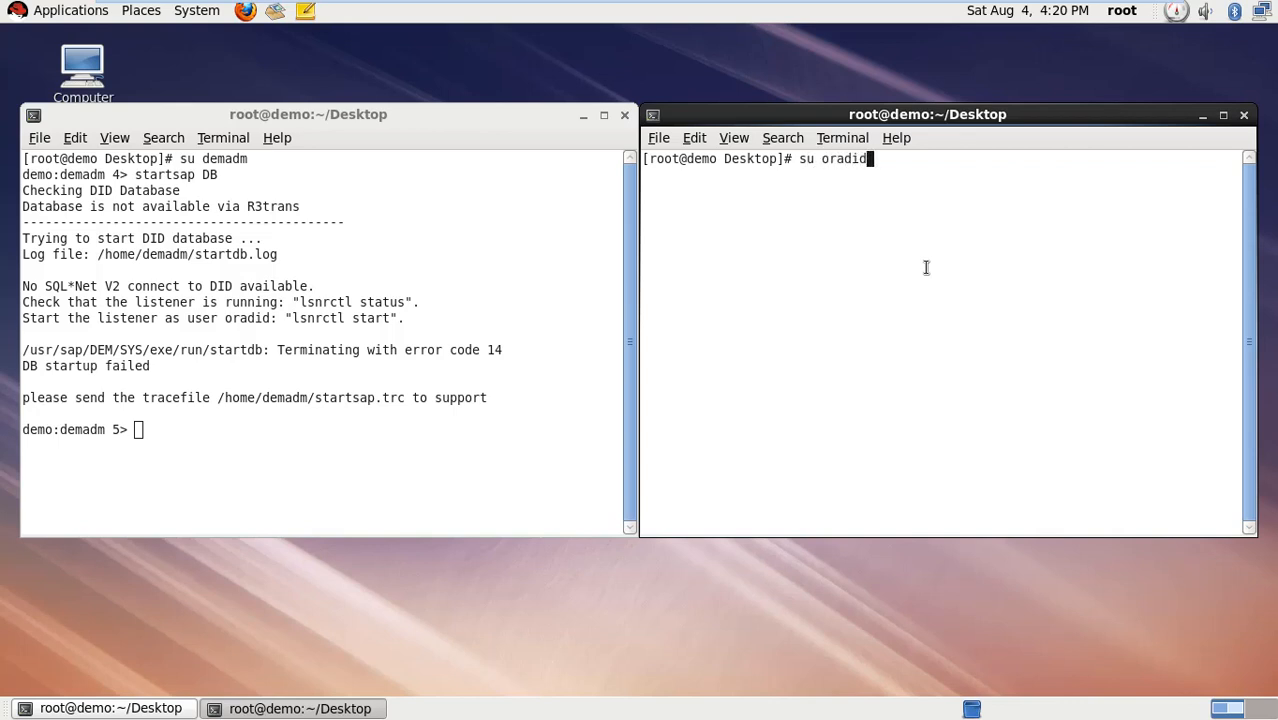
pyautogui.moveTo(261, 310)
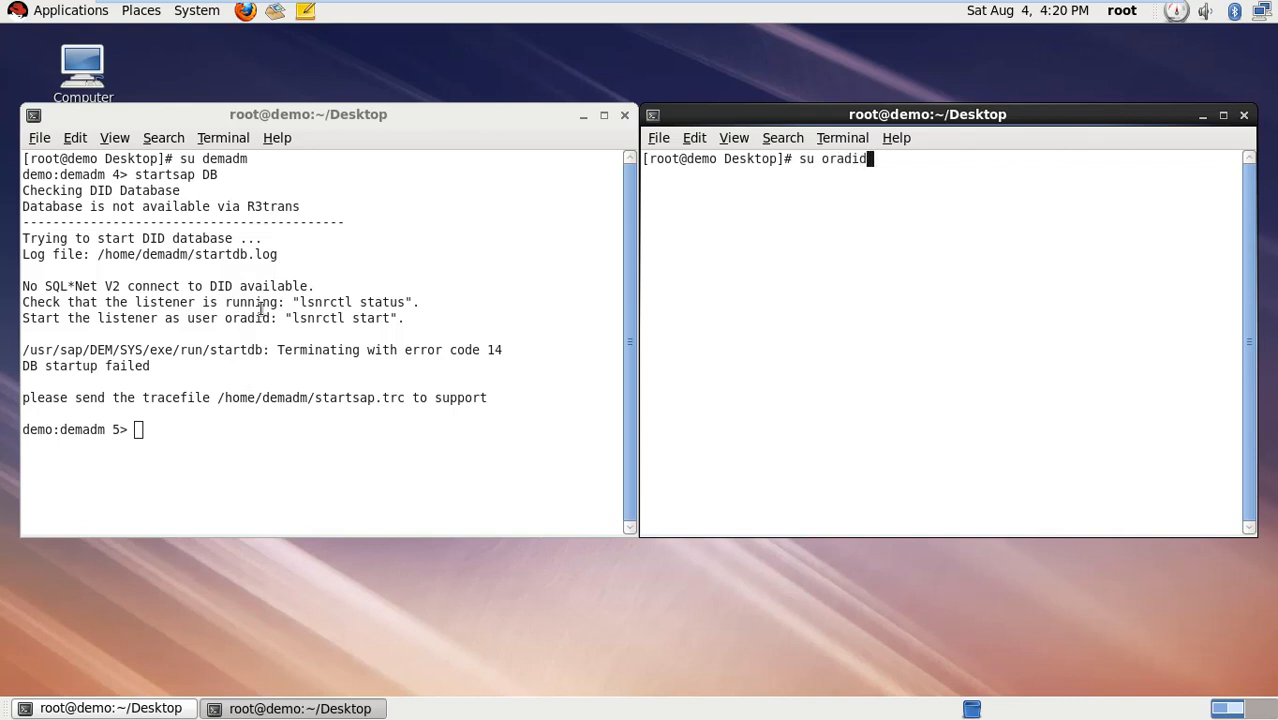
pyautogui.moveTo(740, 305)
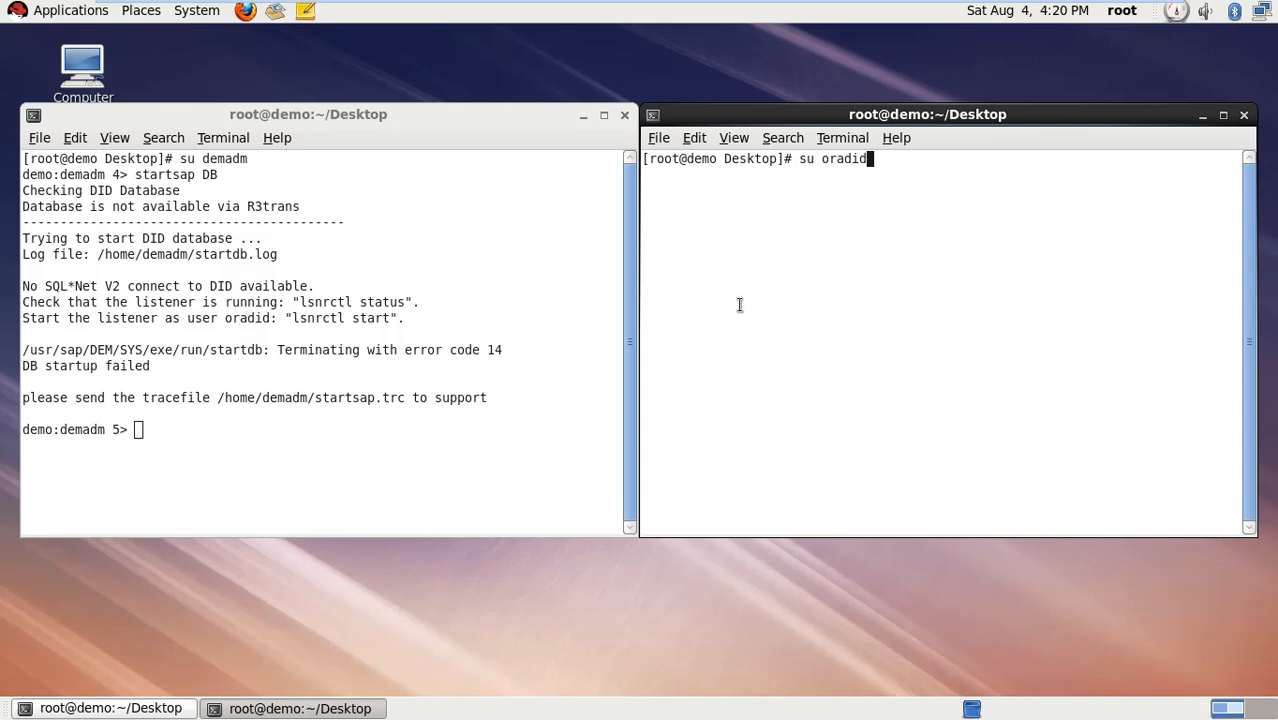
pyautogui.moveTo(838, 235)
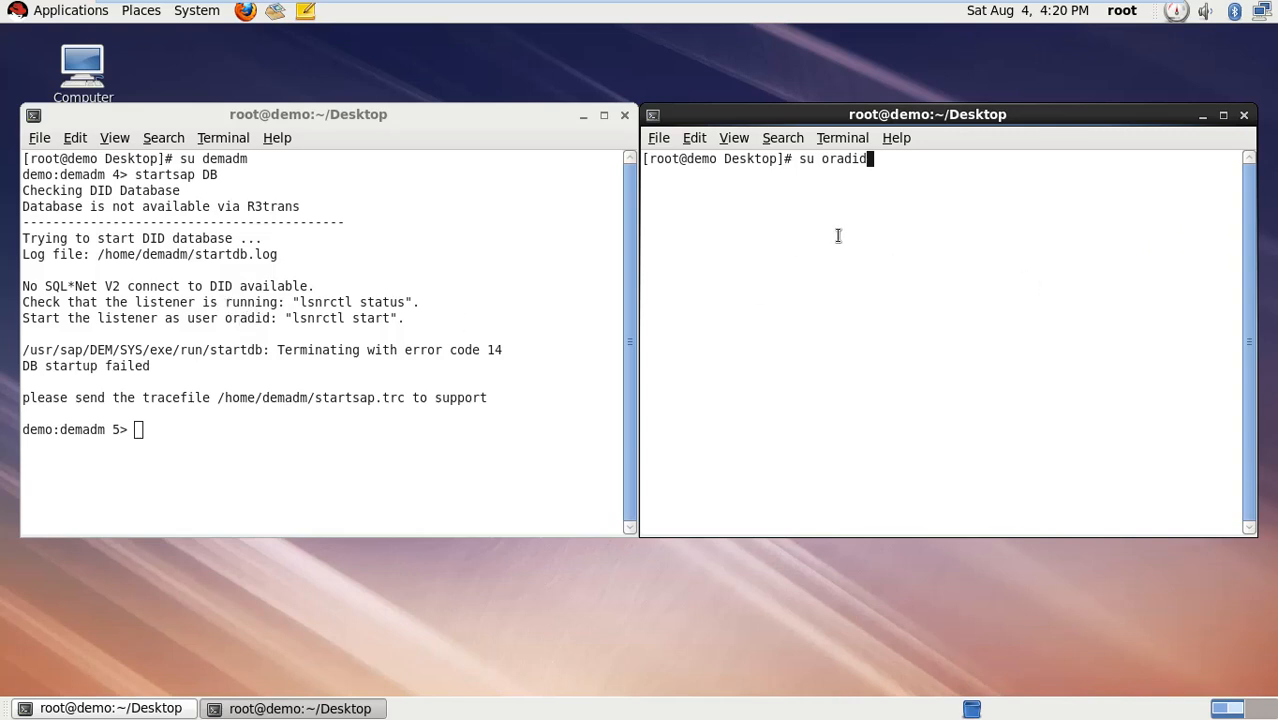
pyautogui.press('Return')
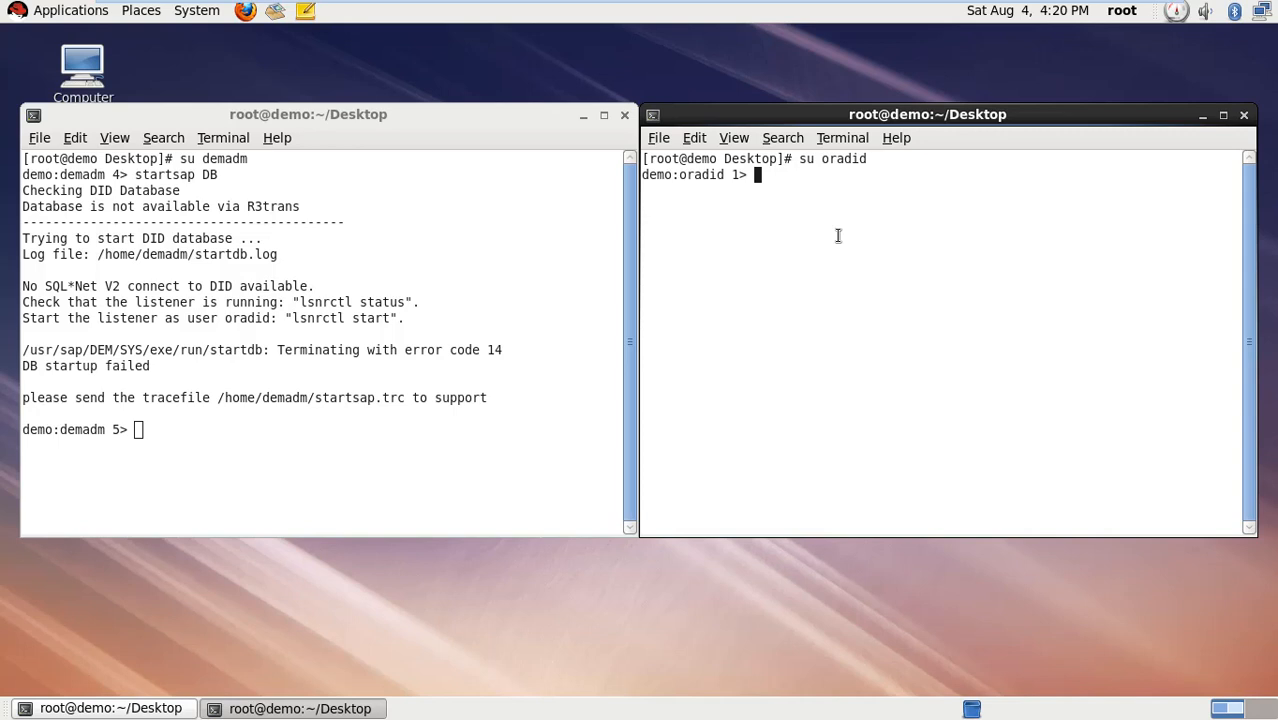
pyautogui.moveTo(355, 261)
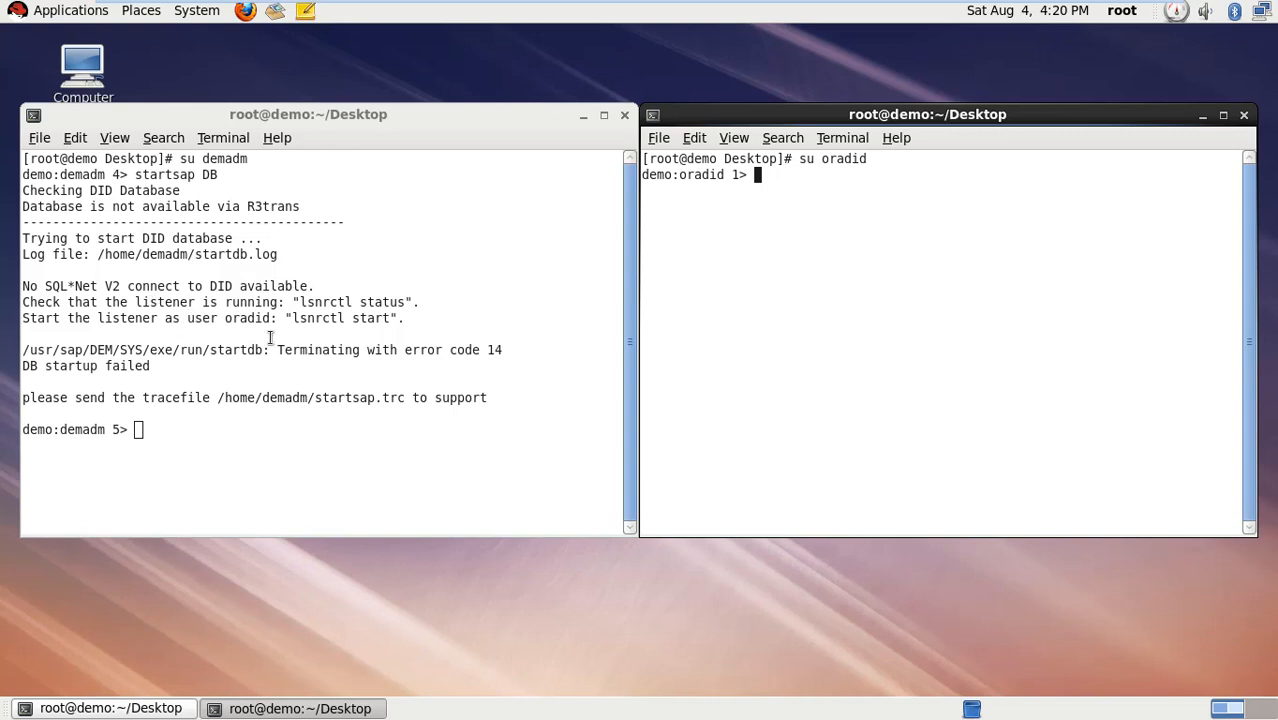
pyautogui.moveTo(807, 330)
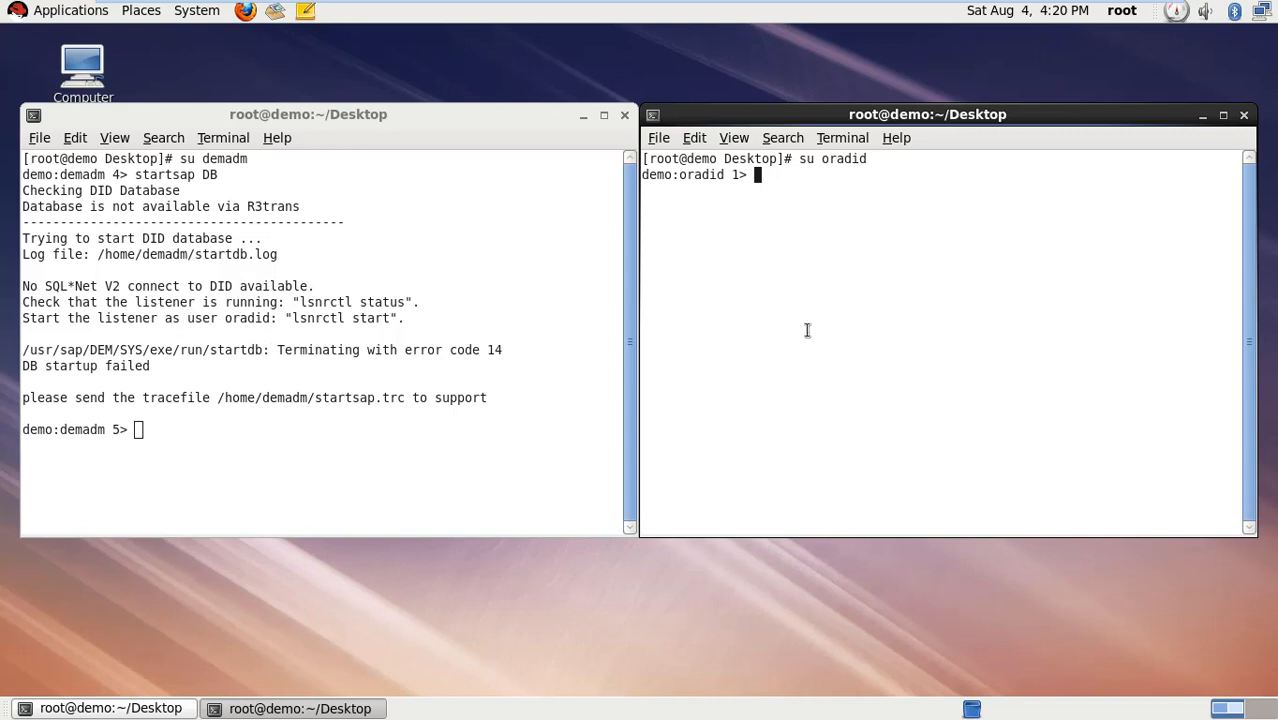
# Run lsnrctl status as oradid, showing no listener and refused connections
pyautogui.write('lsnrctl status')
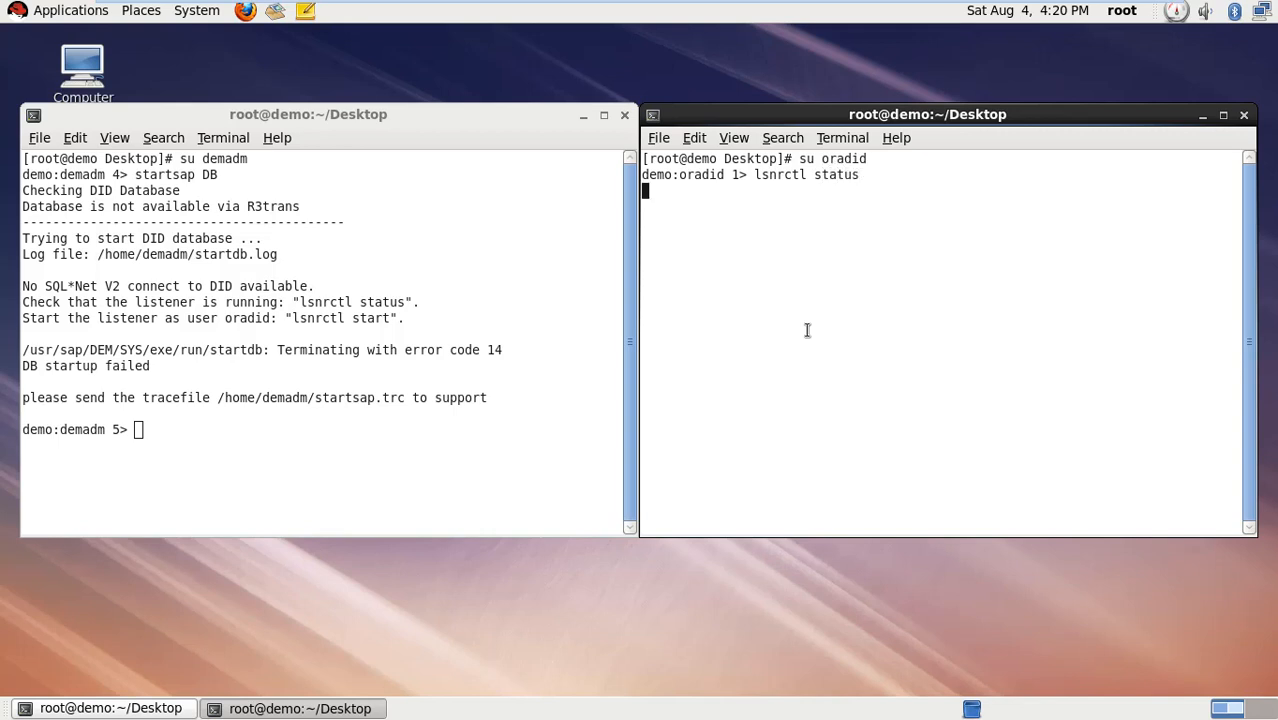
pyautogui.press('Return')
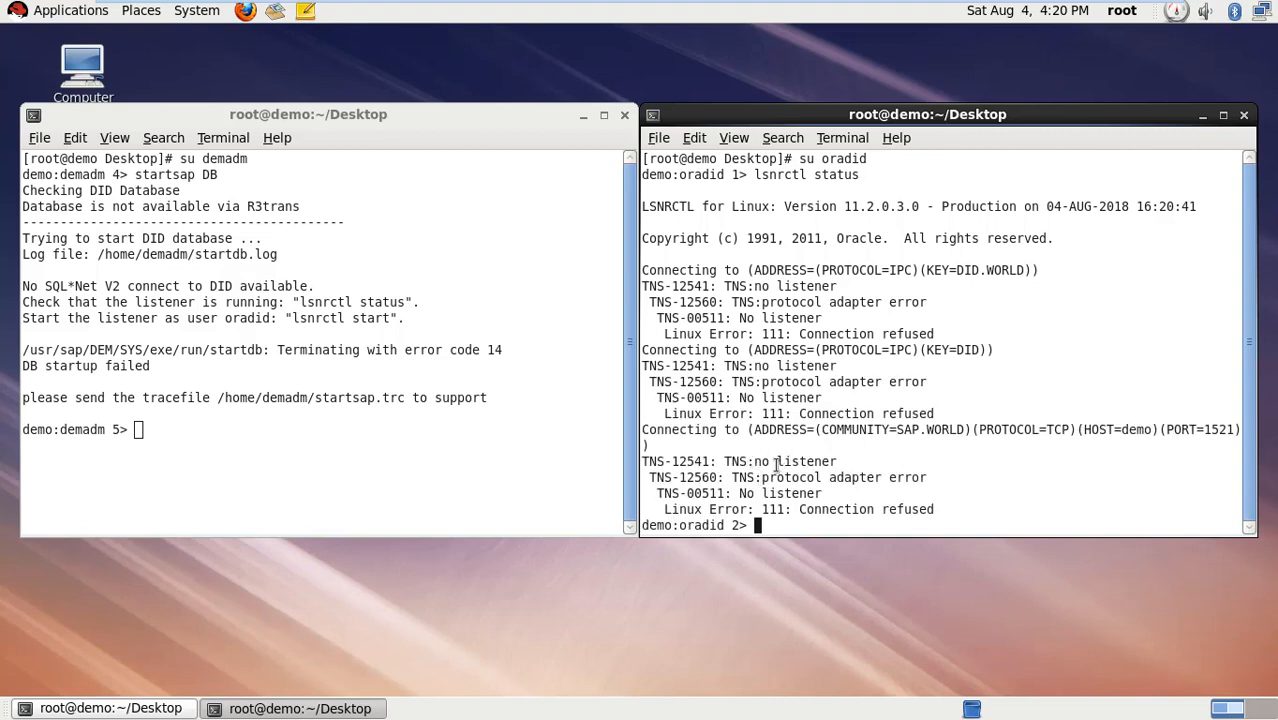
pyautogui.moveTo(860, 500)
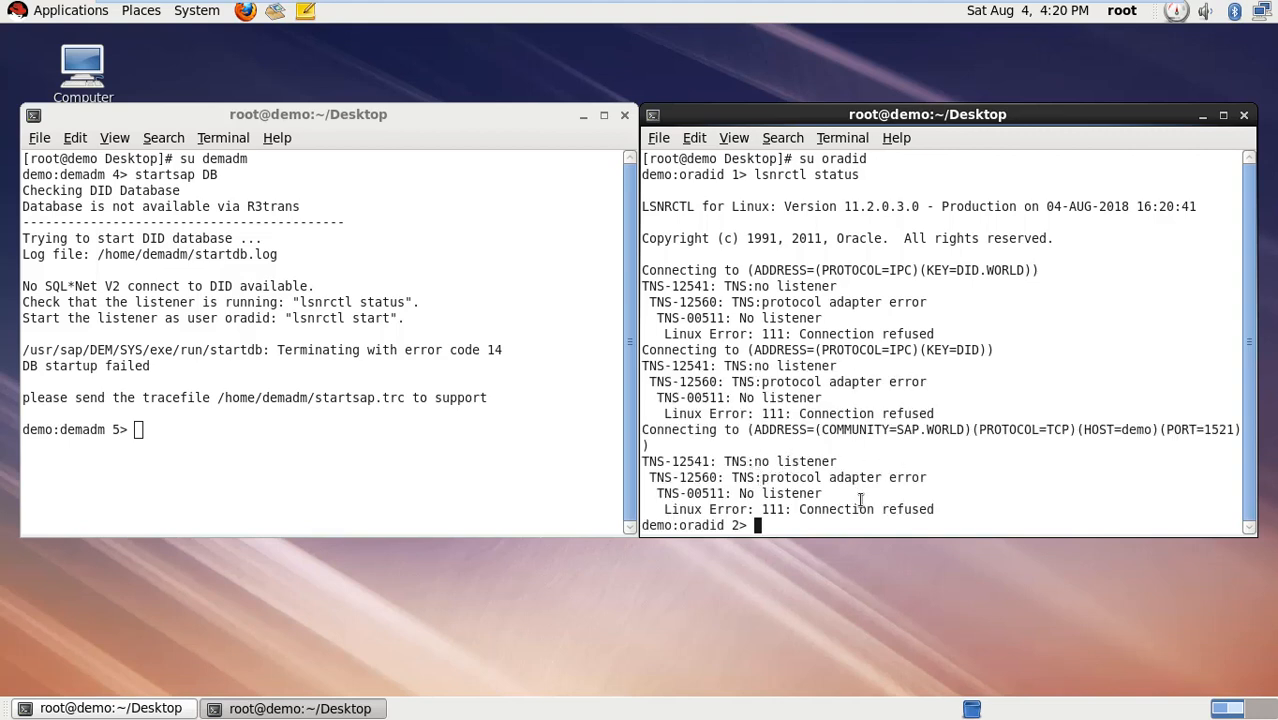
# Start the DID listener with lsnrctl start and scroll back through its status output
pyautogui.write('l')
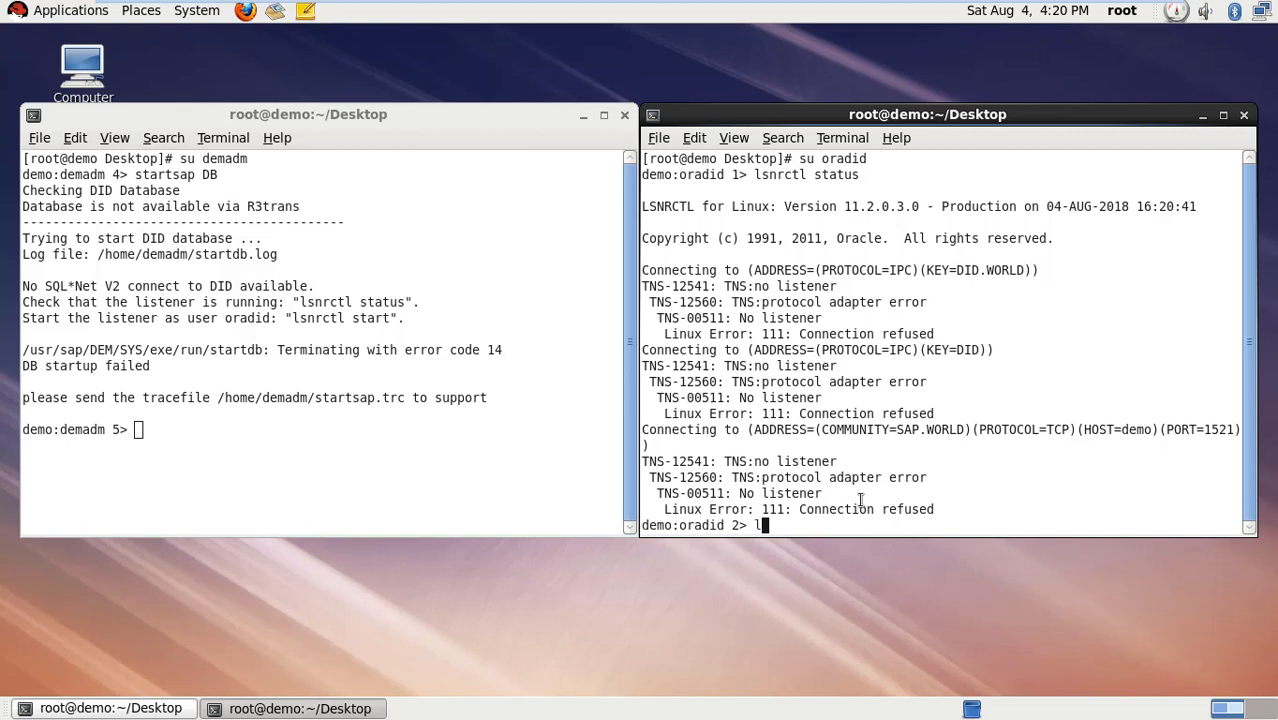
pyautogui.write('sn')
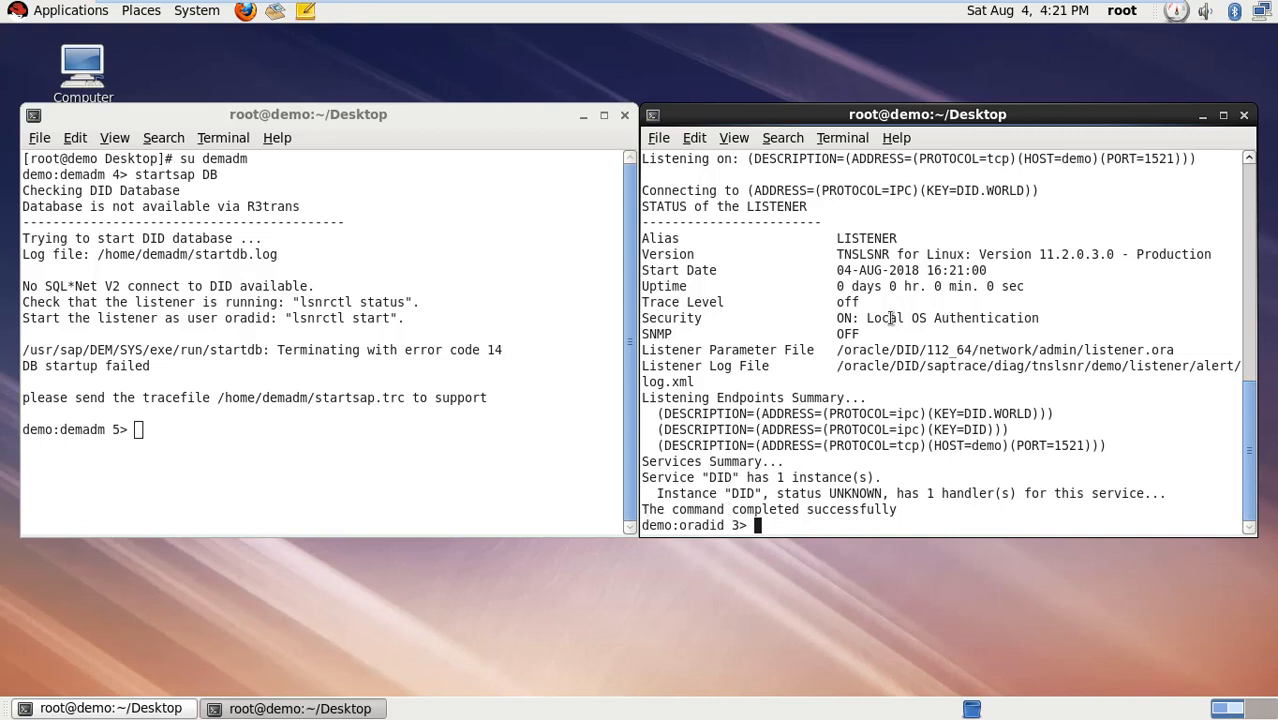
pyautogui.scroll(3)
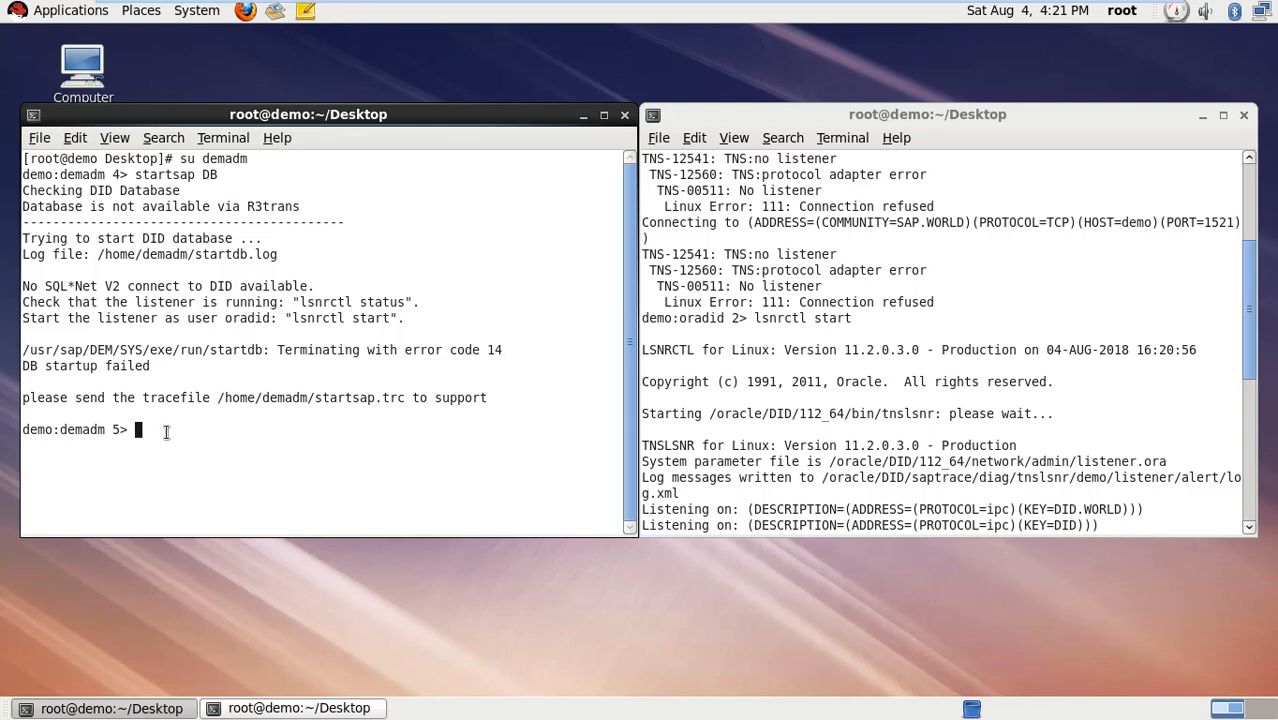
# Rerun startsap DB in the demadm terminal to begin the DID database check
pyautogui.write('start')
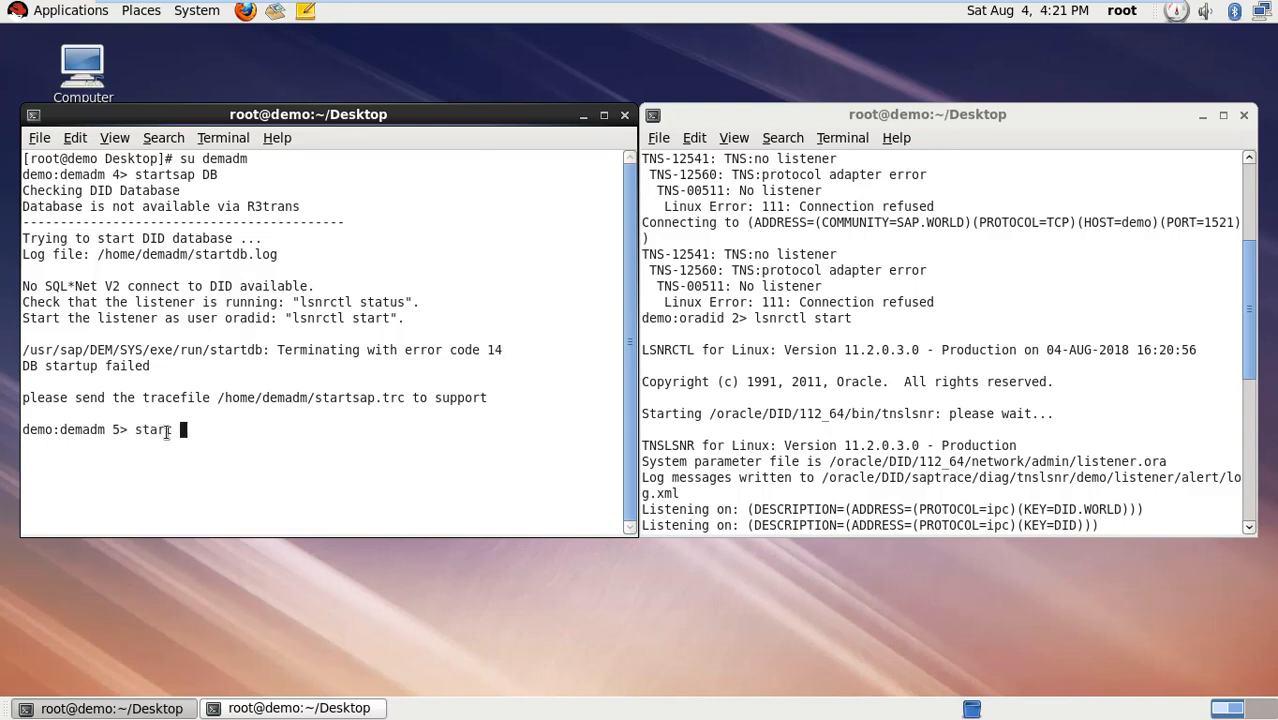
pyautogui.write('sap D')
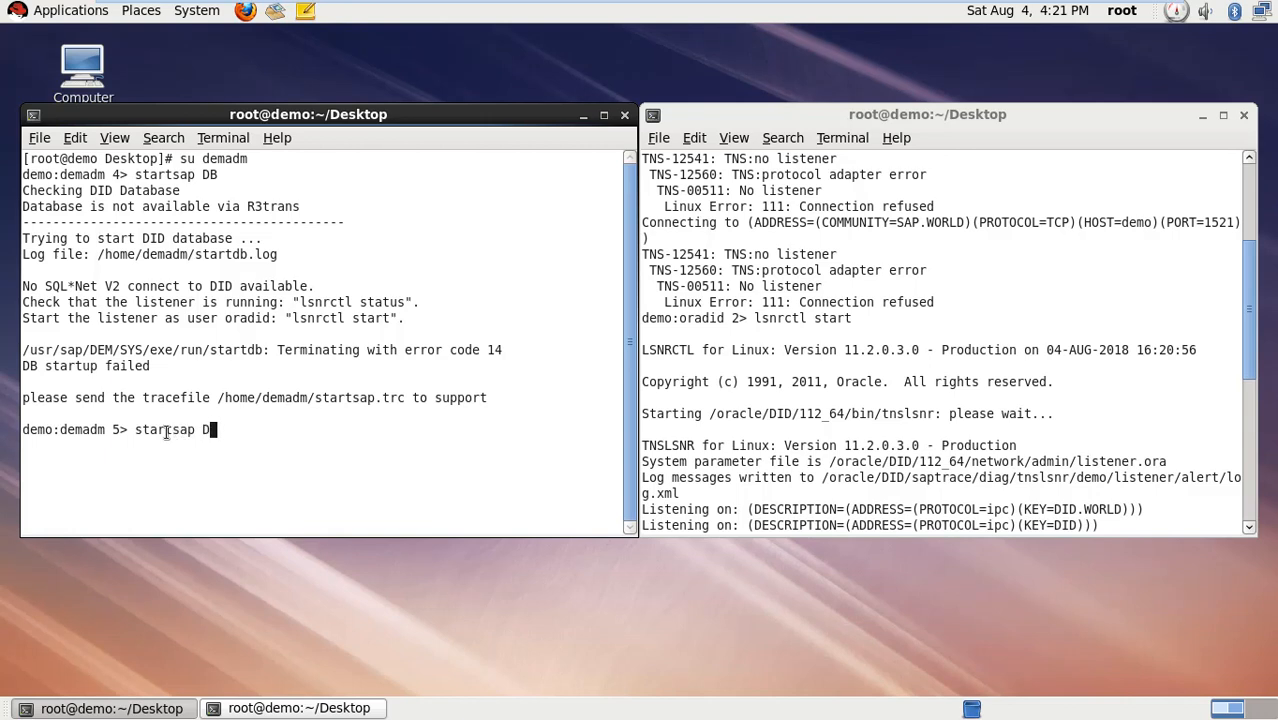
pyautogui.press('Return')
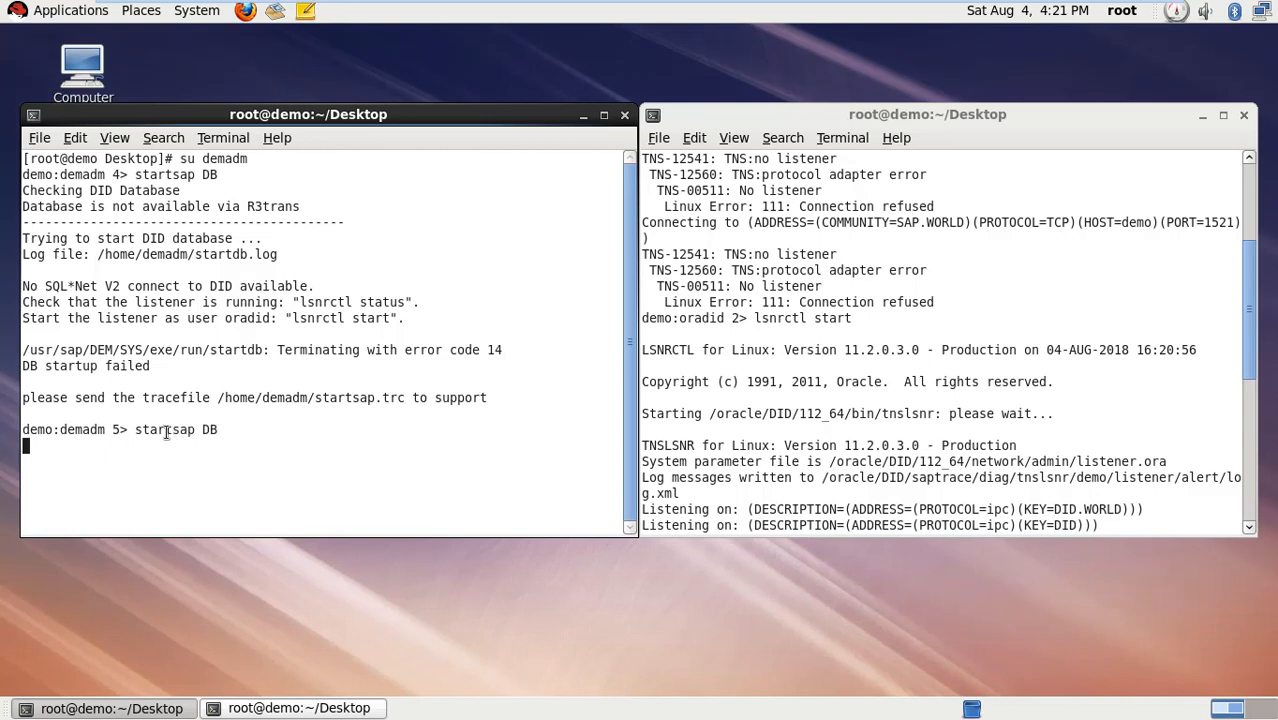
pyautogui.press('Return')
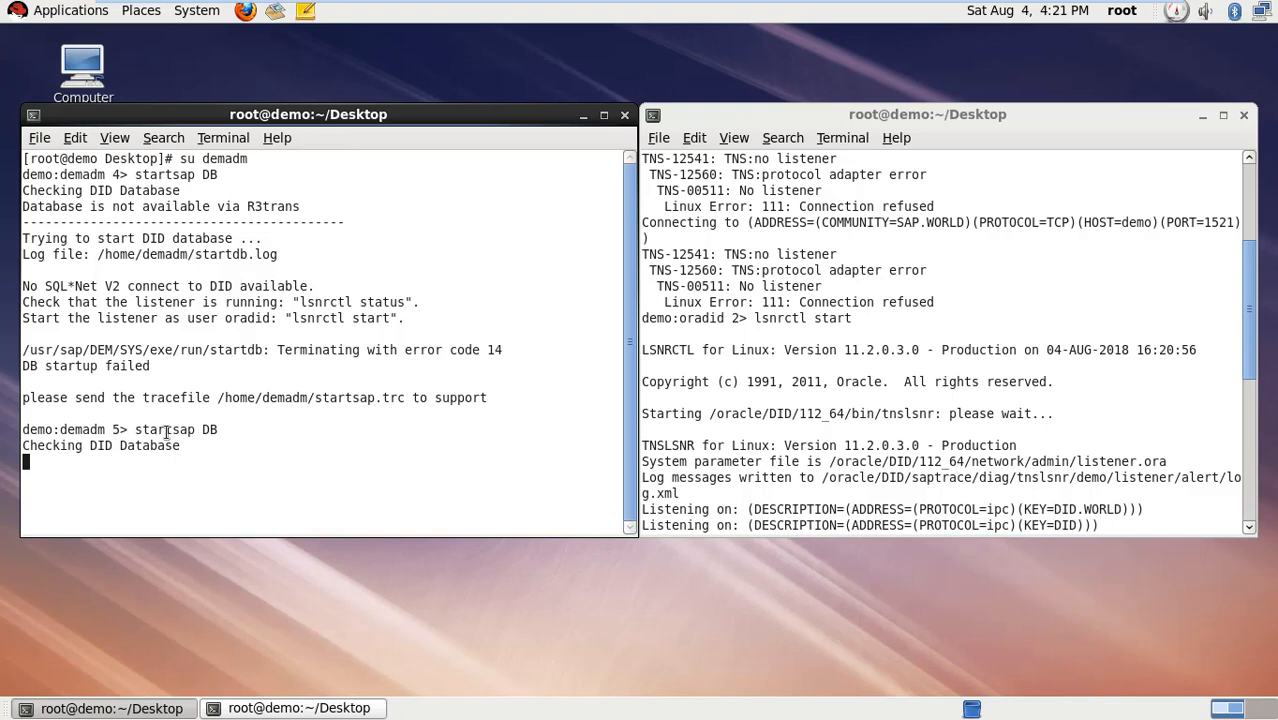
pyautogui.moveTo(1107, 94)
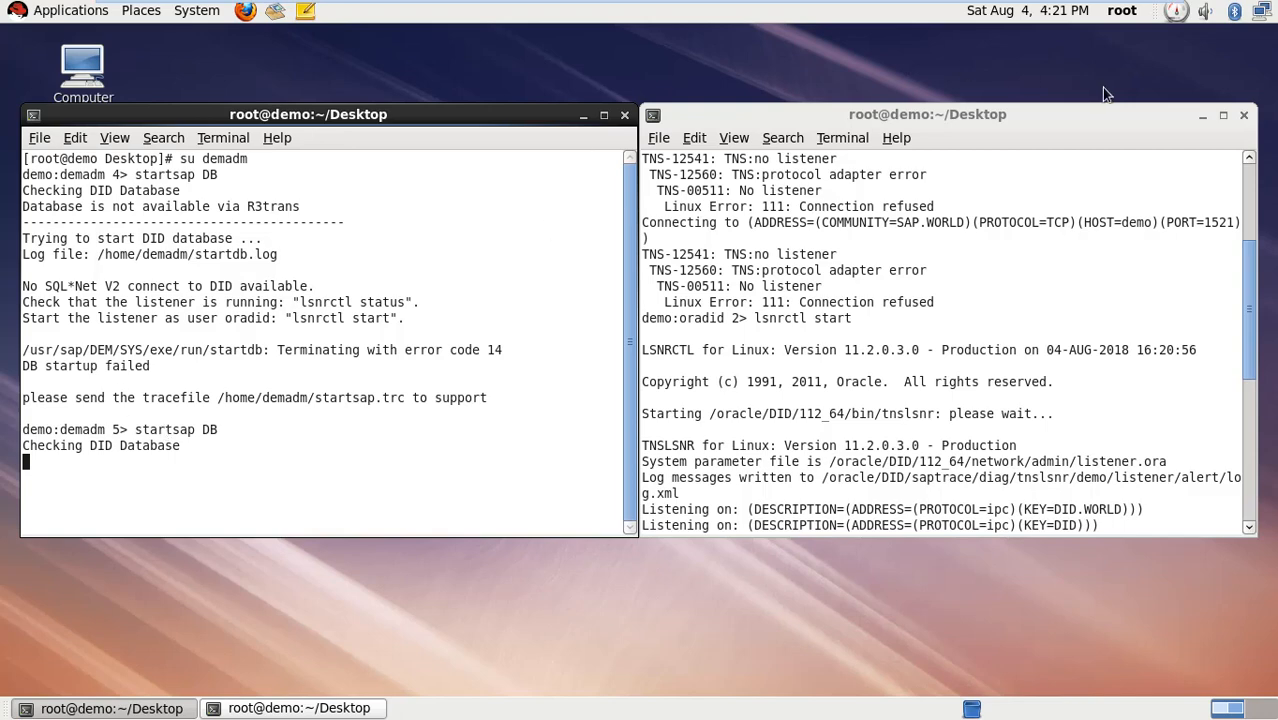
# Minimize the listener terminal, maximize the demadm one, and await 'DID database started'
pyautogui.click(1244, 114)
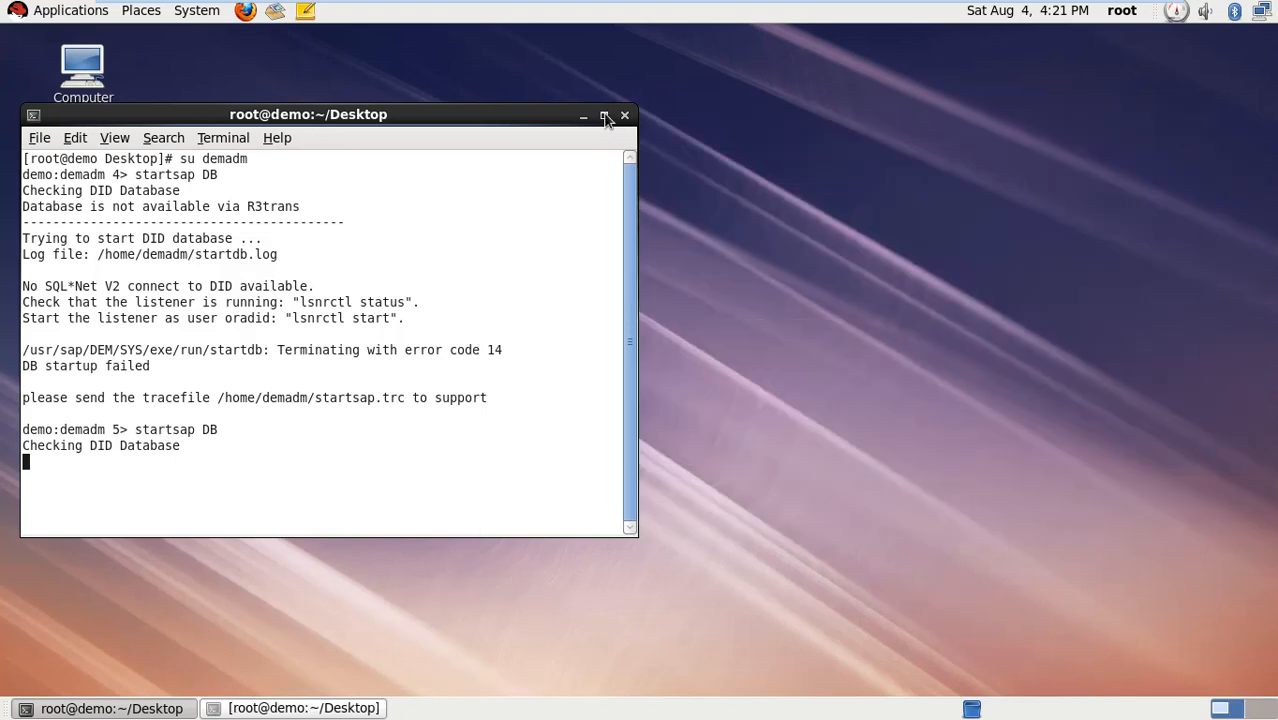
pyautogui.click(604, 114)
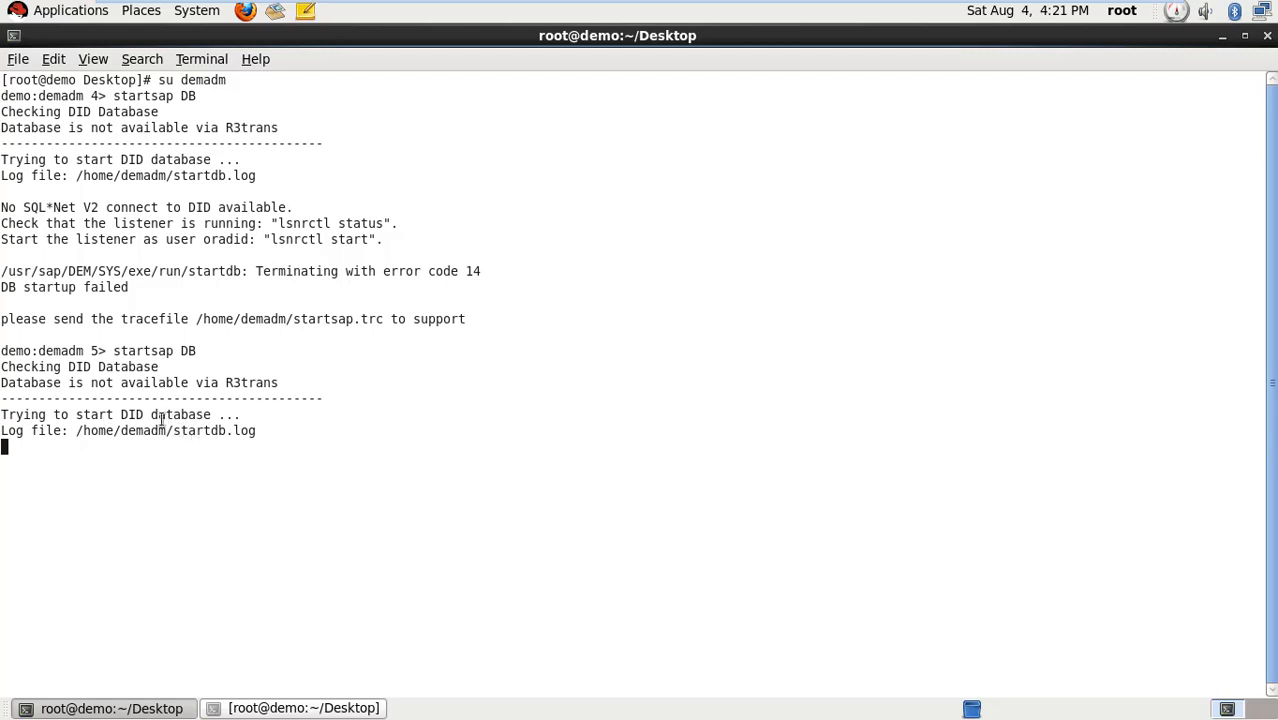
pyautogui.moveTo(253, 519)
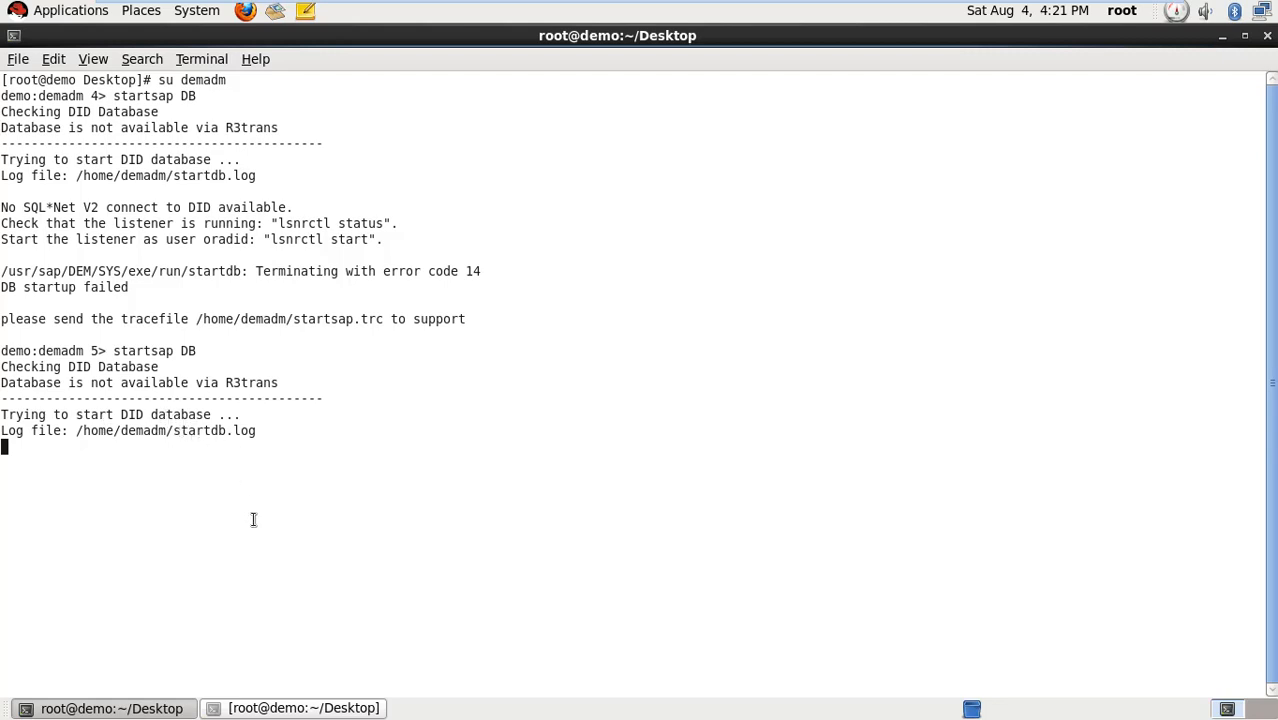
pyautogui.moveTo(65, 450)
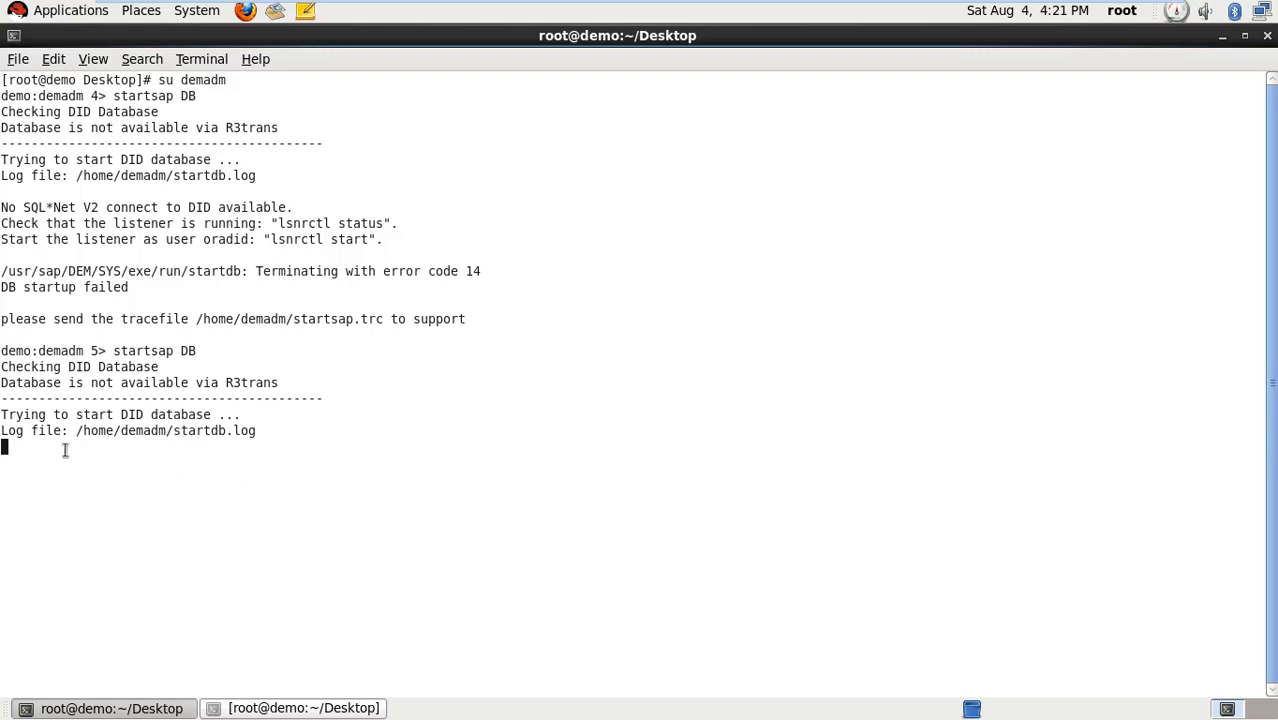
pyautogui.moveTo(194, 487)
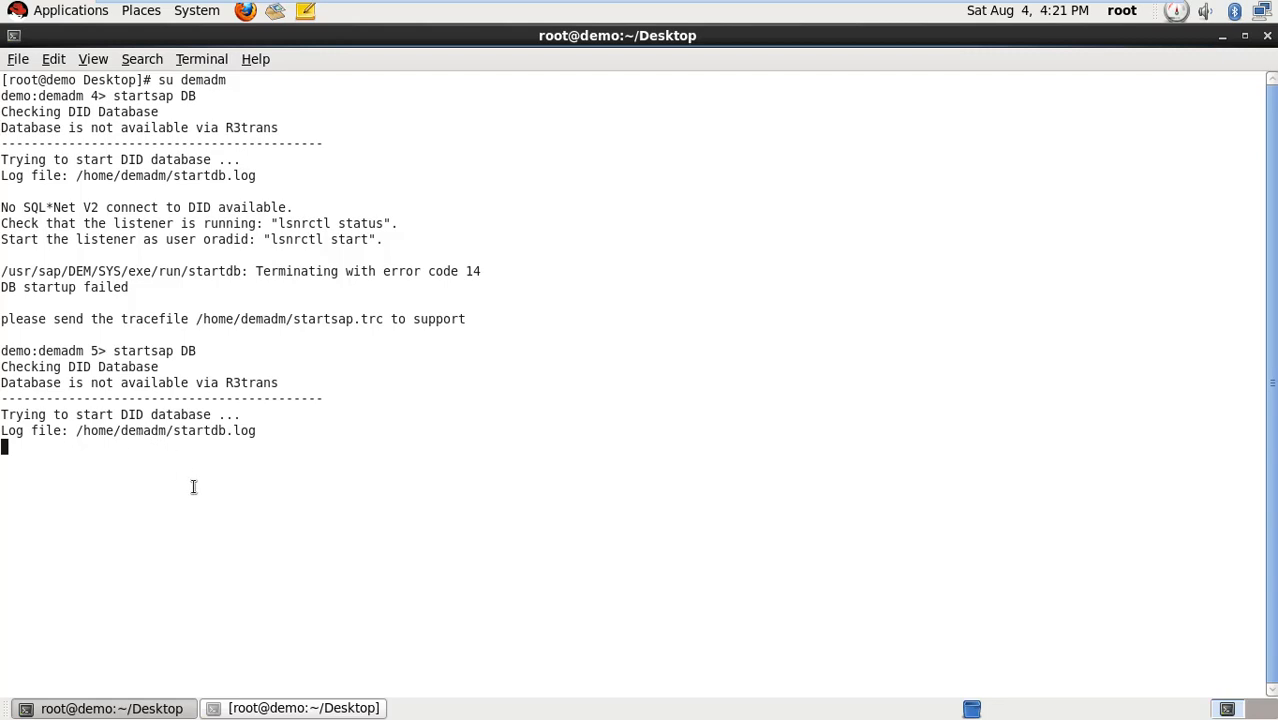
pyautogui.moveTo(257, 466)
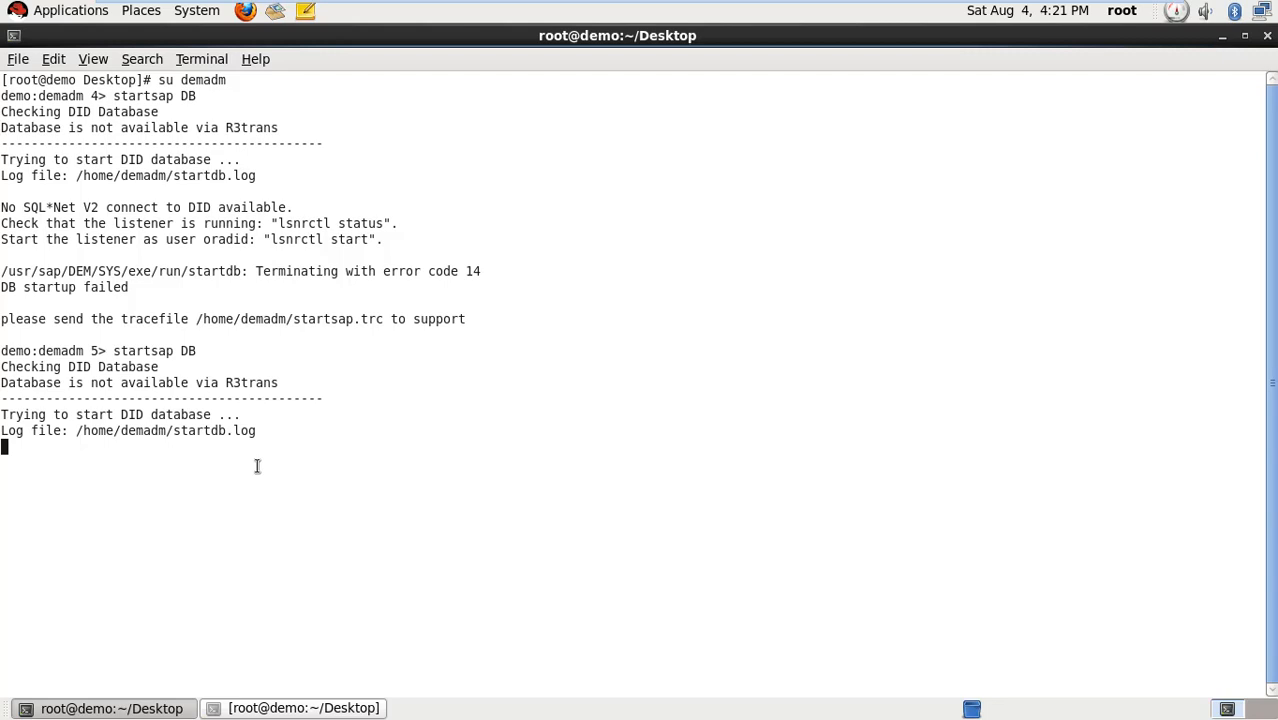
pyautogui.moveTo(388, 510)
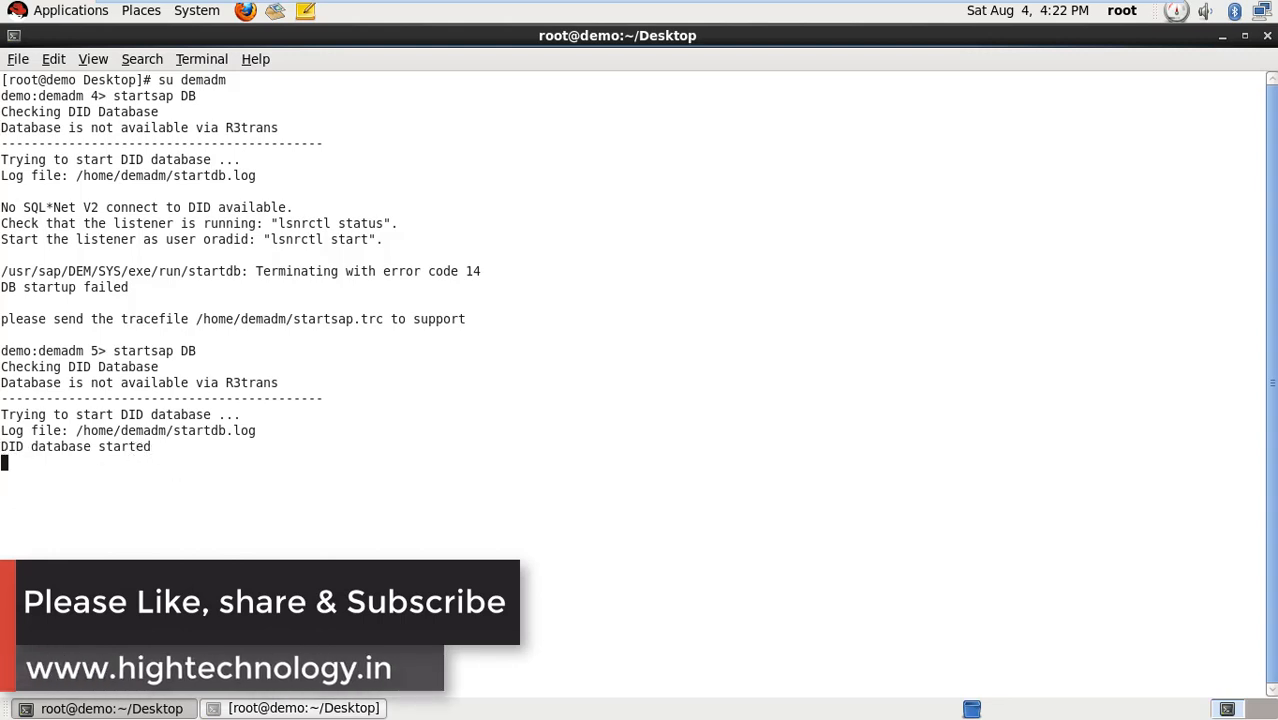
pyautogui.press('Return')
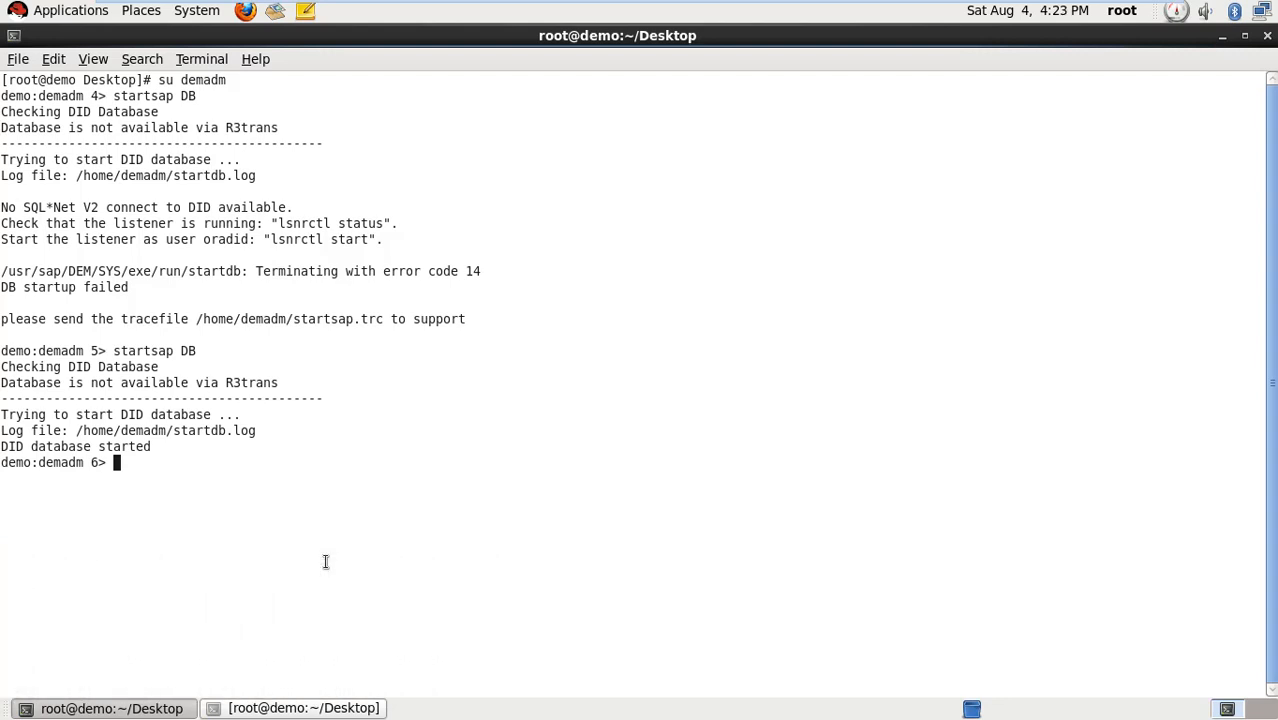
# Launch startsap R3 to start the ASCS01 and DVEBMGS00 instances
pyautogui.write('s')
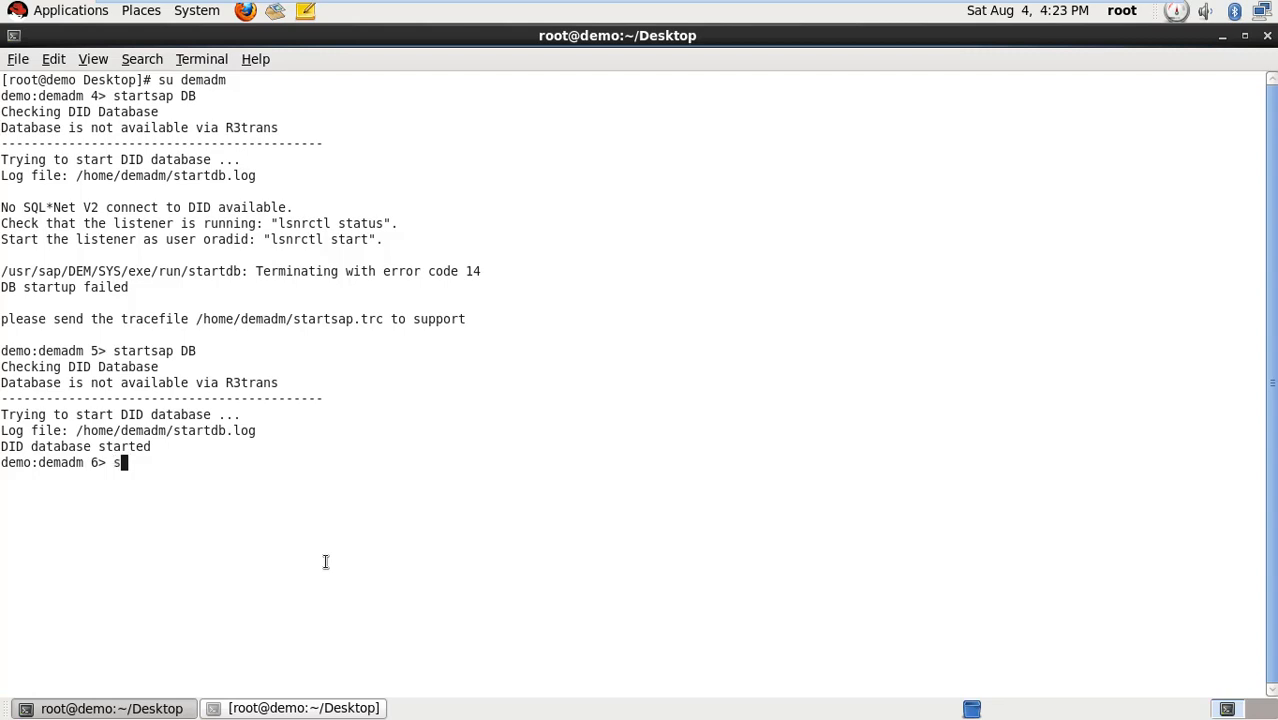
pyautogui.write('tartsap')
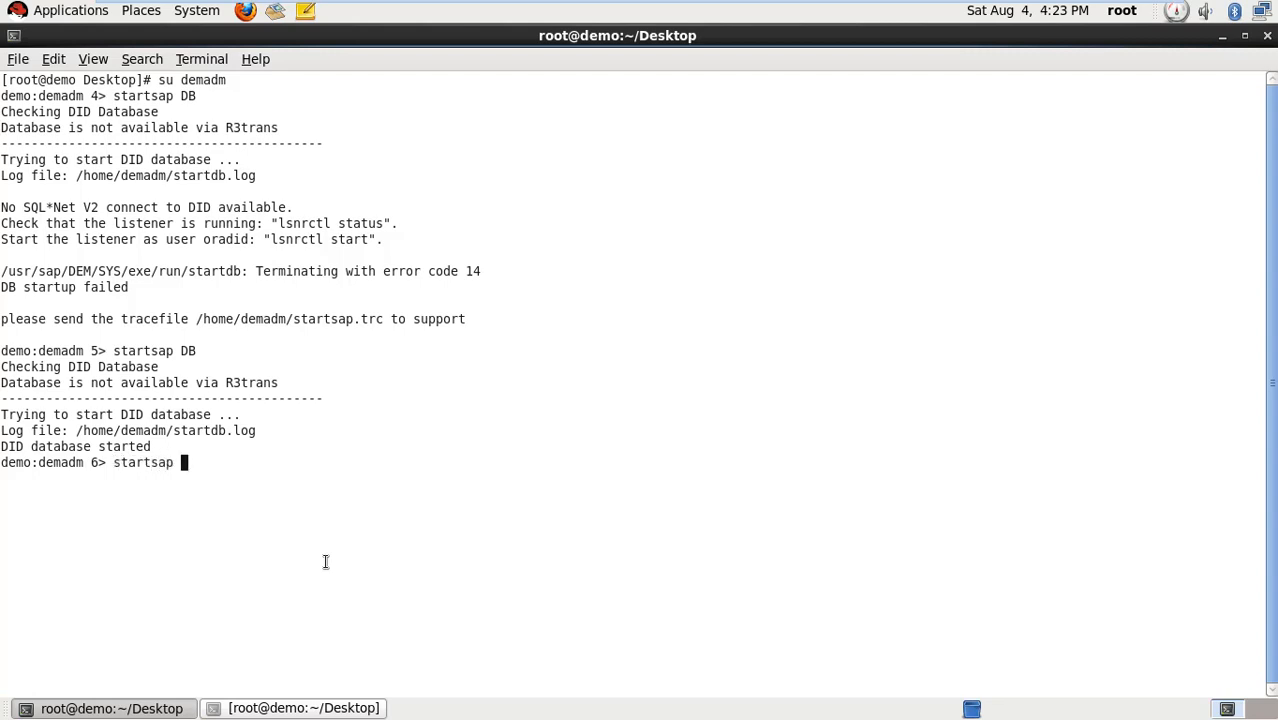
pyautogui.write('R3')
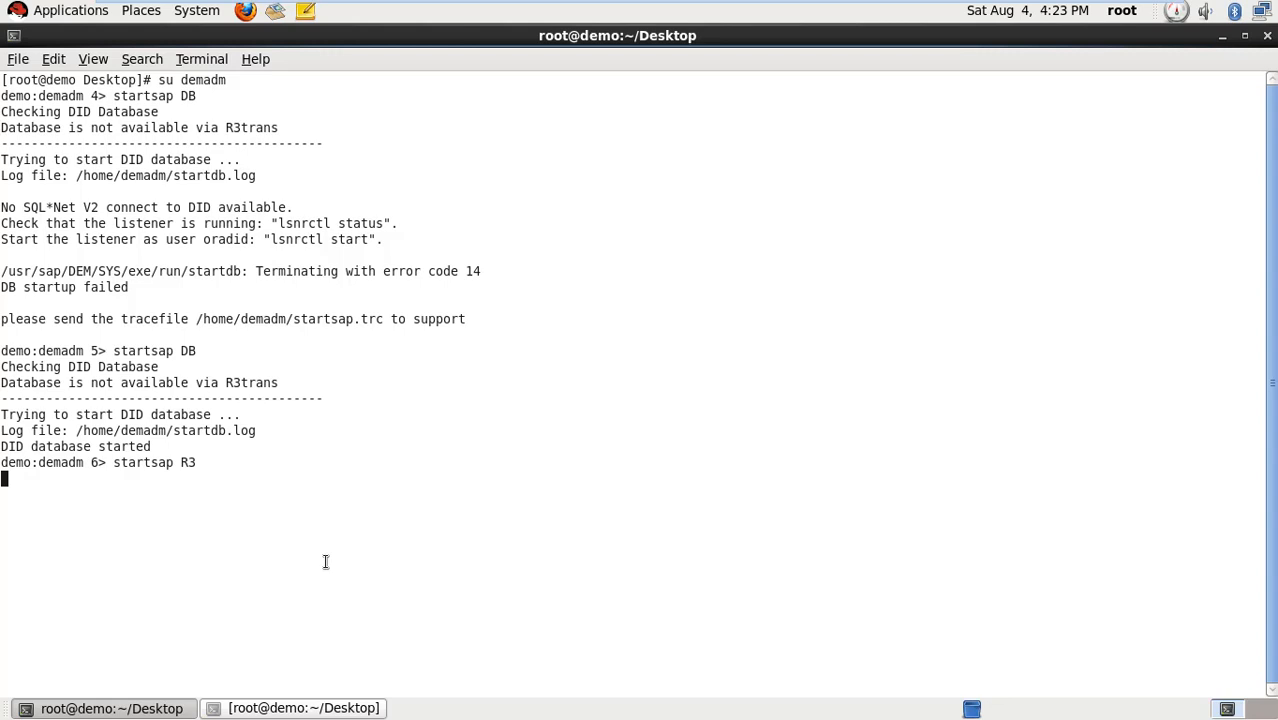
pyautogui.press('Return')
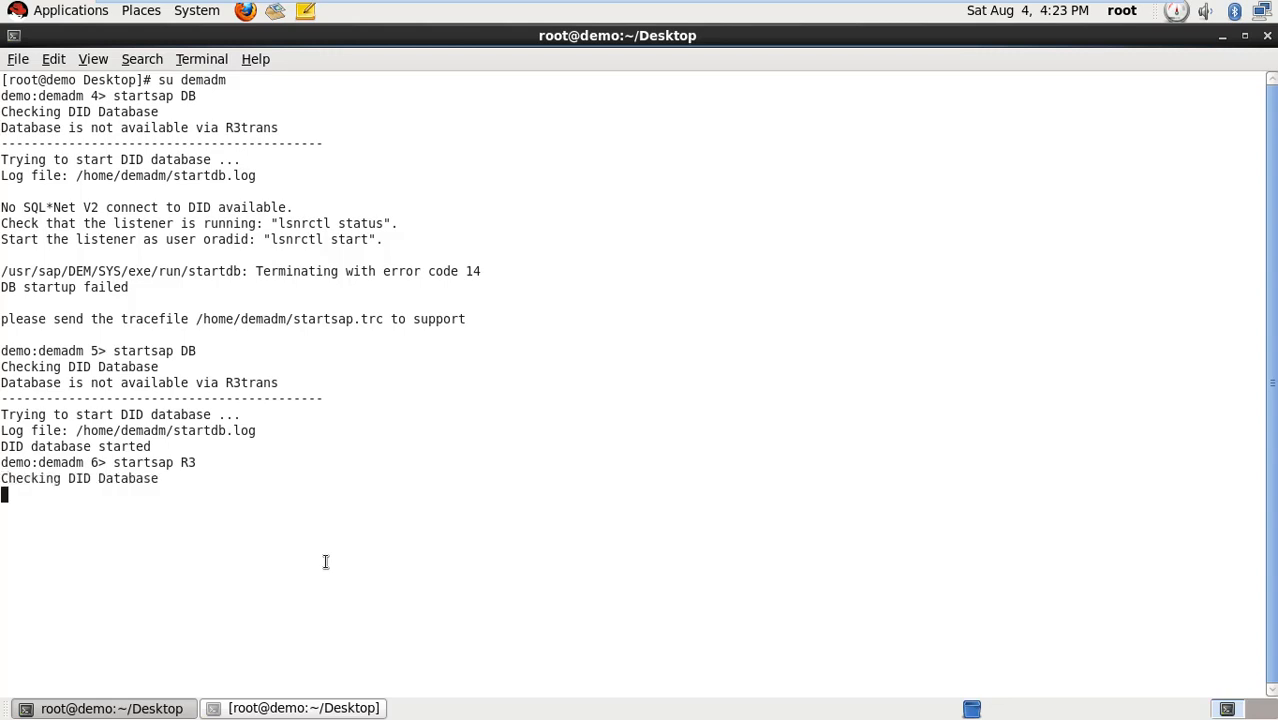
pyautogui.moveTo(133, 502)
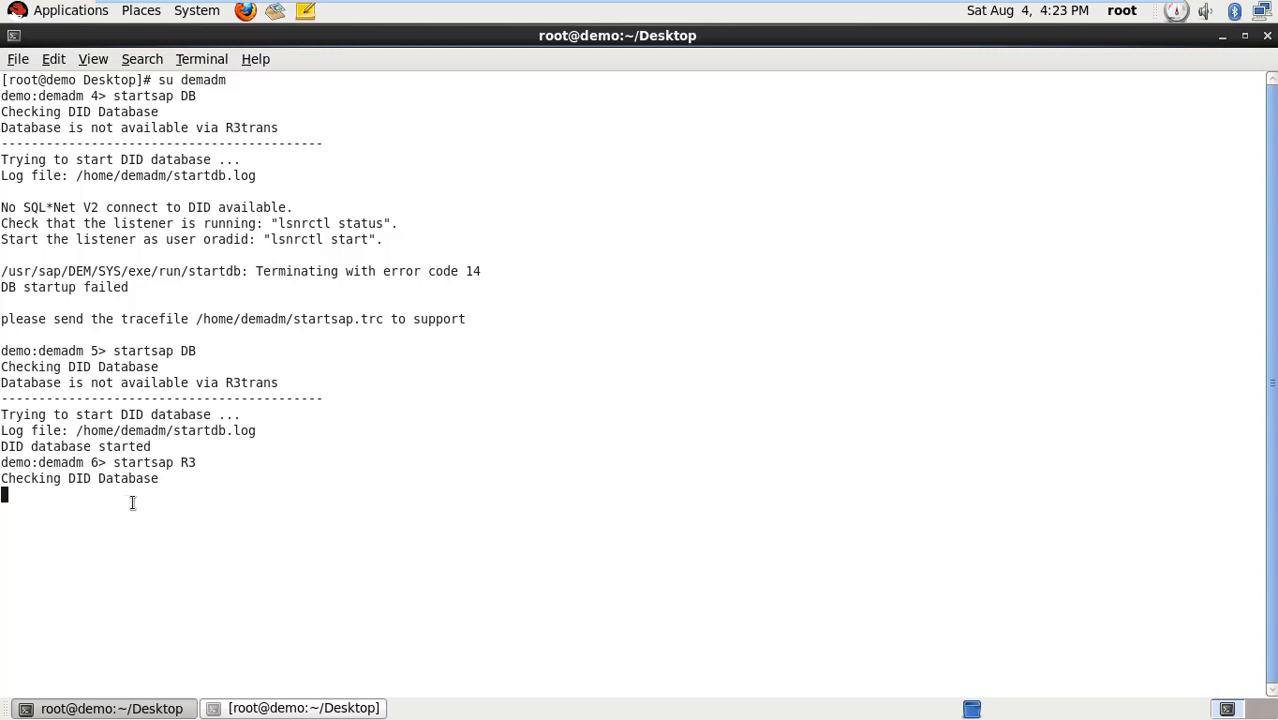
pyautogui.moveTo(52, 358)
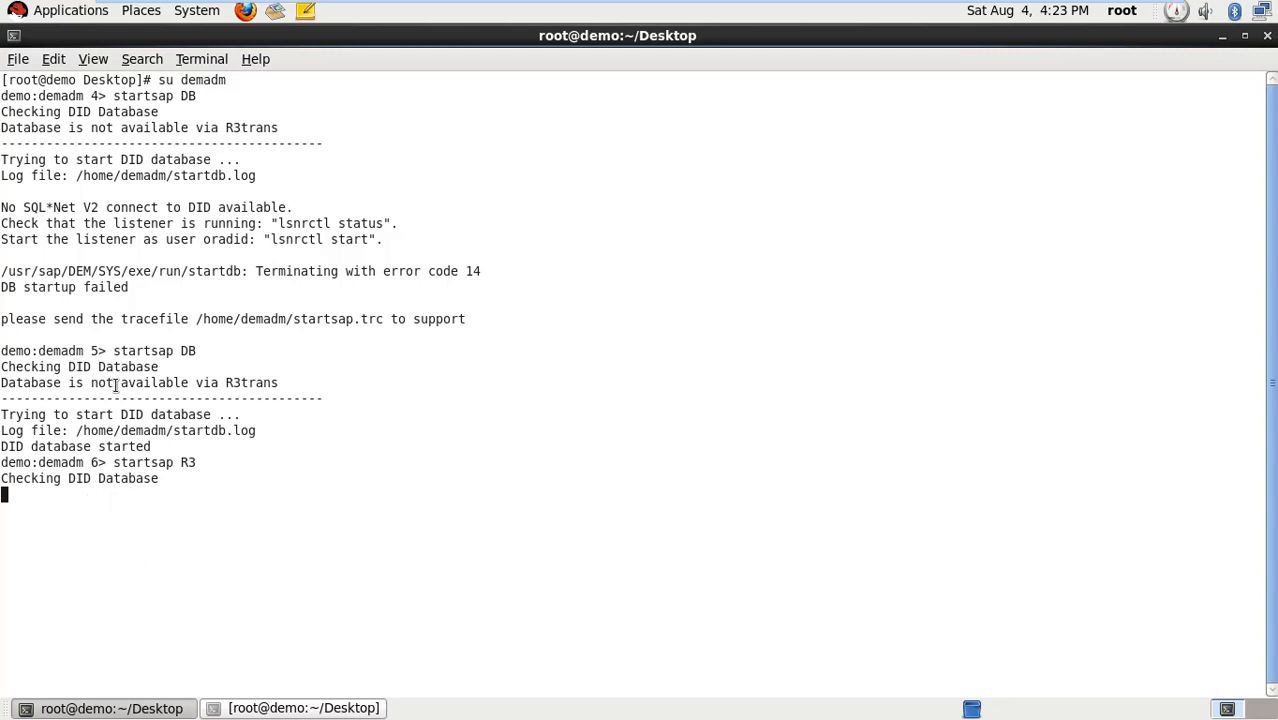
pyautogui.moveTo(387, 464)
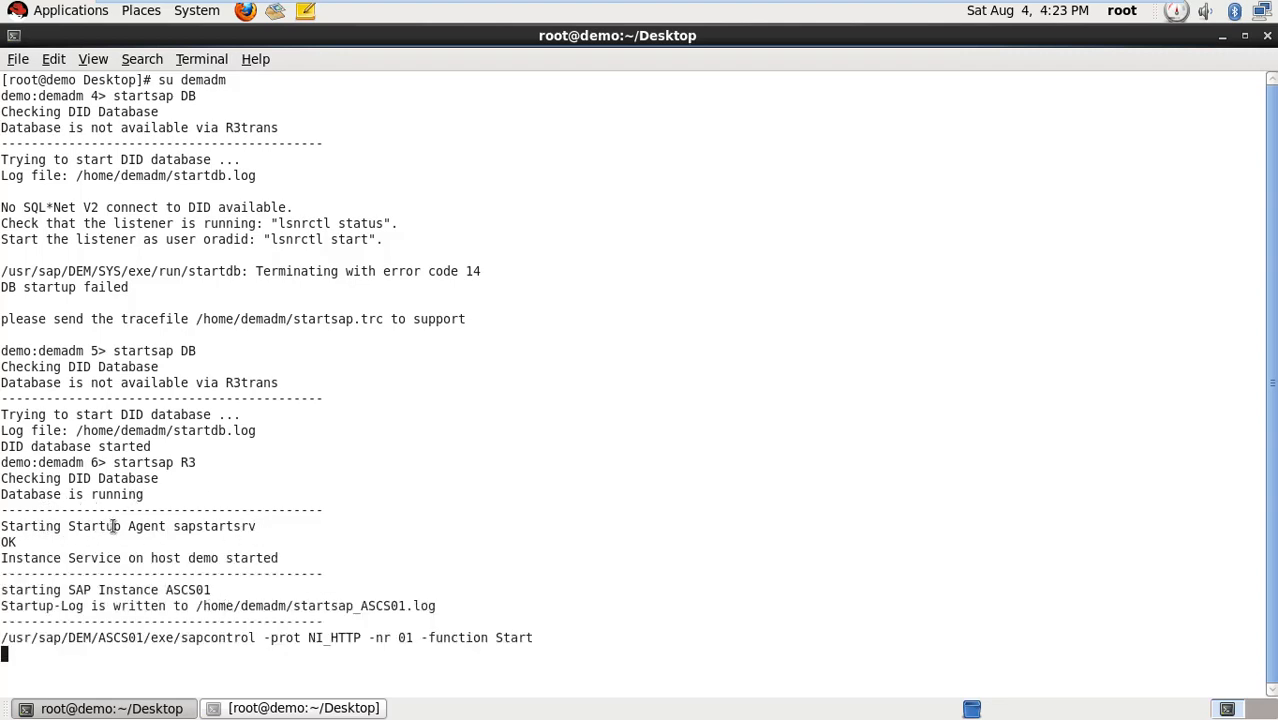
pyautogui.moveTo(1232, 330)
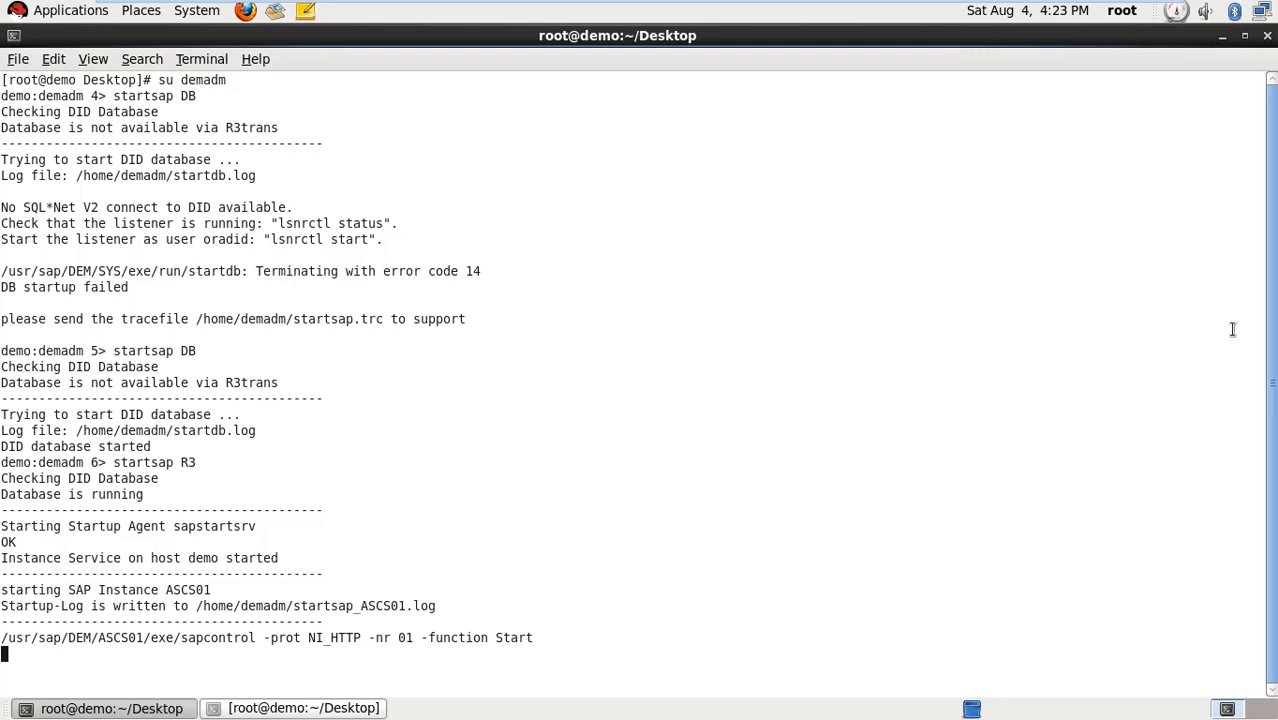
pyautogui.moveTo(665, 510)
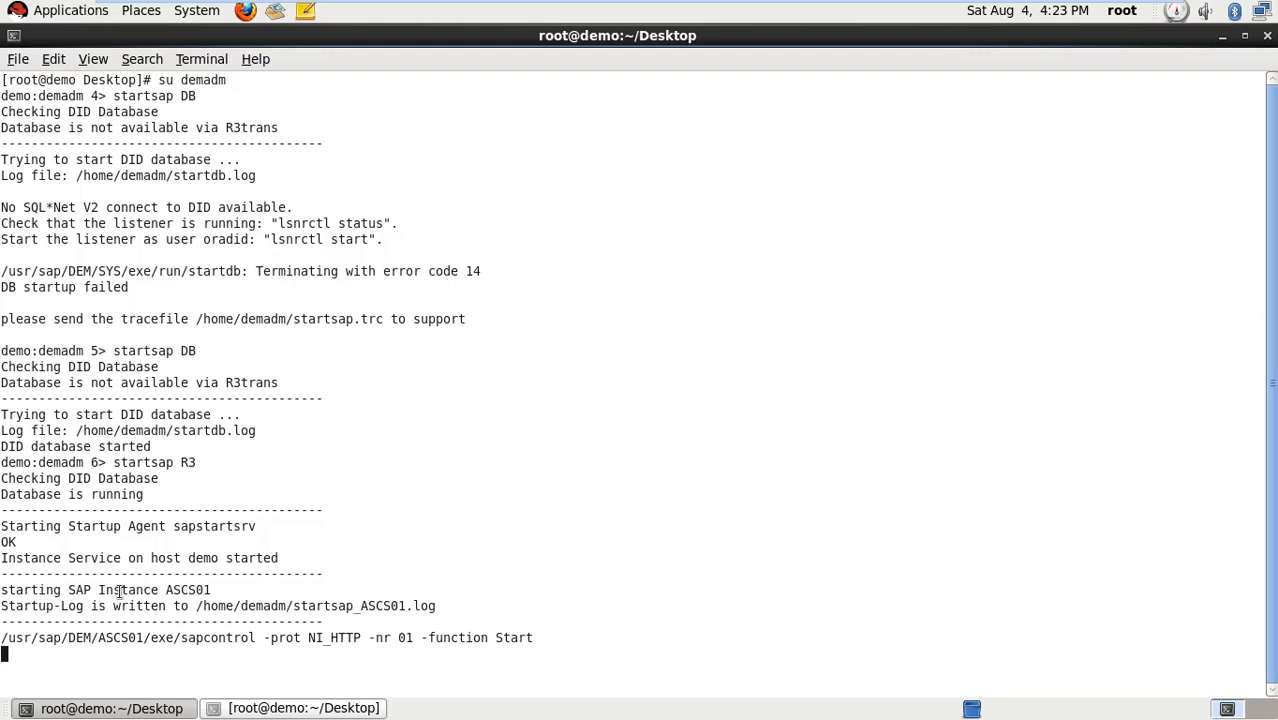
pyautogui.moveTo(472, 537)
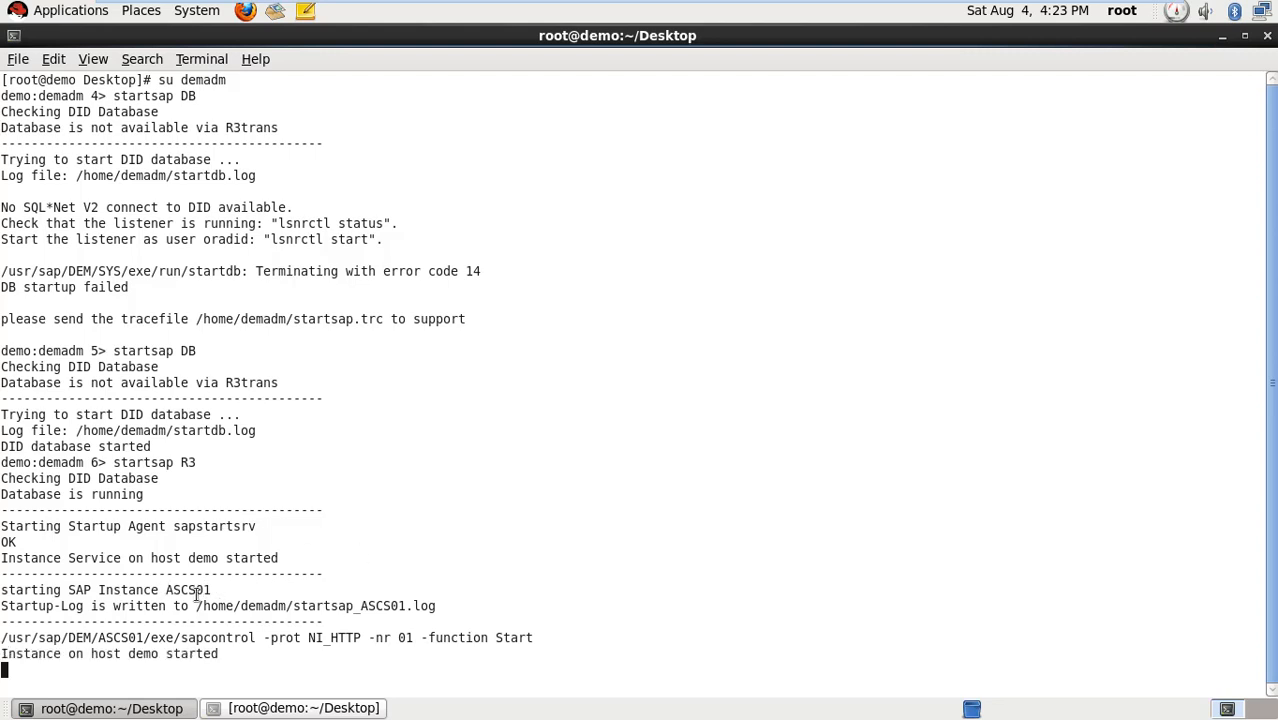
pyautogui.moveTo(143, 667)
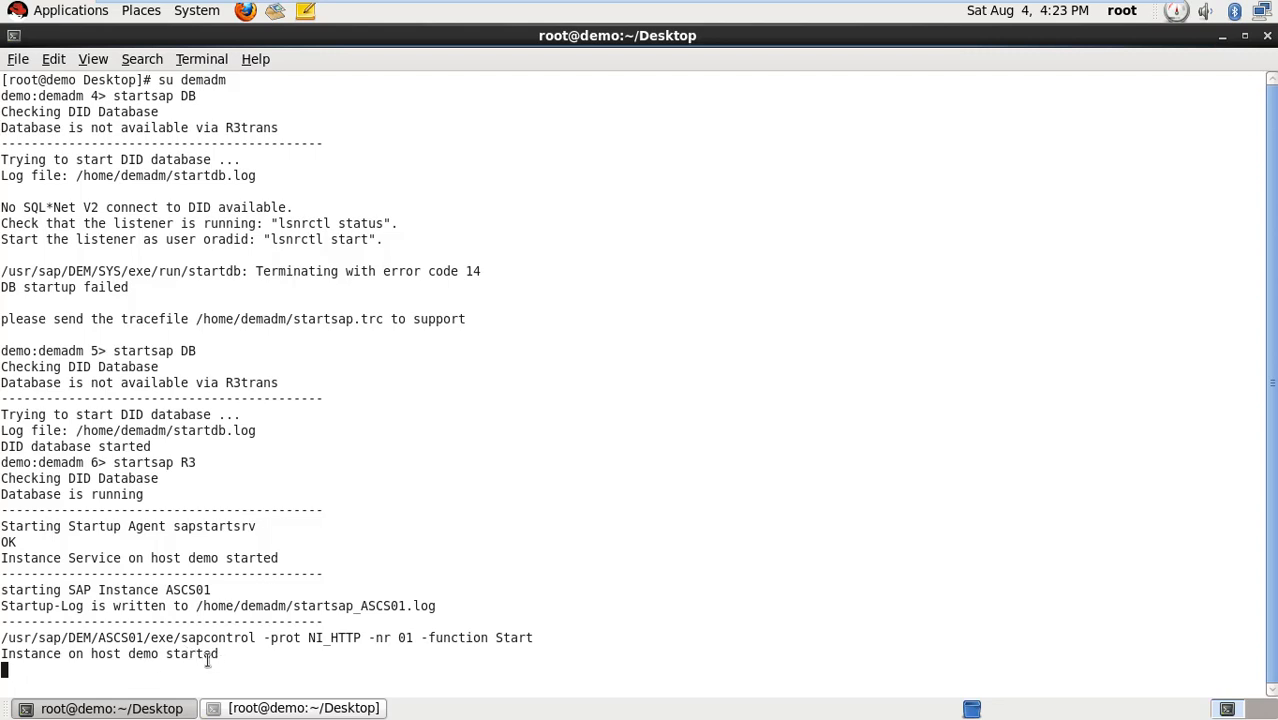
pyautogui.moveTo(759, 585)
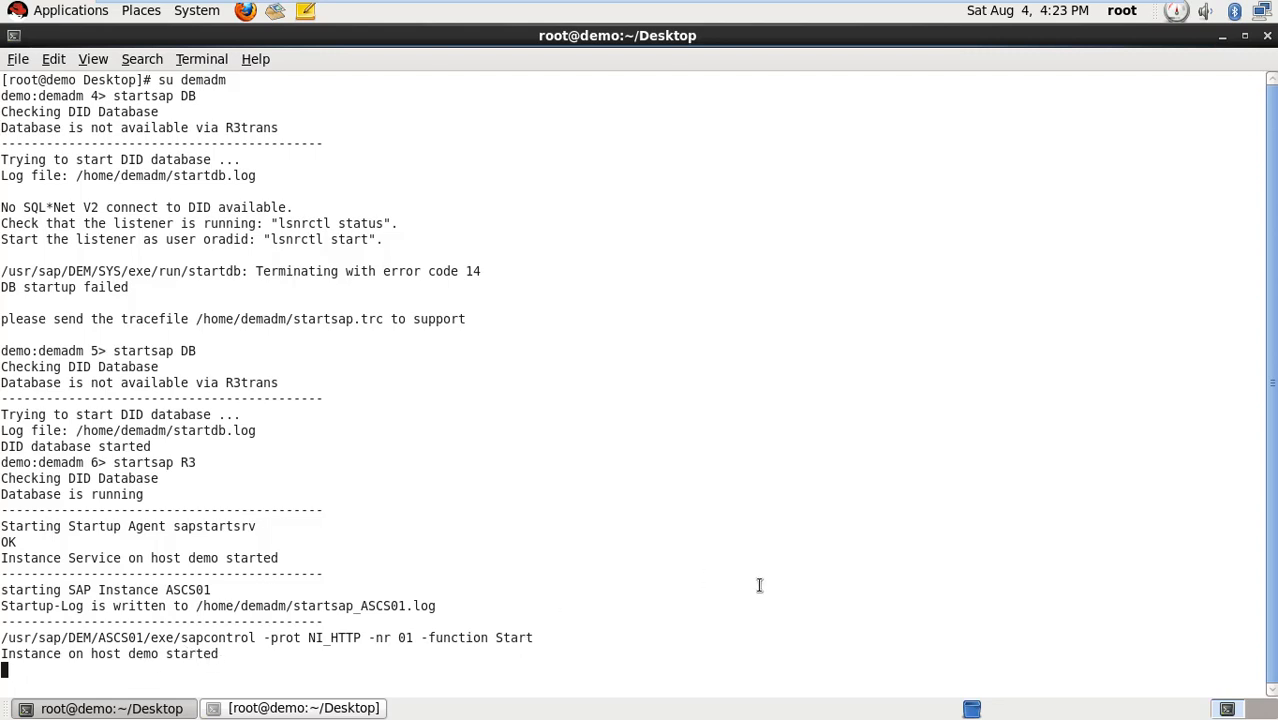
pyautogui.moveTo(517, 625)
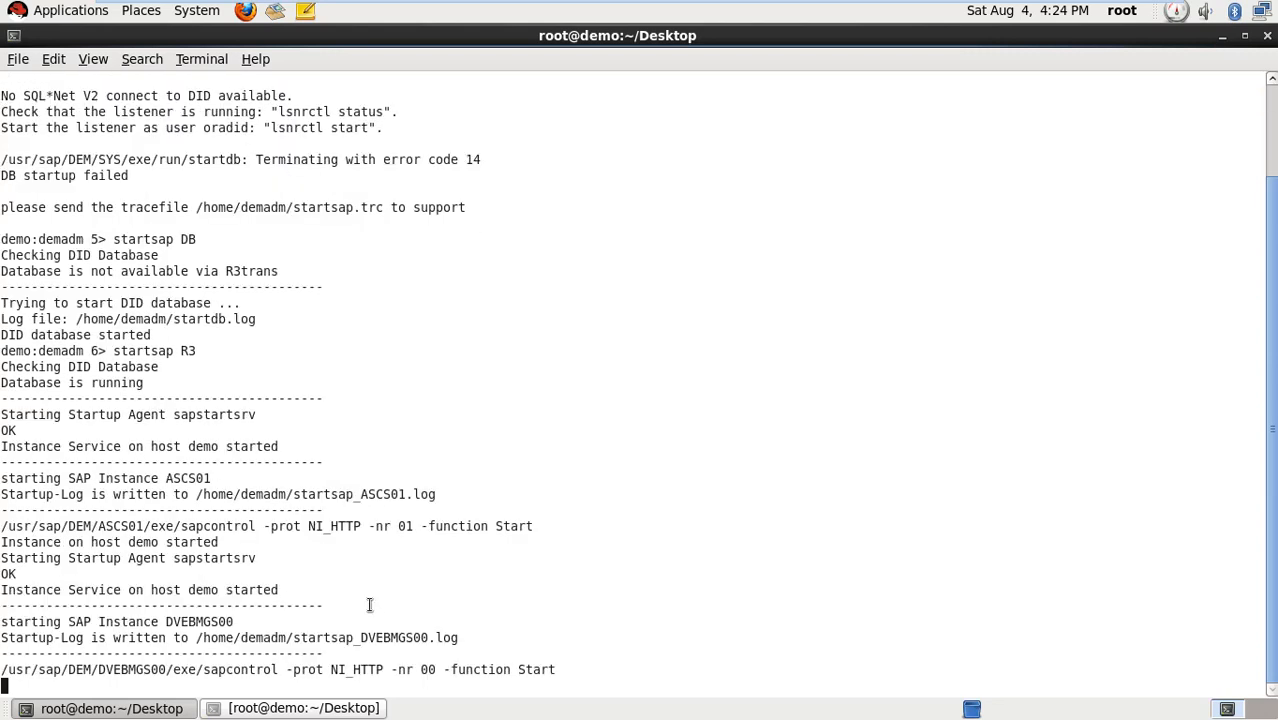
pyautogui.moveTo(70, 621)
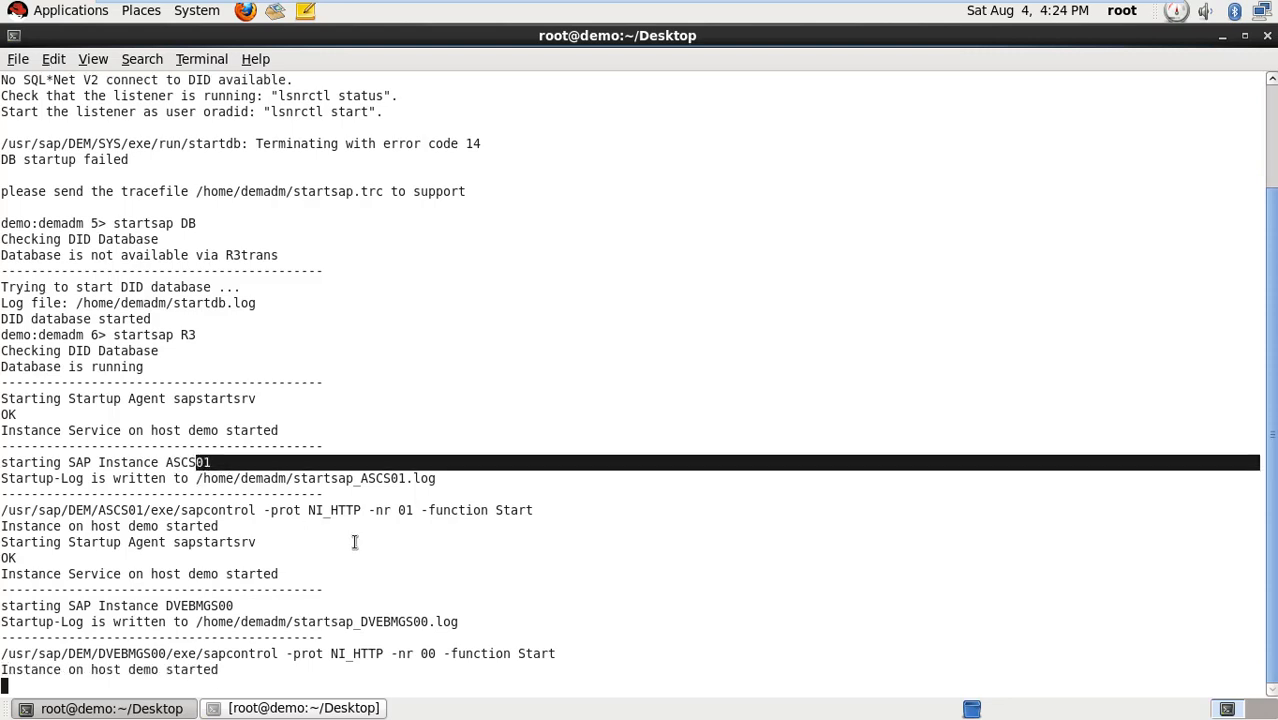
pyautogui.moveTo(413, 589)
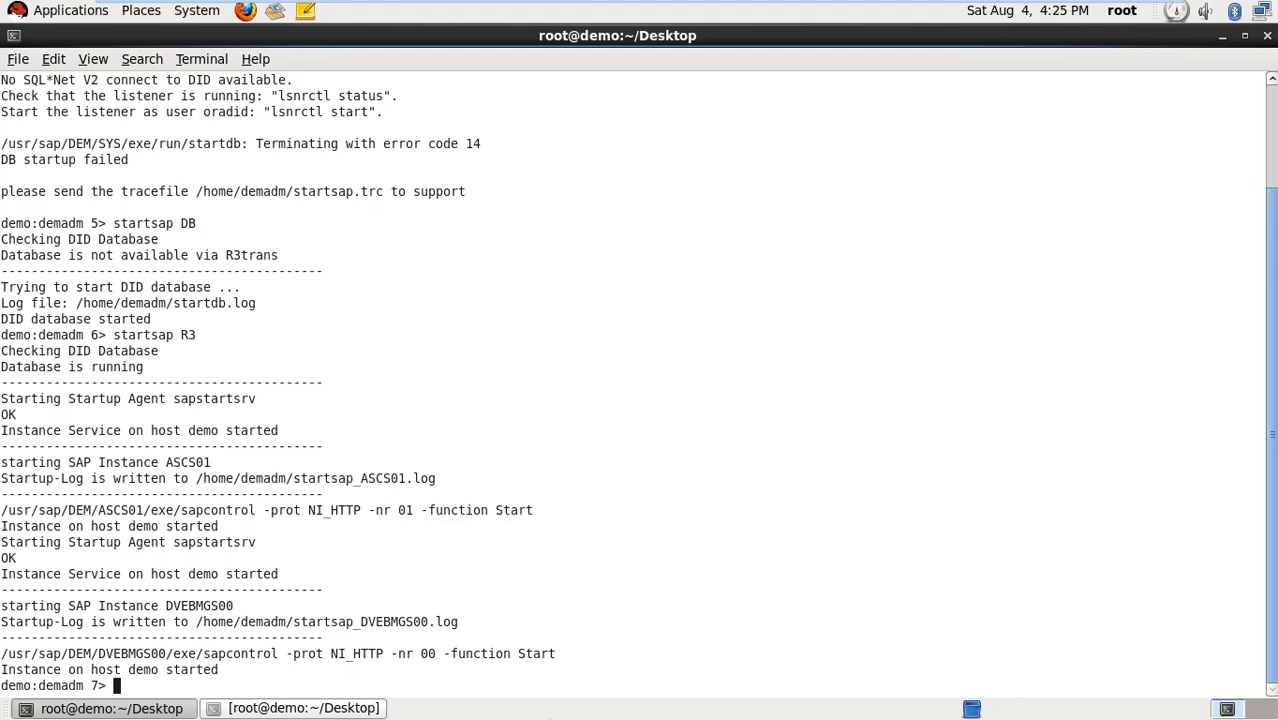
pyautogui.moveTo(195, 690)
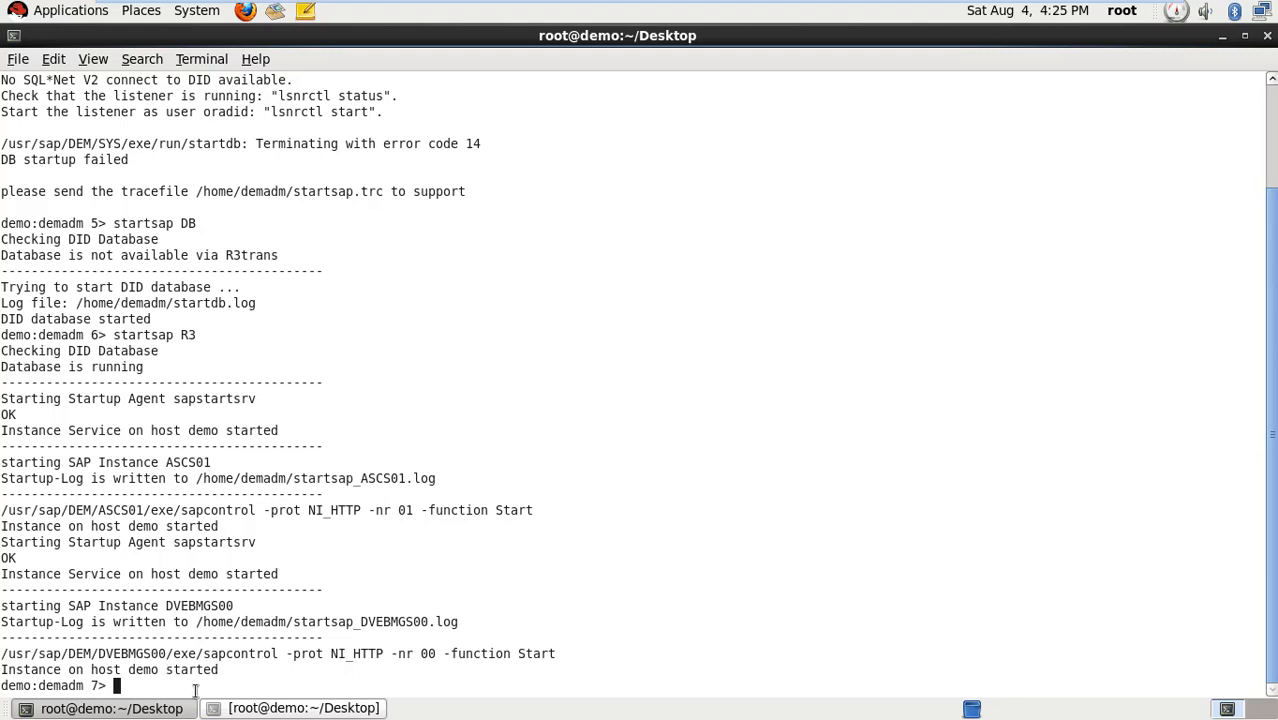
# Run startsap all and scroll until ASCS01 and DVEBMGS00 report started
pyautogui.write('startsap')
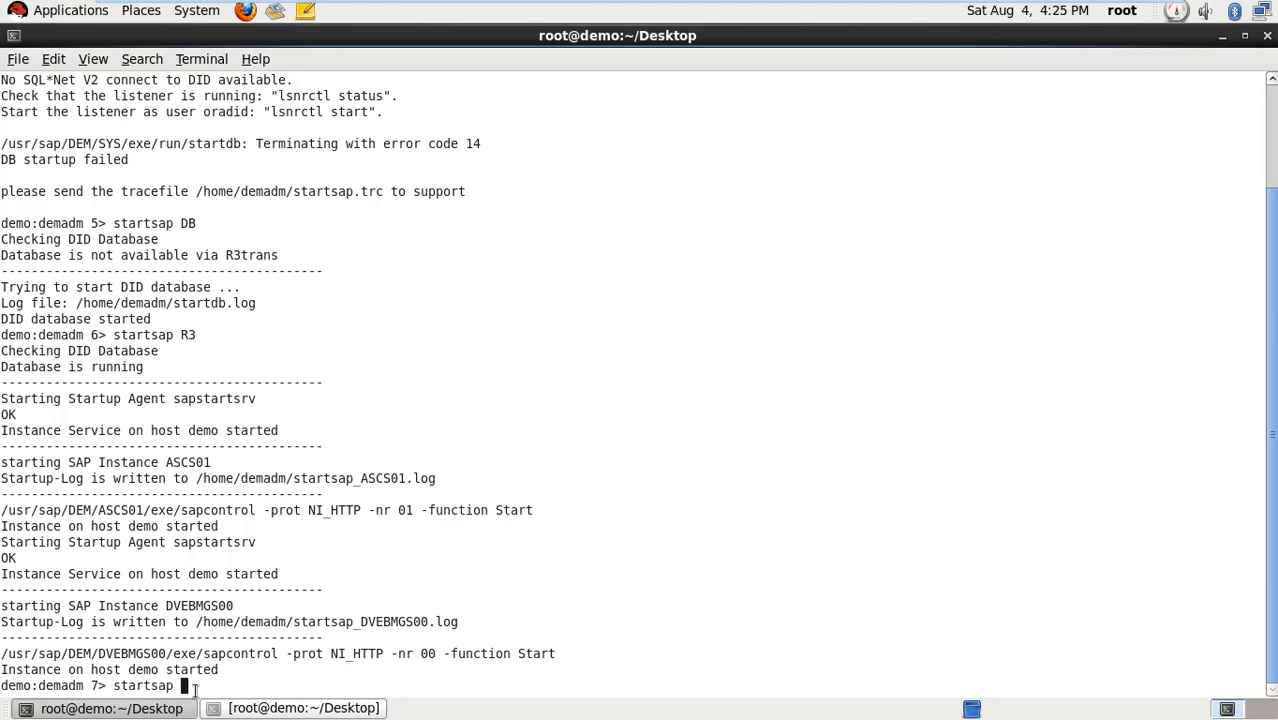
pyautogui.write('al')
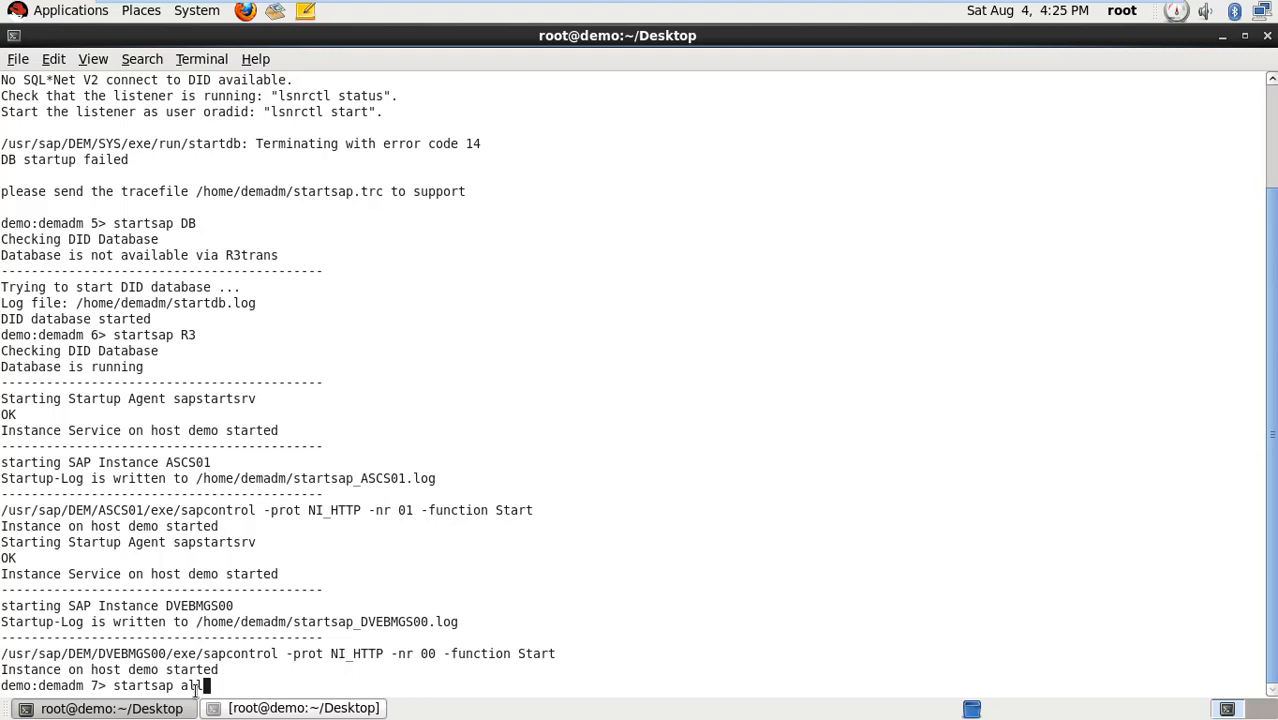
pyautogui.press('Return')
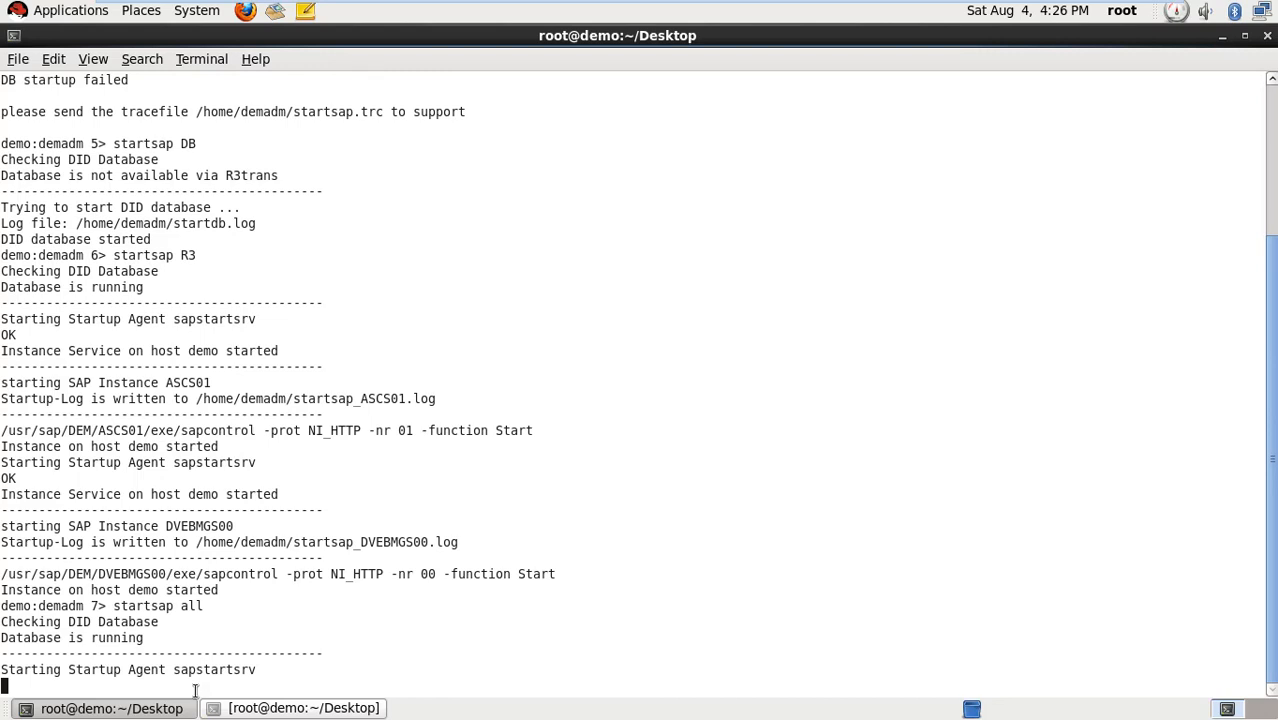
pyautogui.scroll(-3)
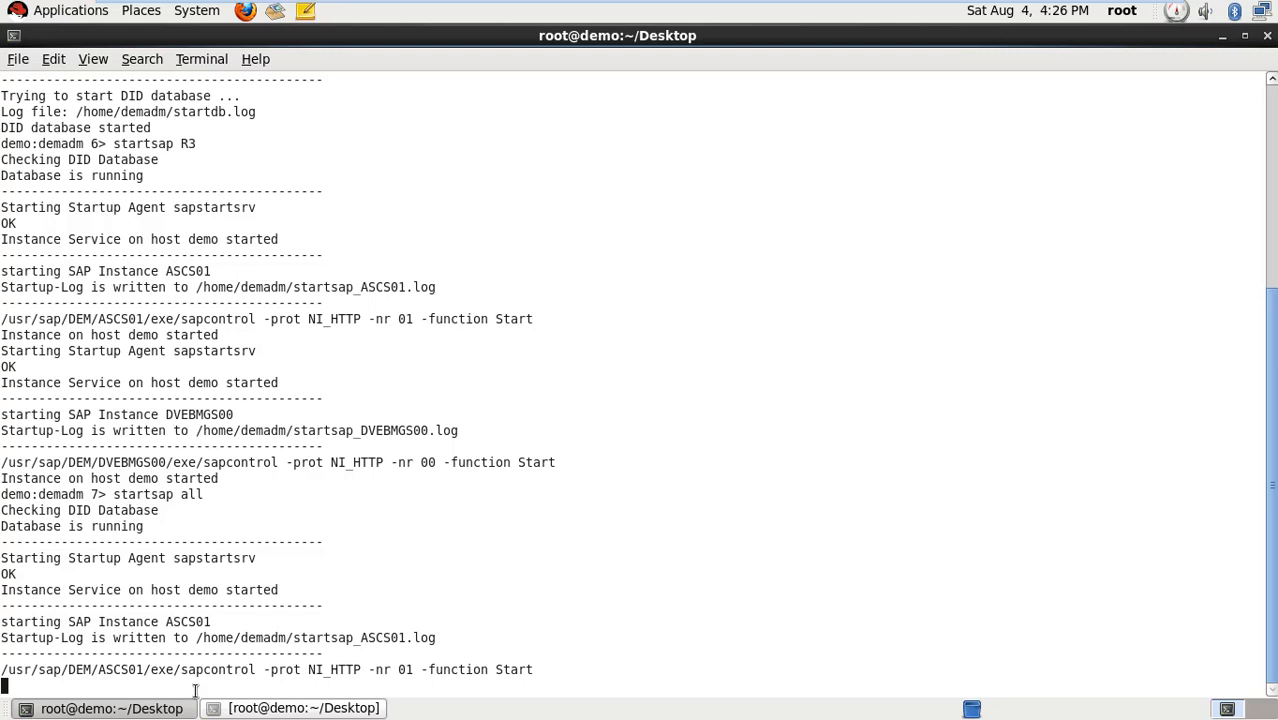
pyautogui.scroll(-3)
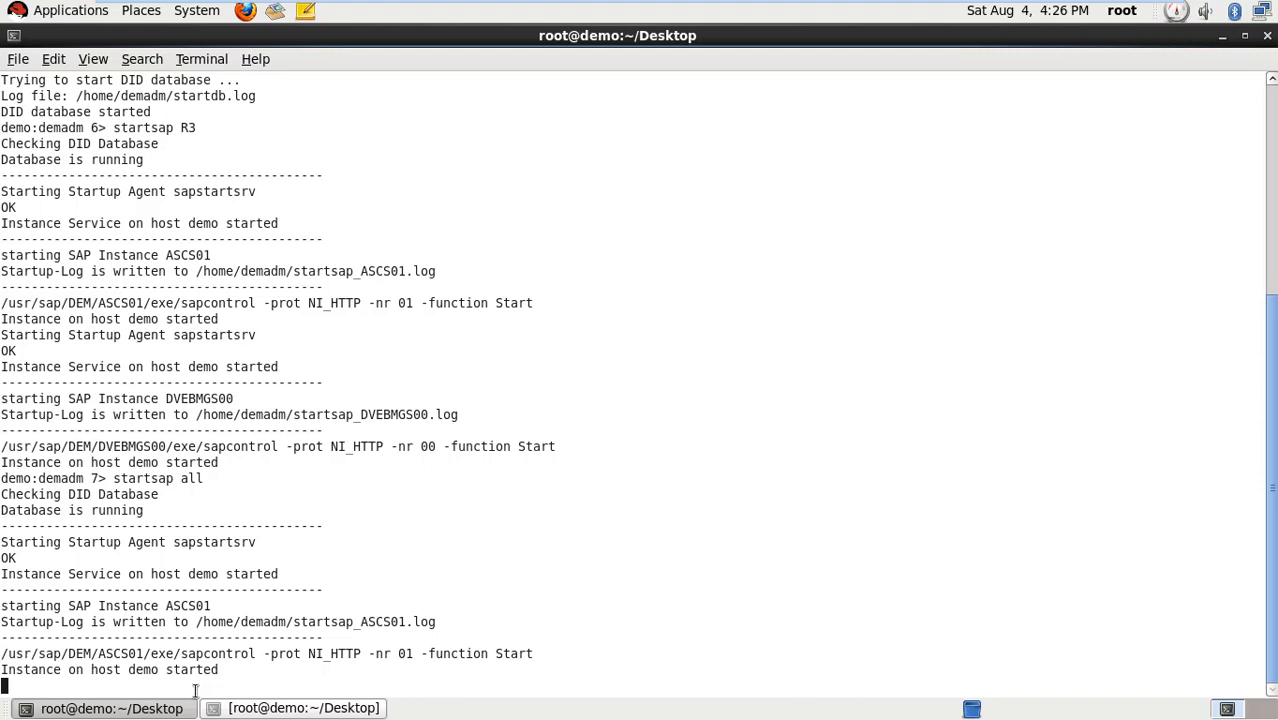
pyautogui.scroll(-3)
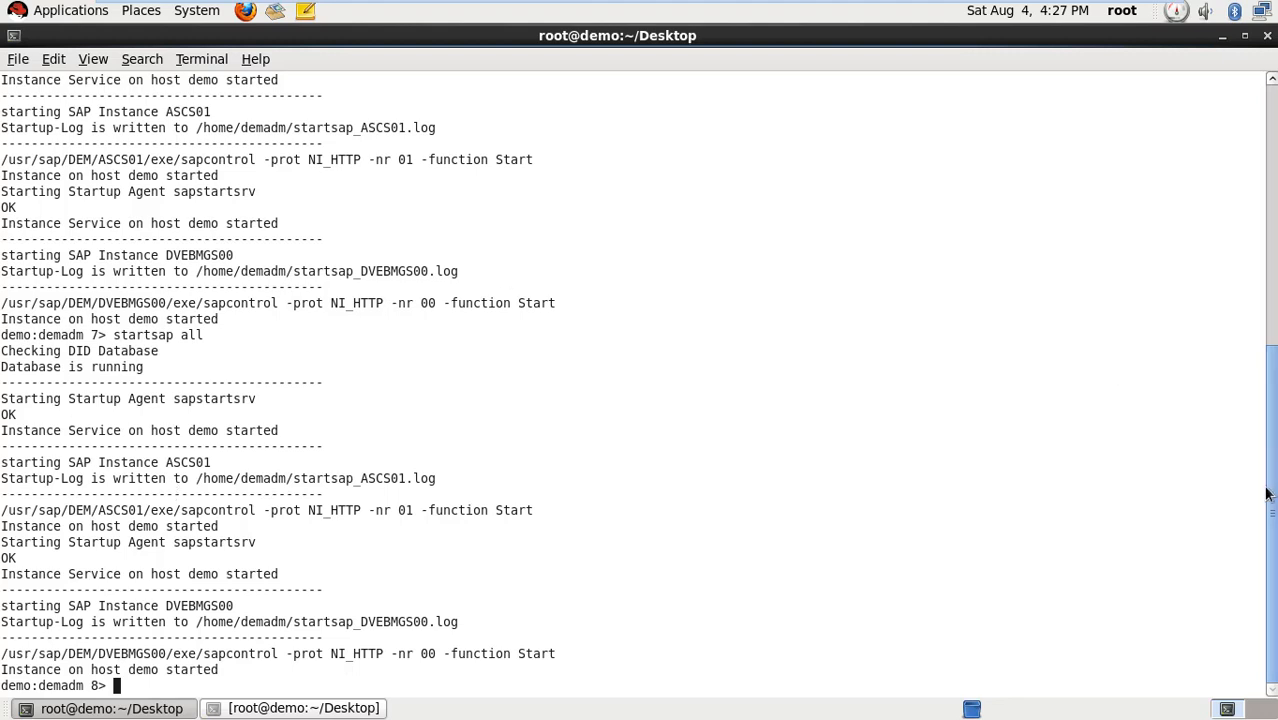
pyautogui.moveTo(1236, 367)
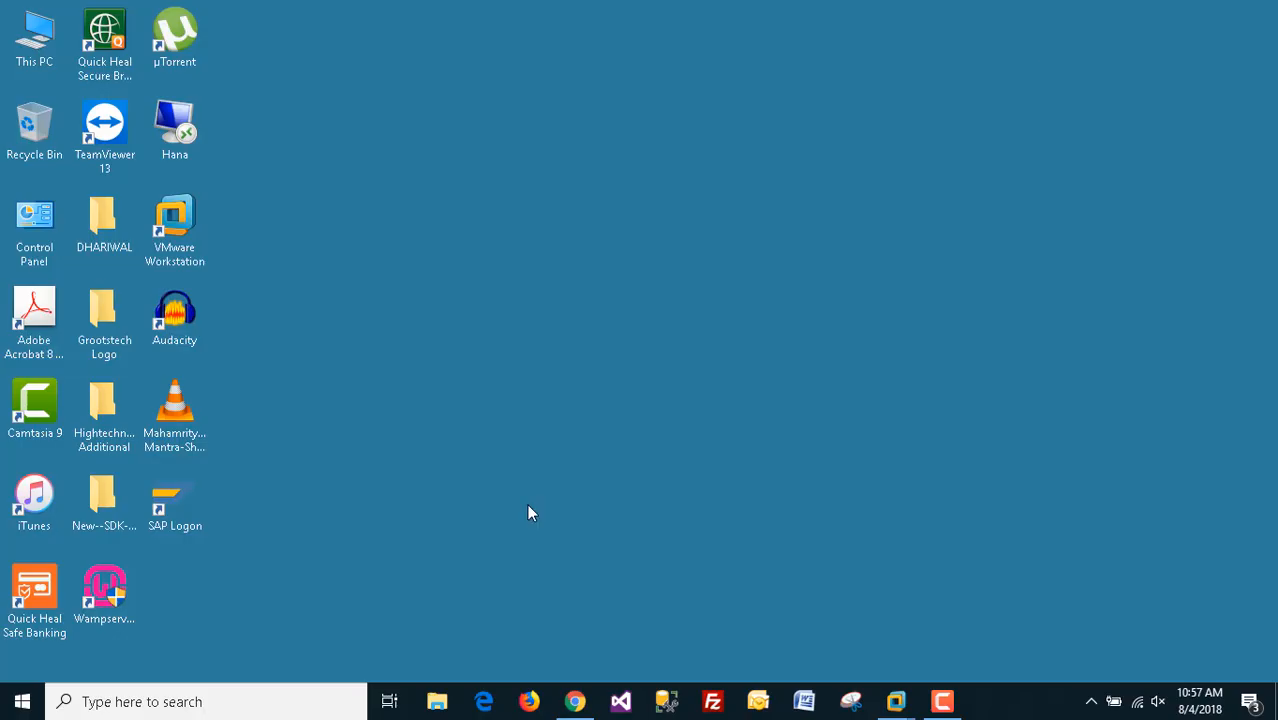
# Launch SAP Logon 750 and open the DEV connection from the Connections list
pyautogui.doubleClick(174, 500)
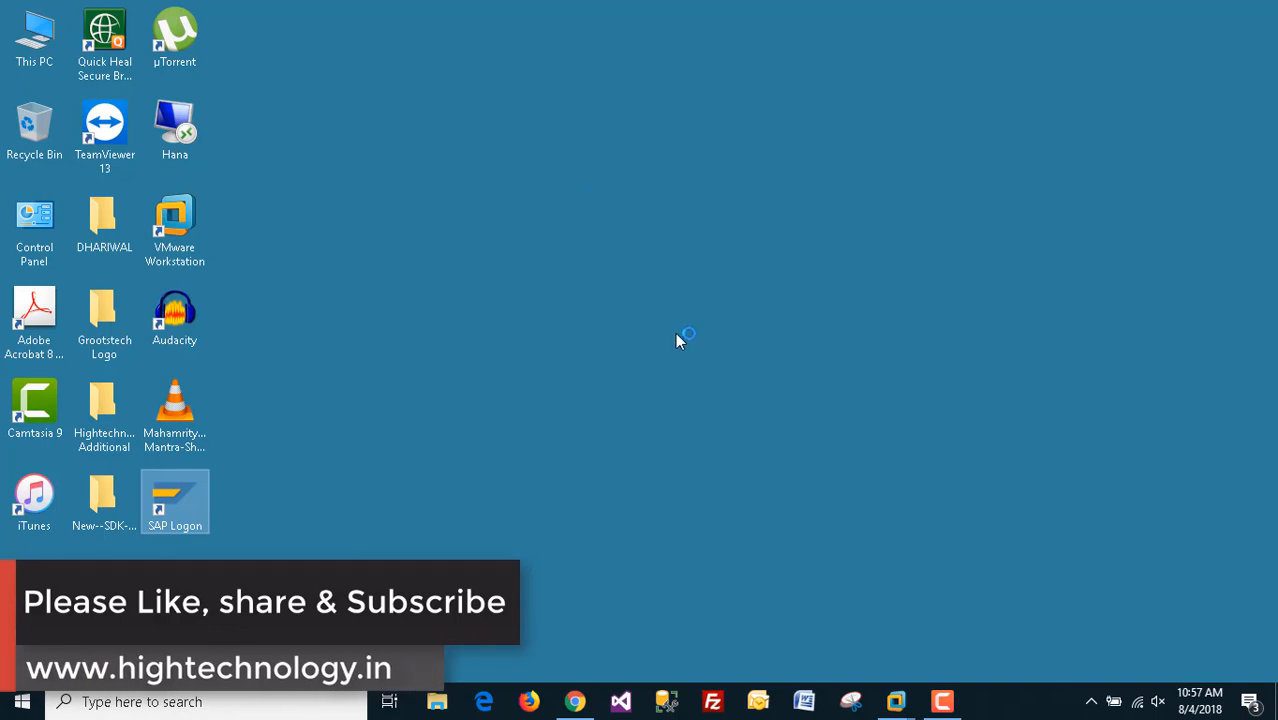
pyautogui.doubleClick(174, 500)
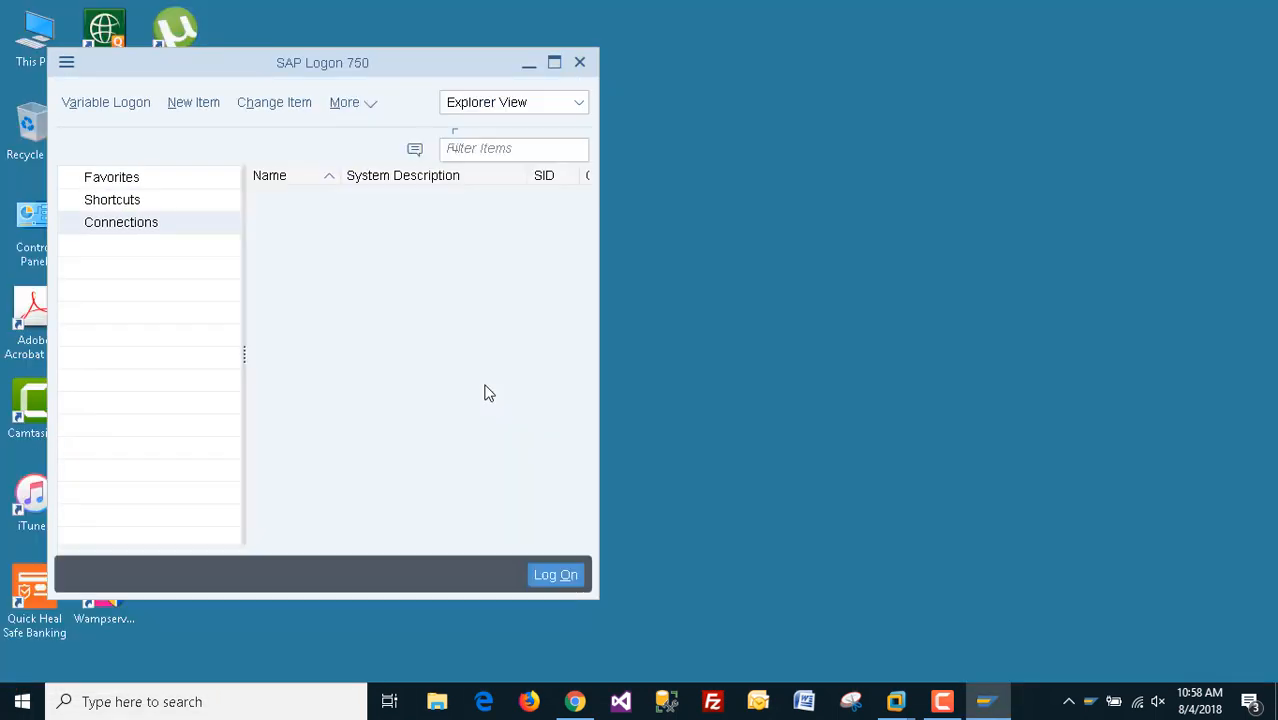
pyautogui.click(120, 222)
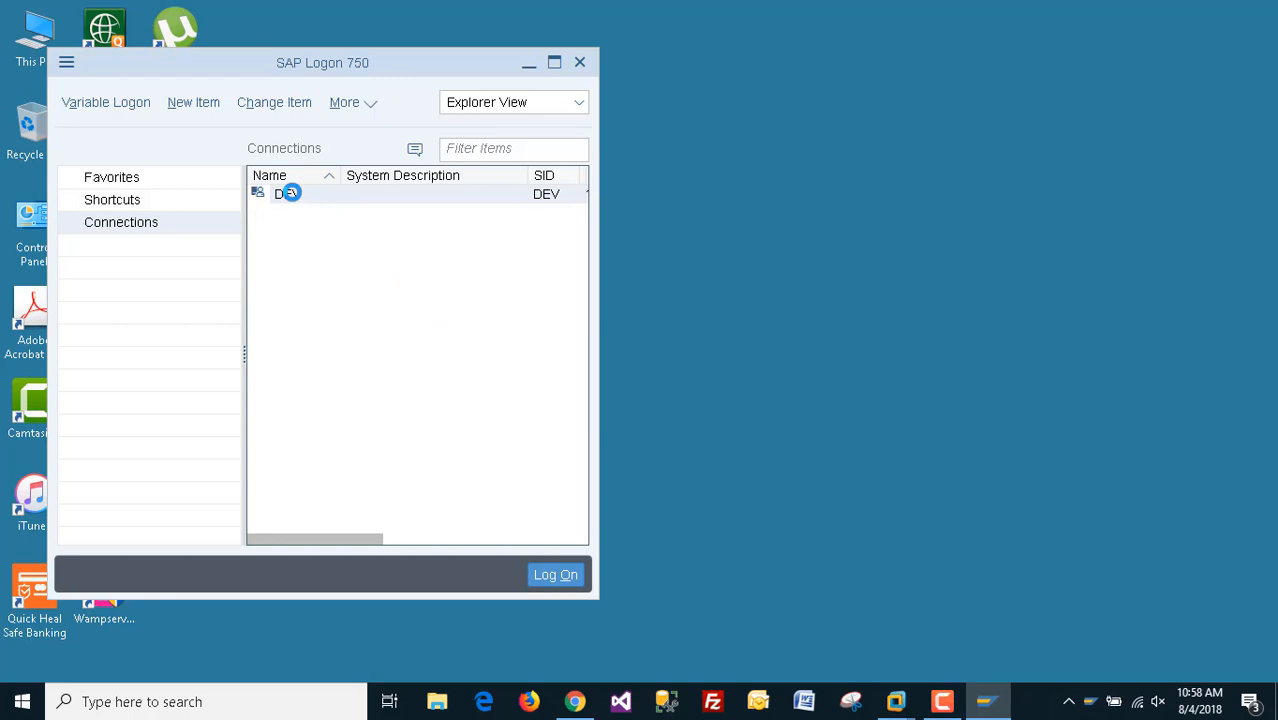
pyautogui.doubleClick(287, 193)
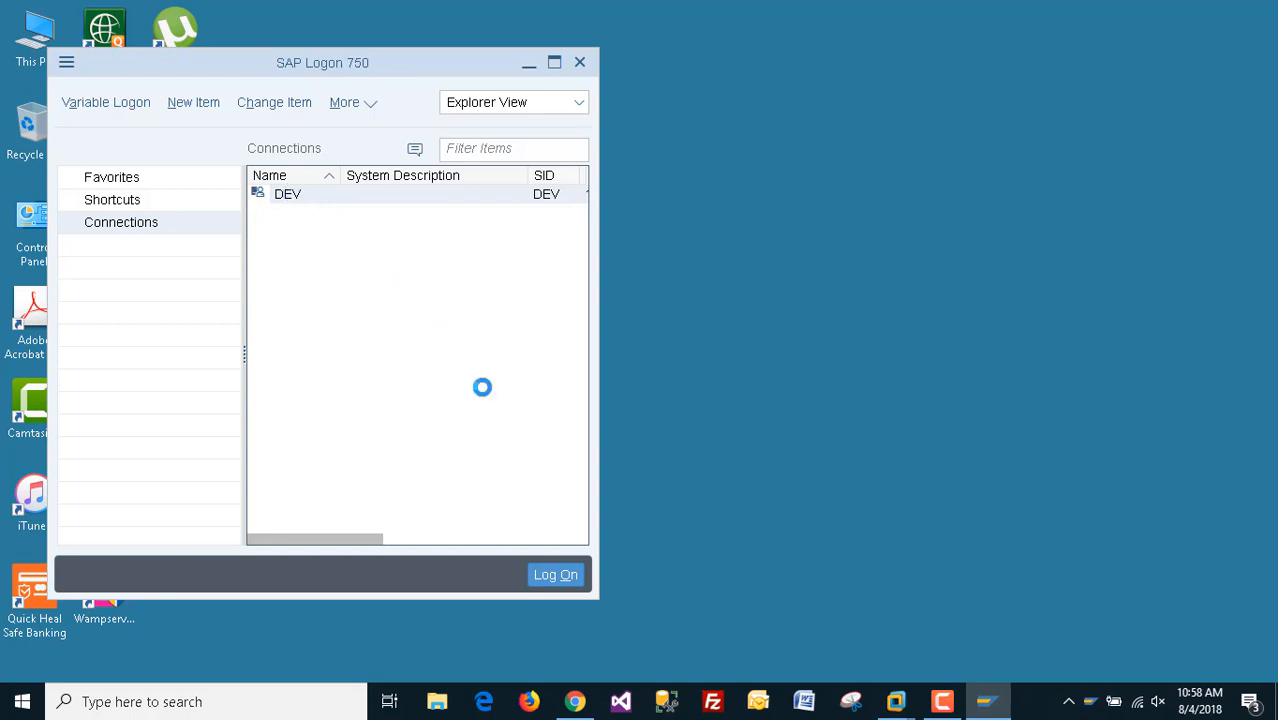
pyautogui.click(555, 574)
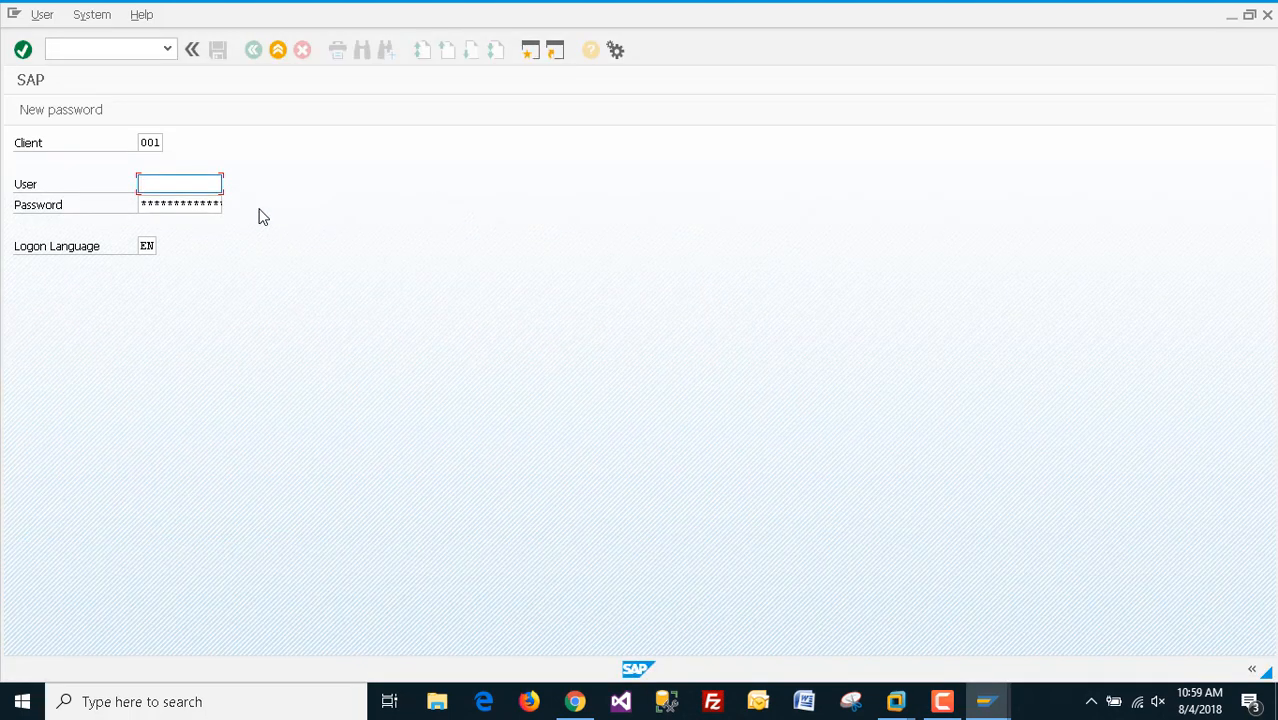
pyautogui.moveTo(443, 263)
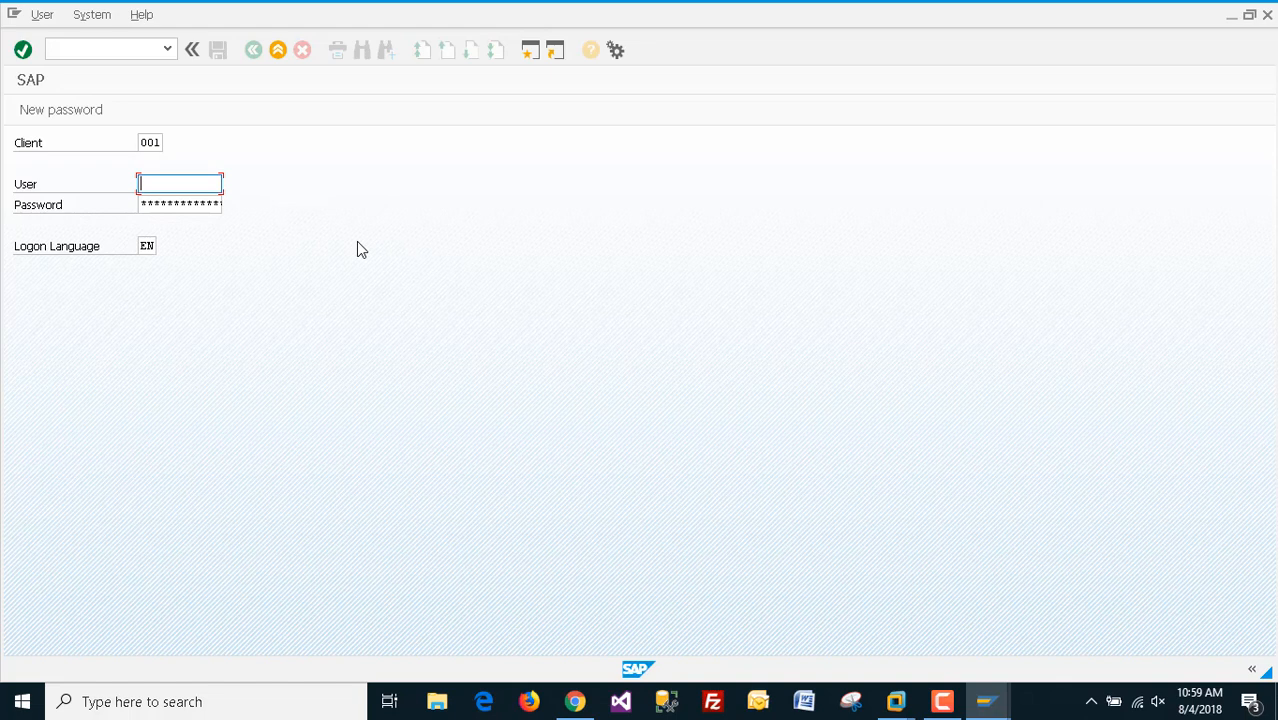
# Log on to client 001 as user sap*, triggering the START_CALL_SICK error
pyautogui.write('sap*')
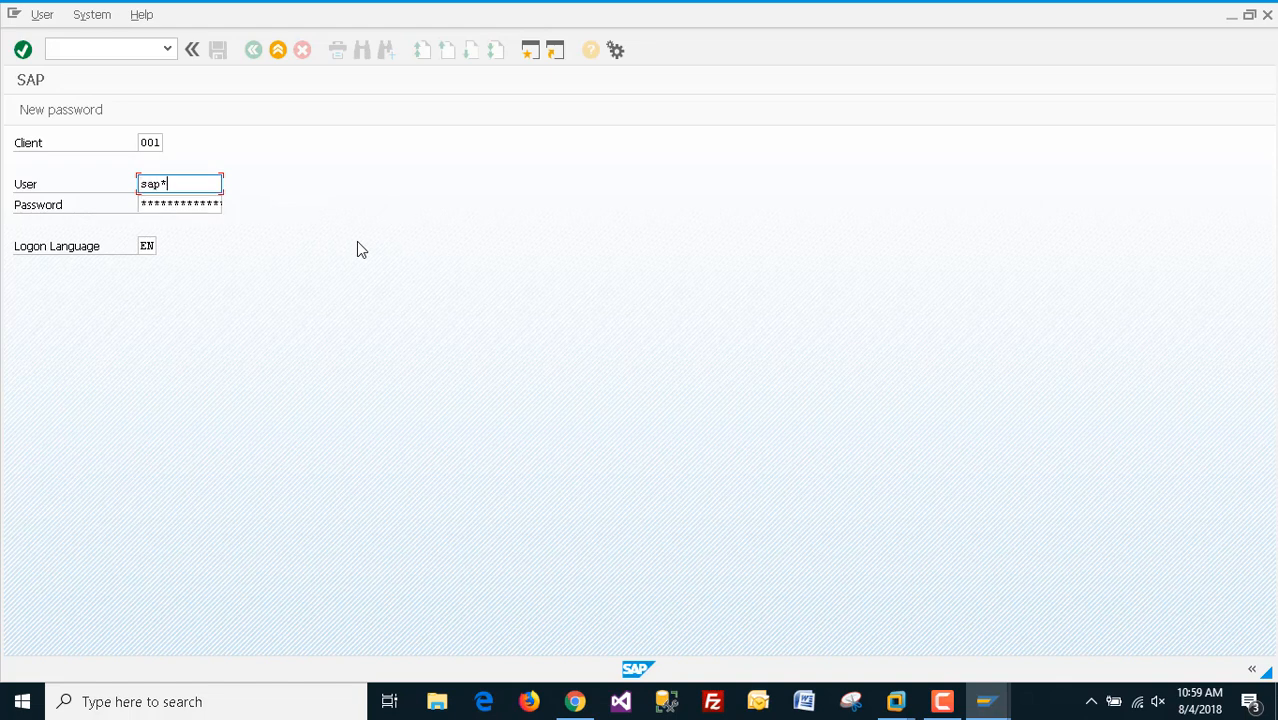
pyautogui.click(180, 204)
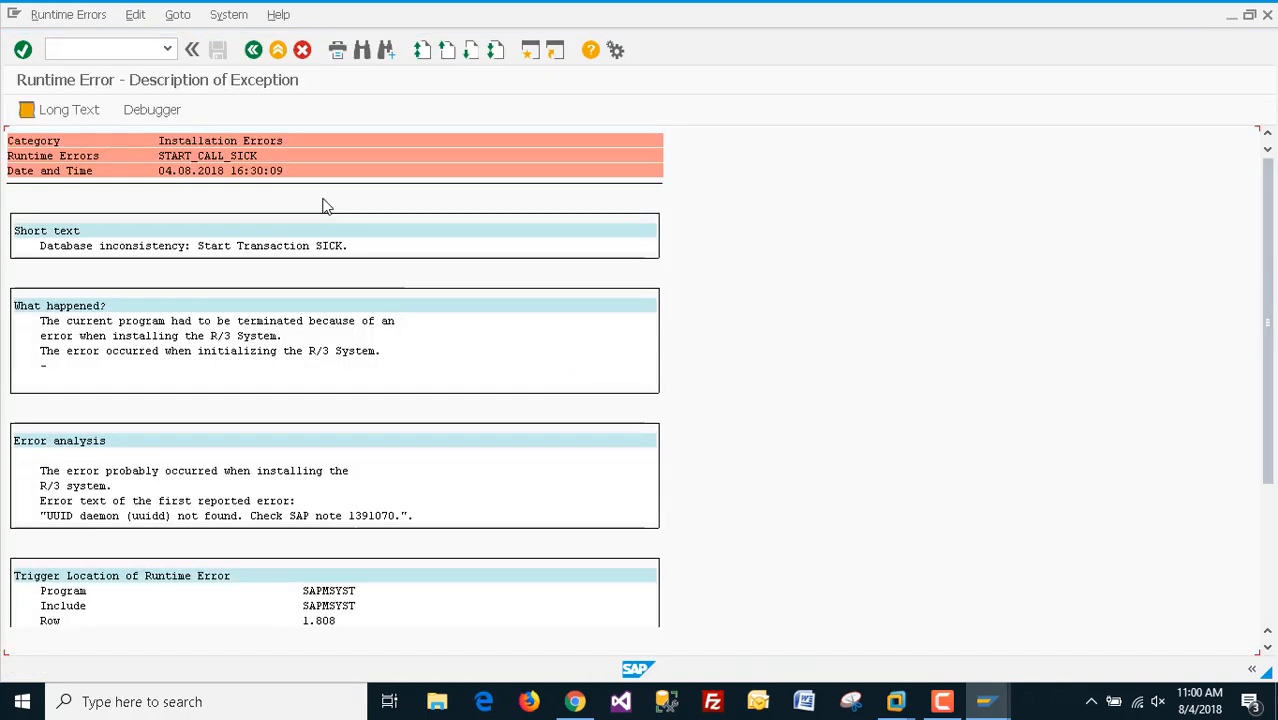
pyautogui.moveTo(648, 218)
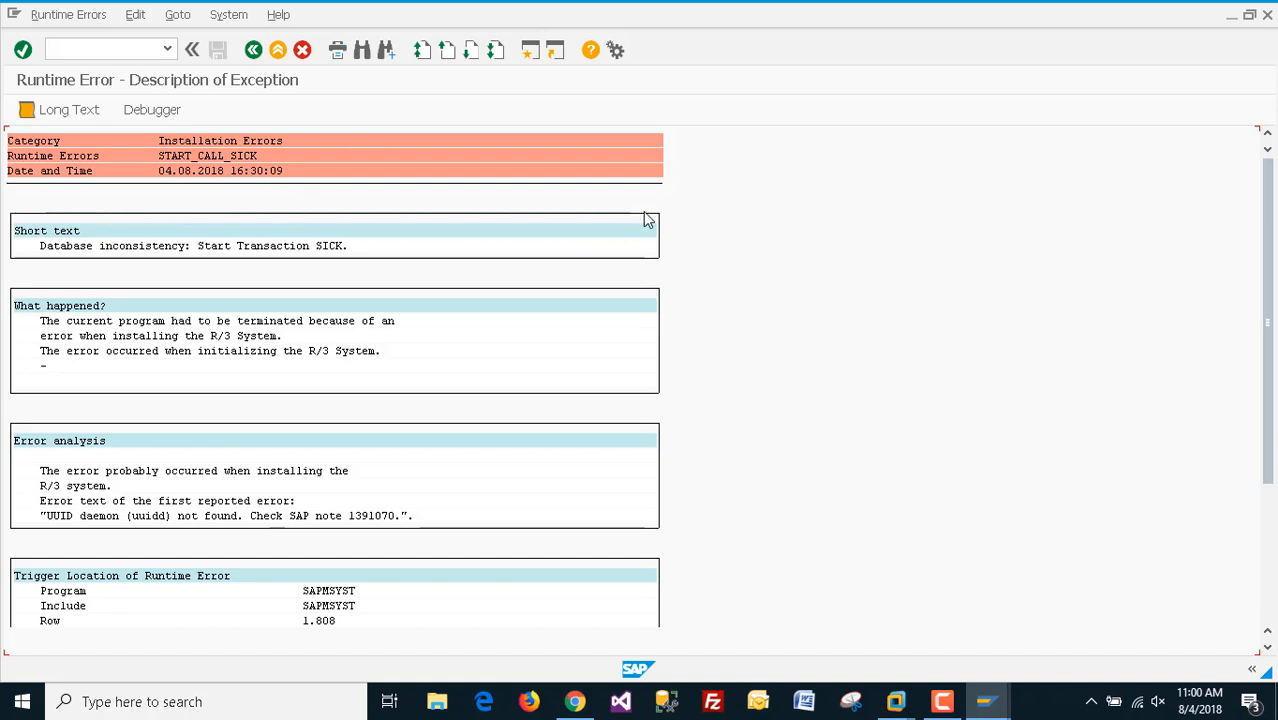
pyautogui.moveTo(195, 178)
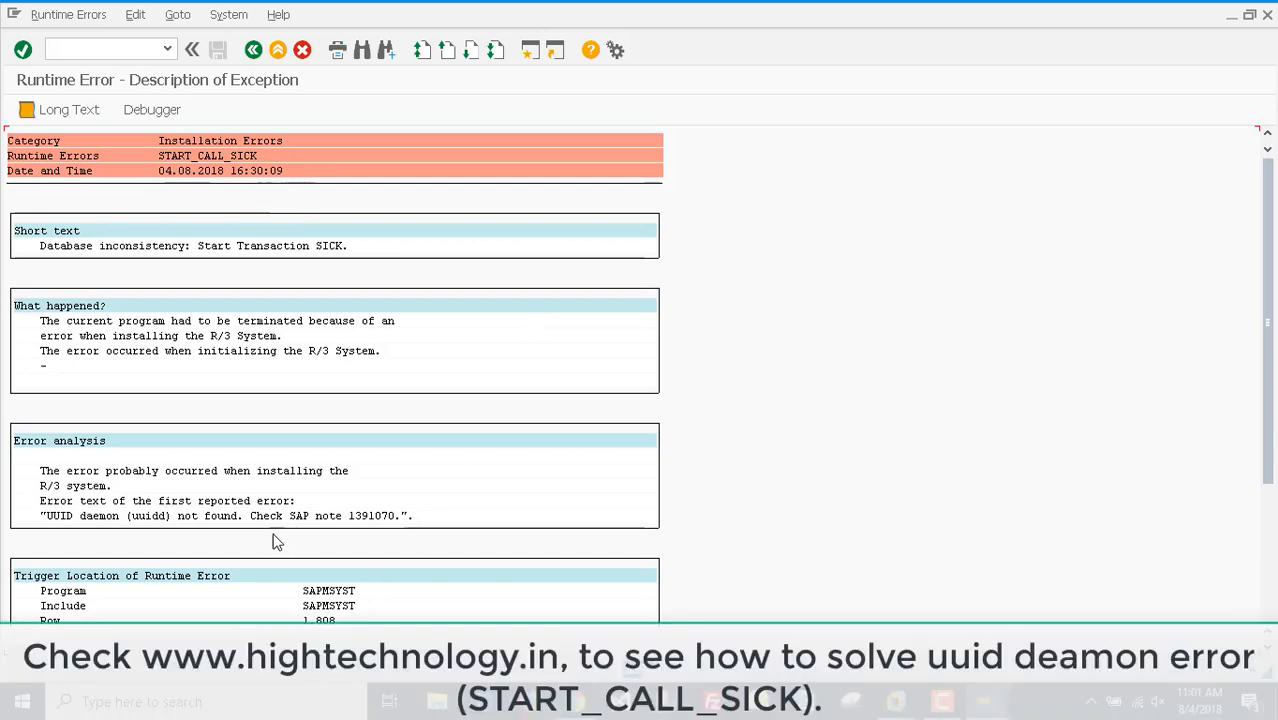
pyautogui.moveTo(356, 524)
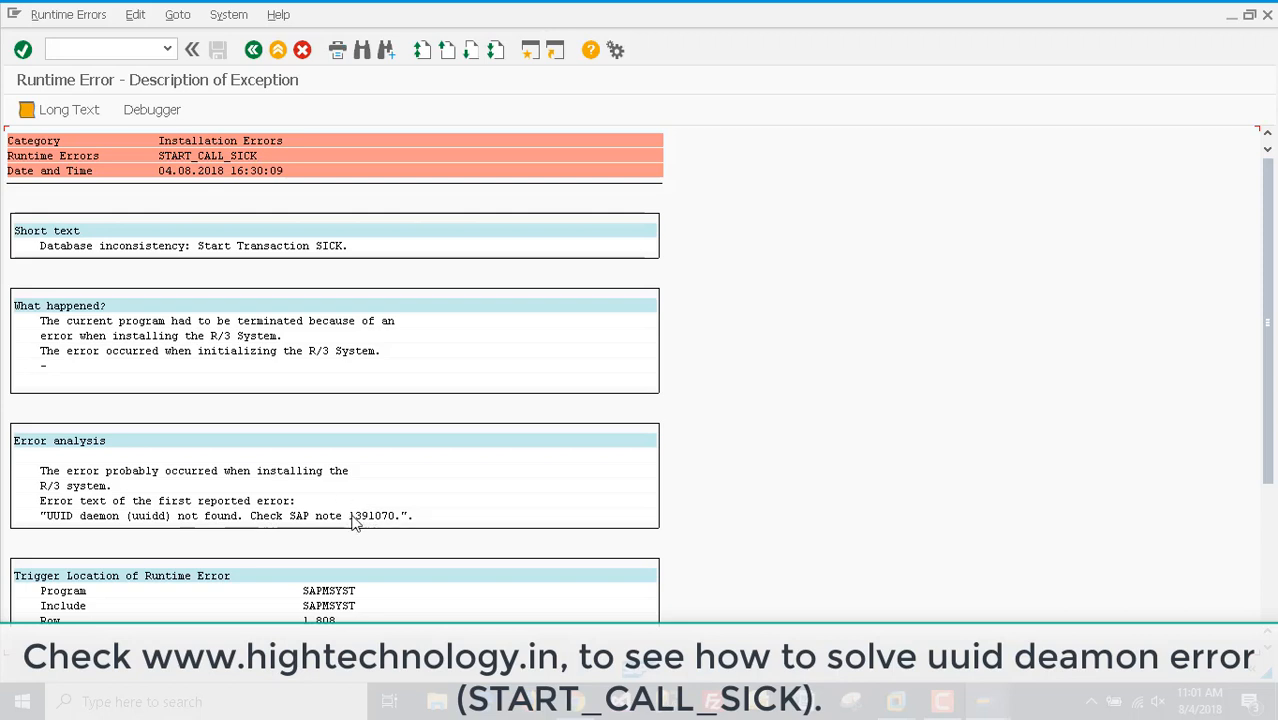
pyautogui.moveTo(437, 553)
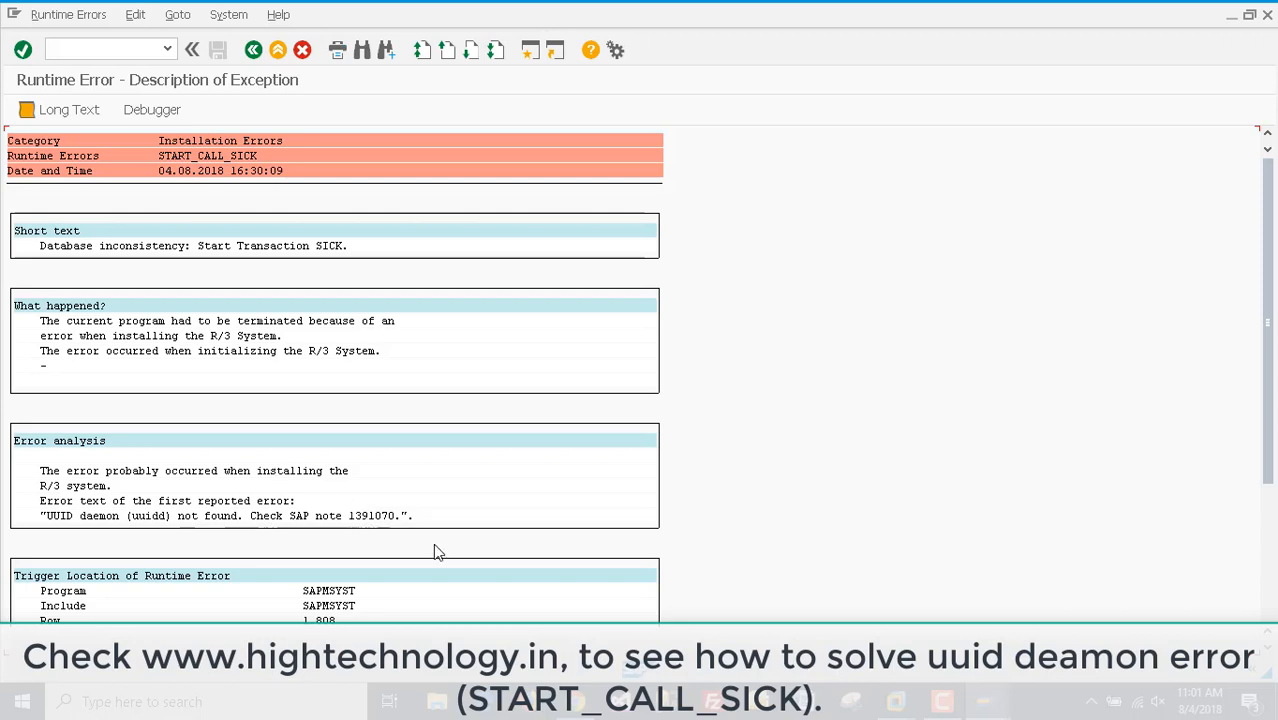
pyautogui.moveTo(504, 560)
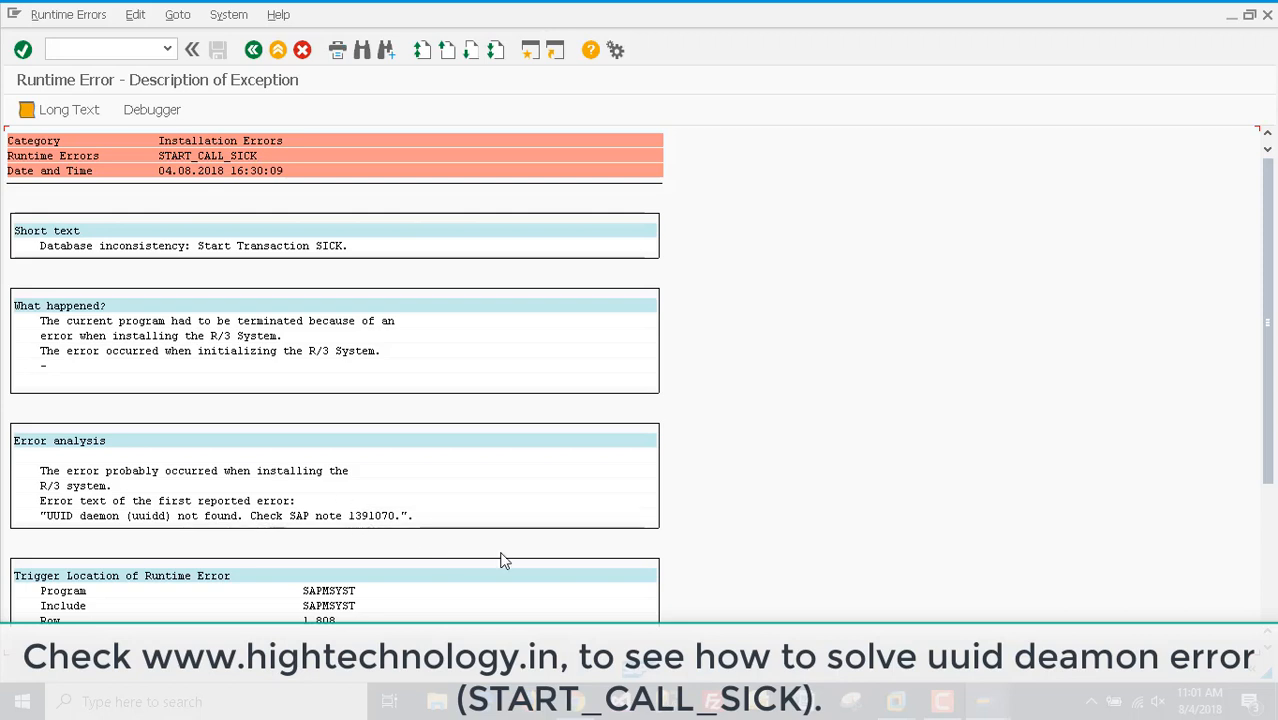
pyautogui.moveTo(417, 404)
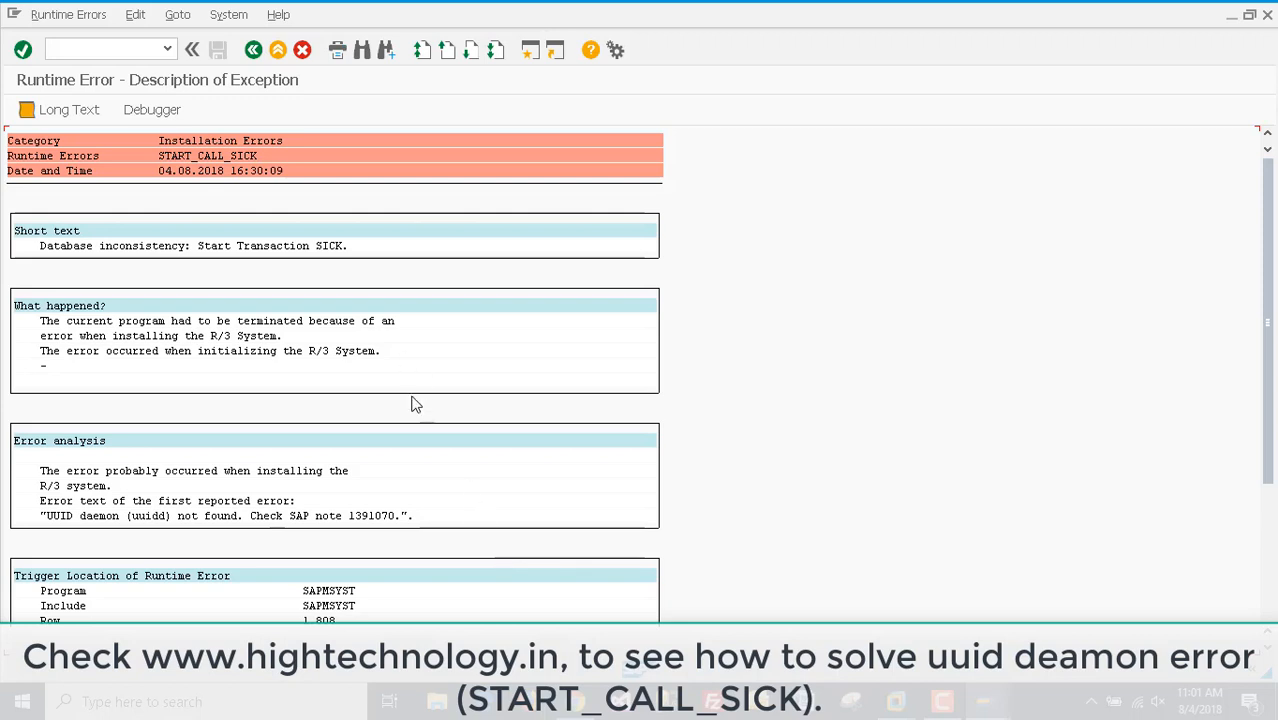
pyautogui.moveTo(232, 530)
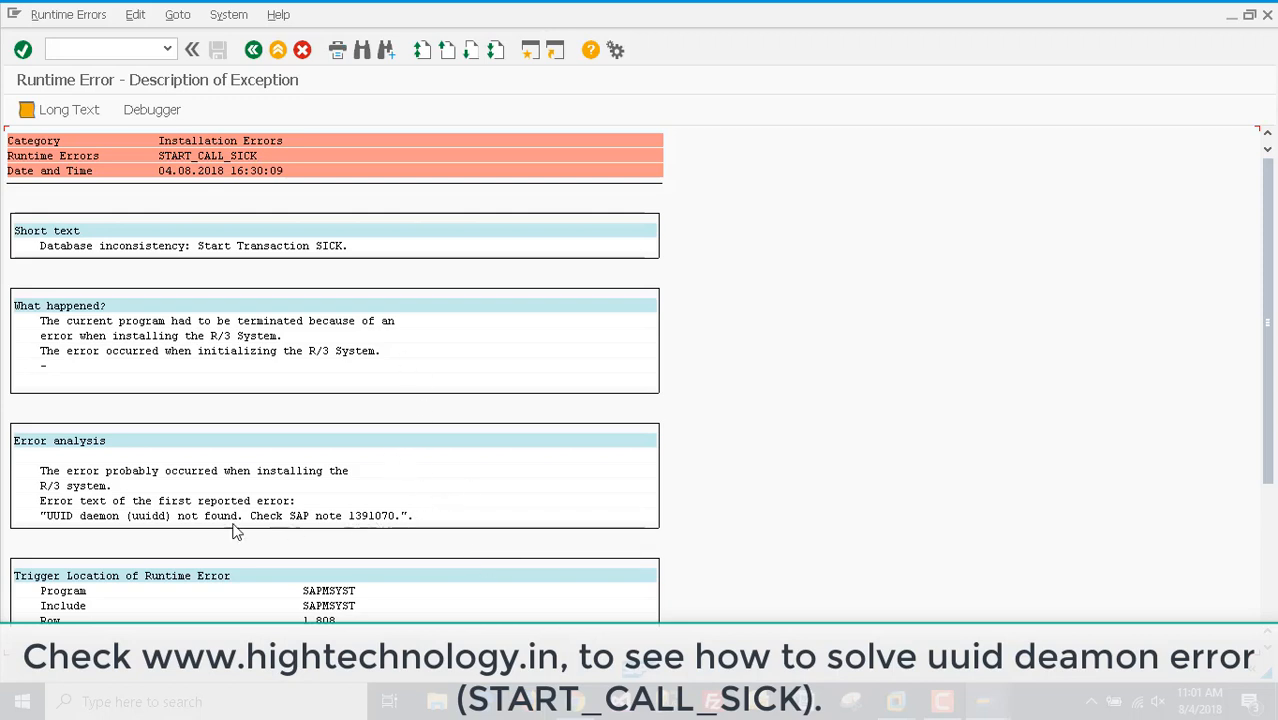
pyautogui.moveTo(145, 528)
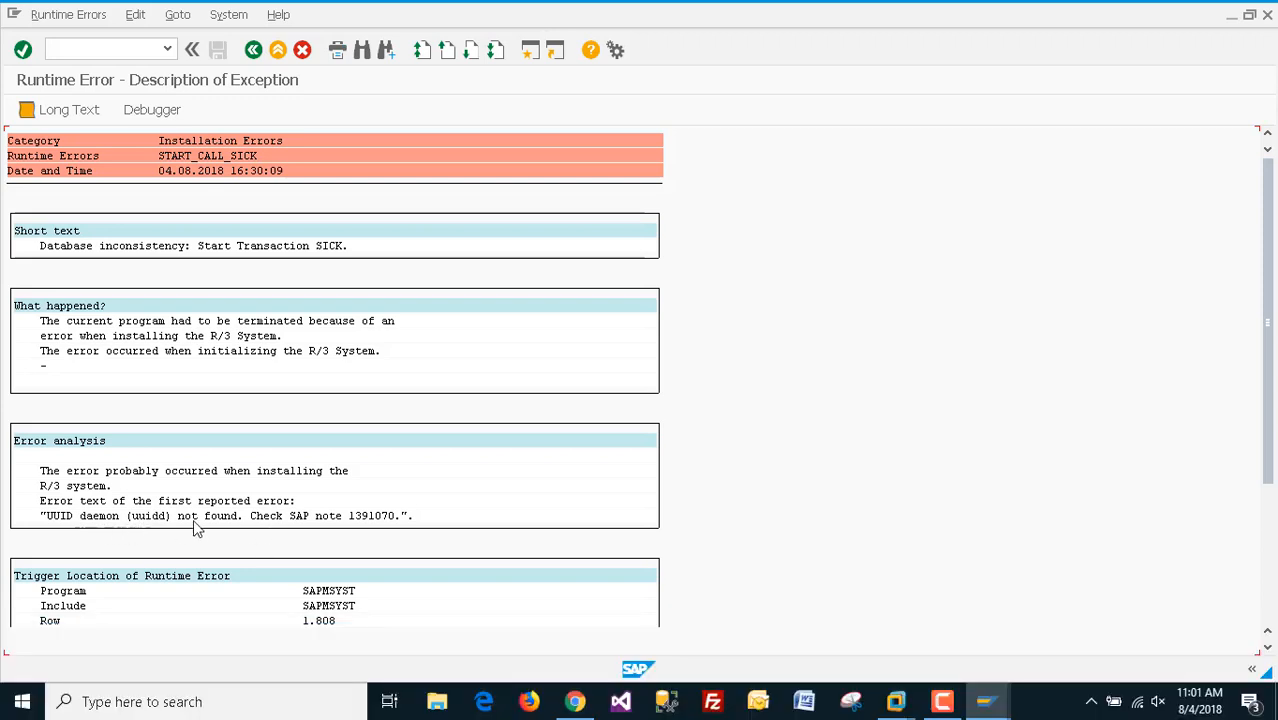
pyautogui.moveTo(787, 584)
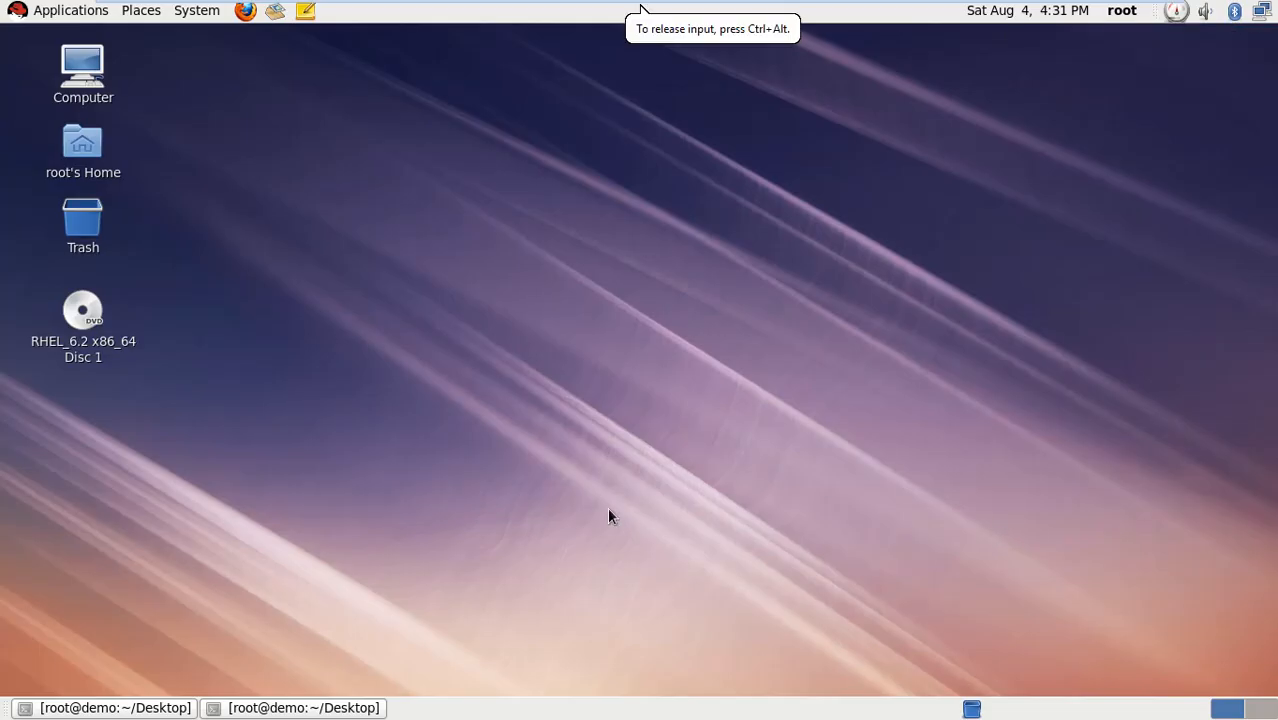
pyautogui.moveTo(155, 708)
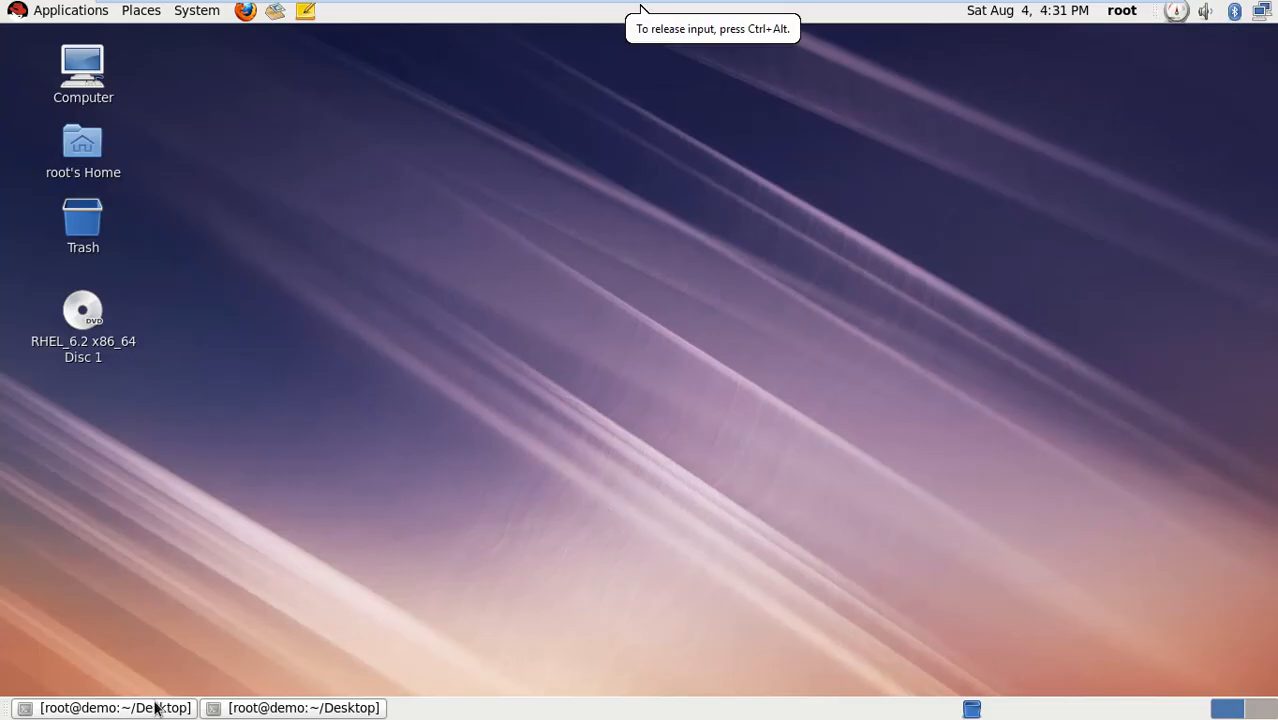
# Bring the demadm terminal forward and run clear to wipe the startup output
pyautogui.click(114, 708)
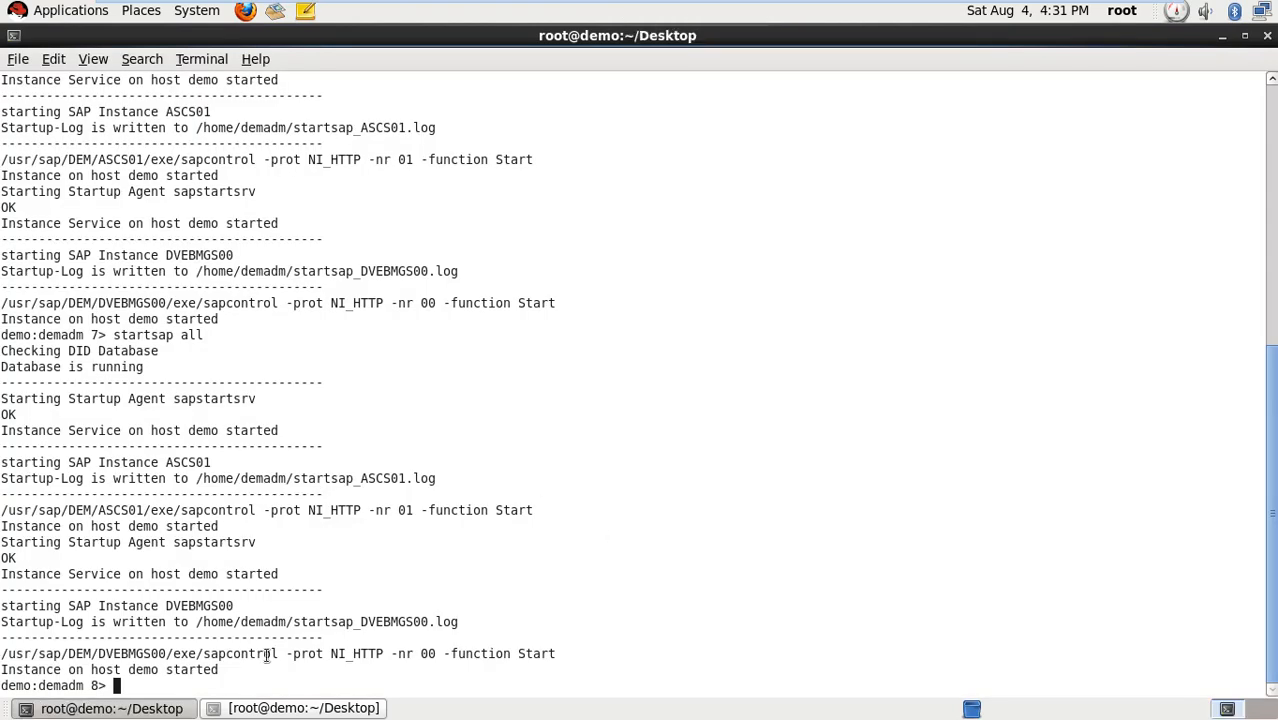
pyautogui.write('clear')
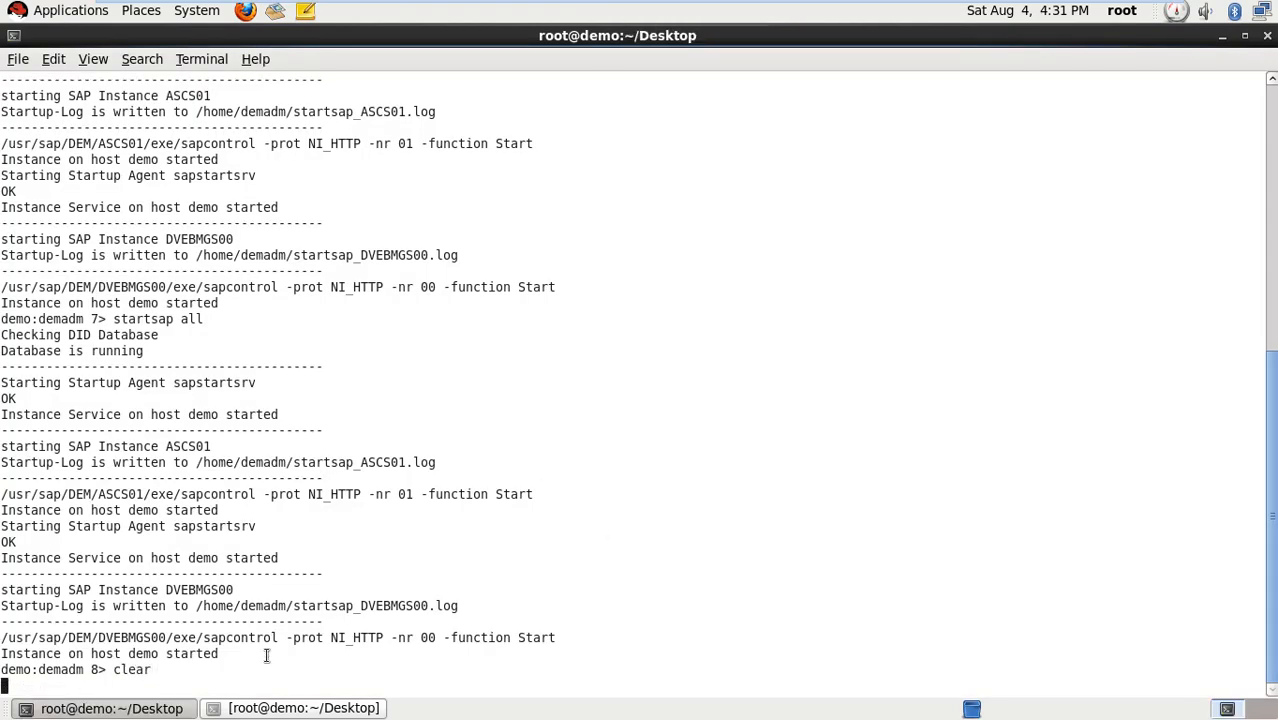
pyautogui.press('Return')
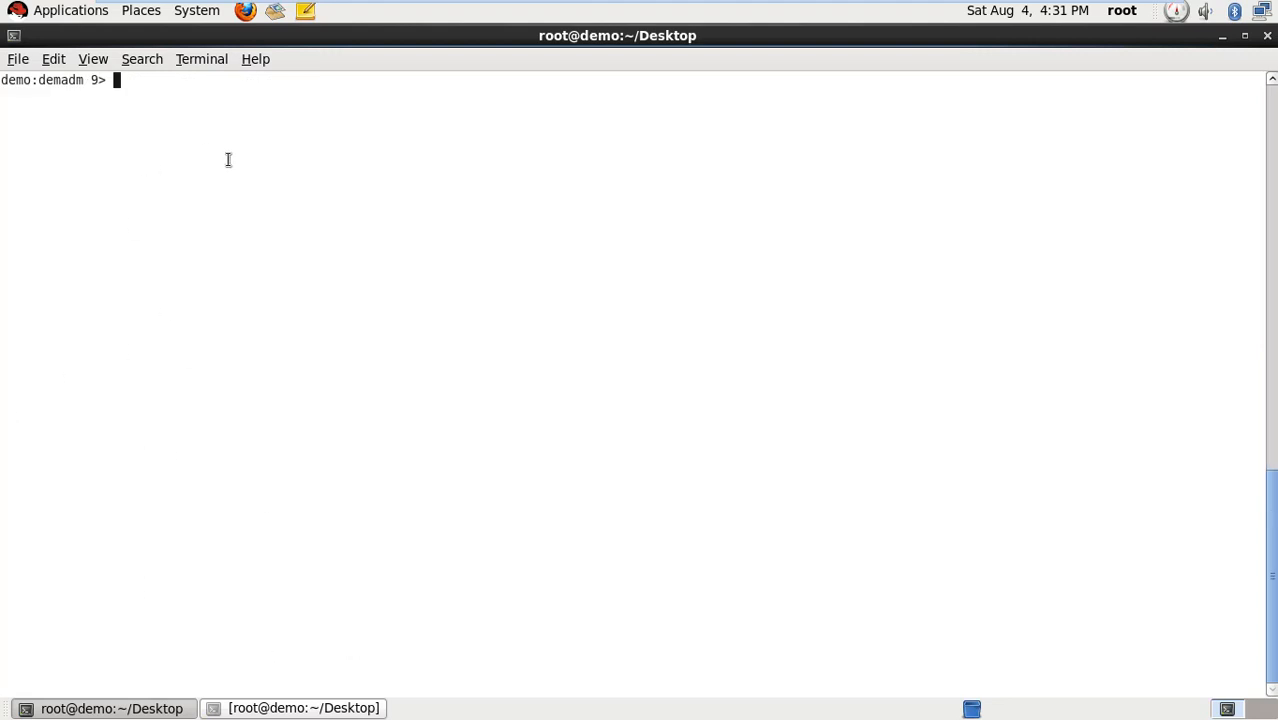
pyautogui.moveTo(430, 238)
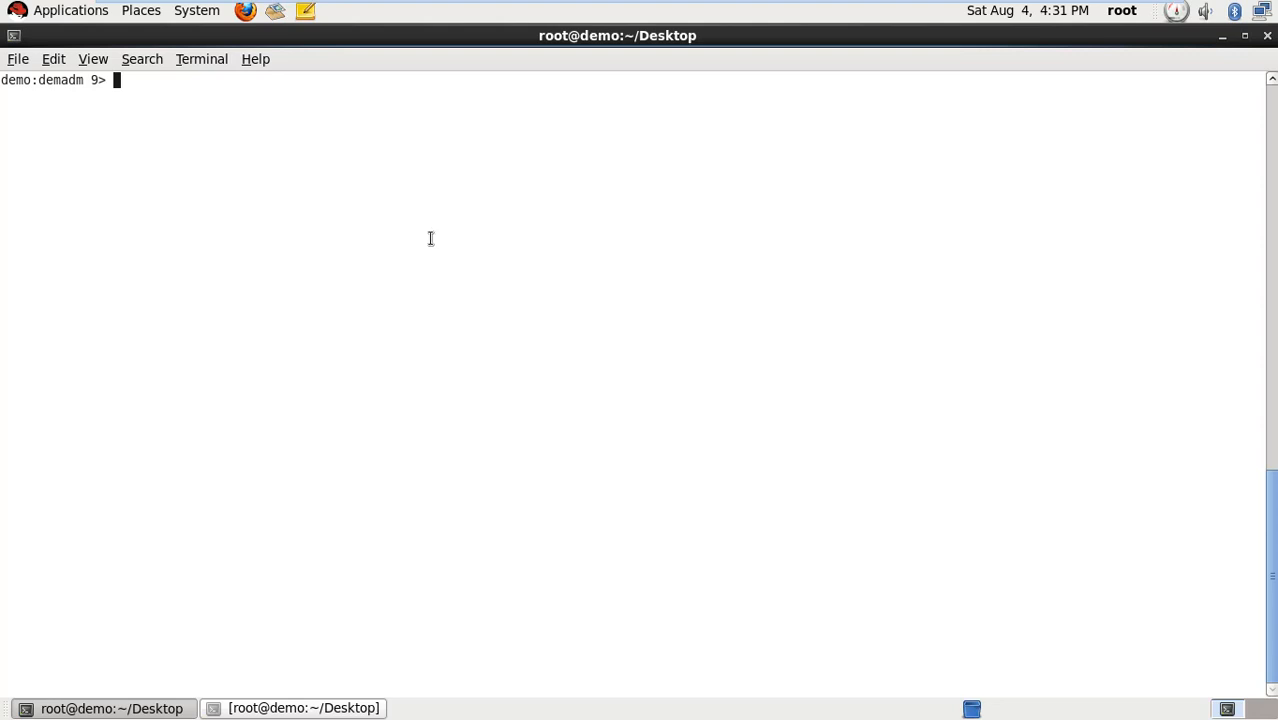
# Run stopsap DB to shut down the DID database
pyautogui.write('s')
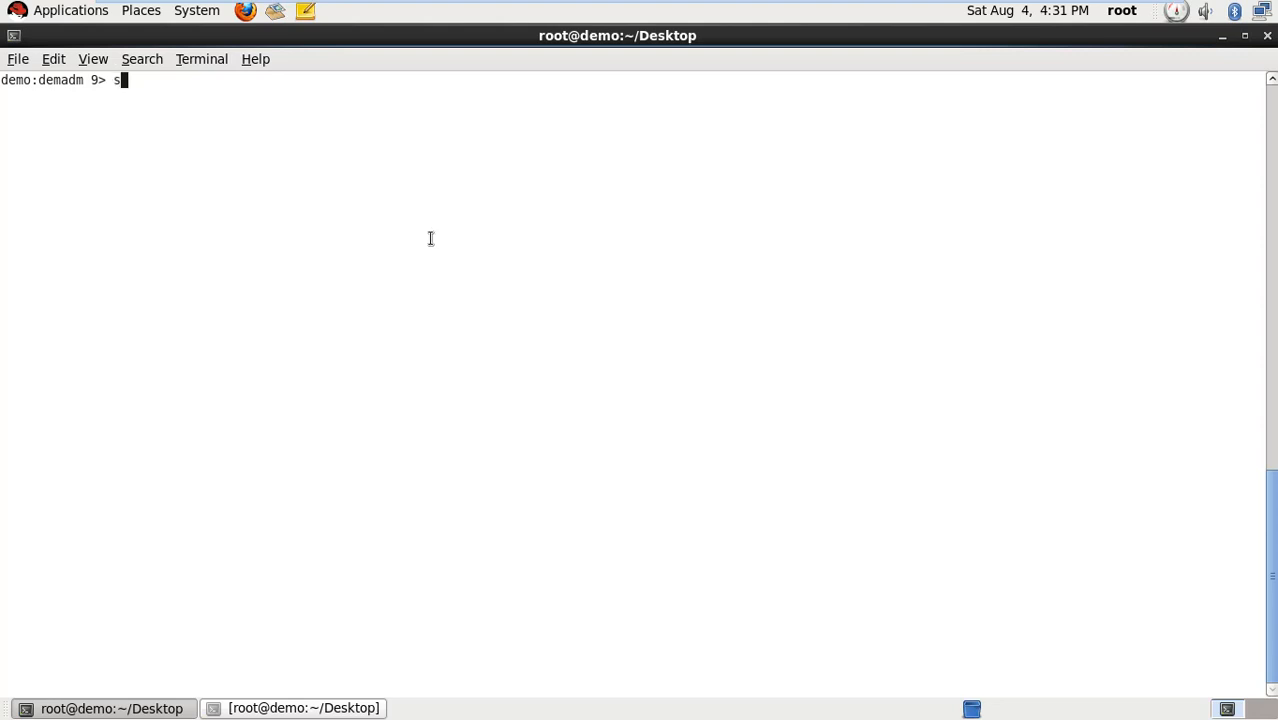
pyautogui.write('topsap')
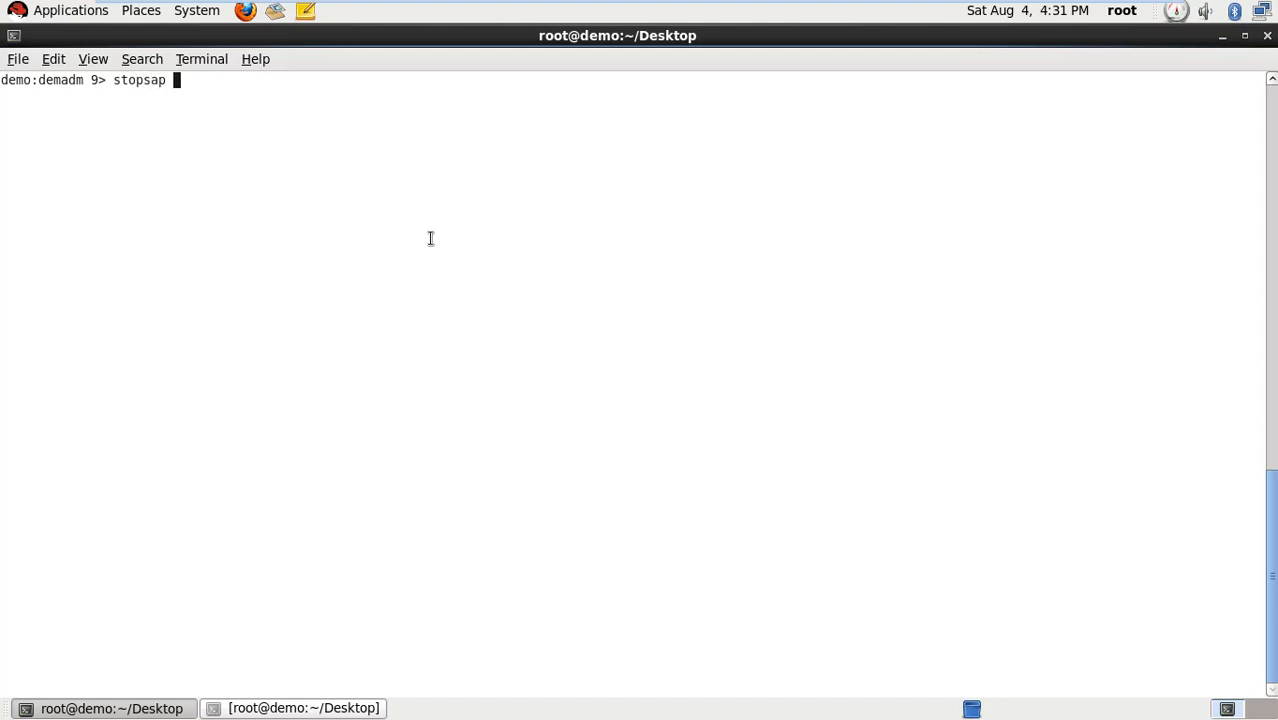
pyautogui.write('DB')
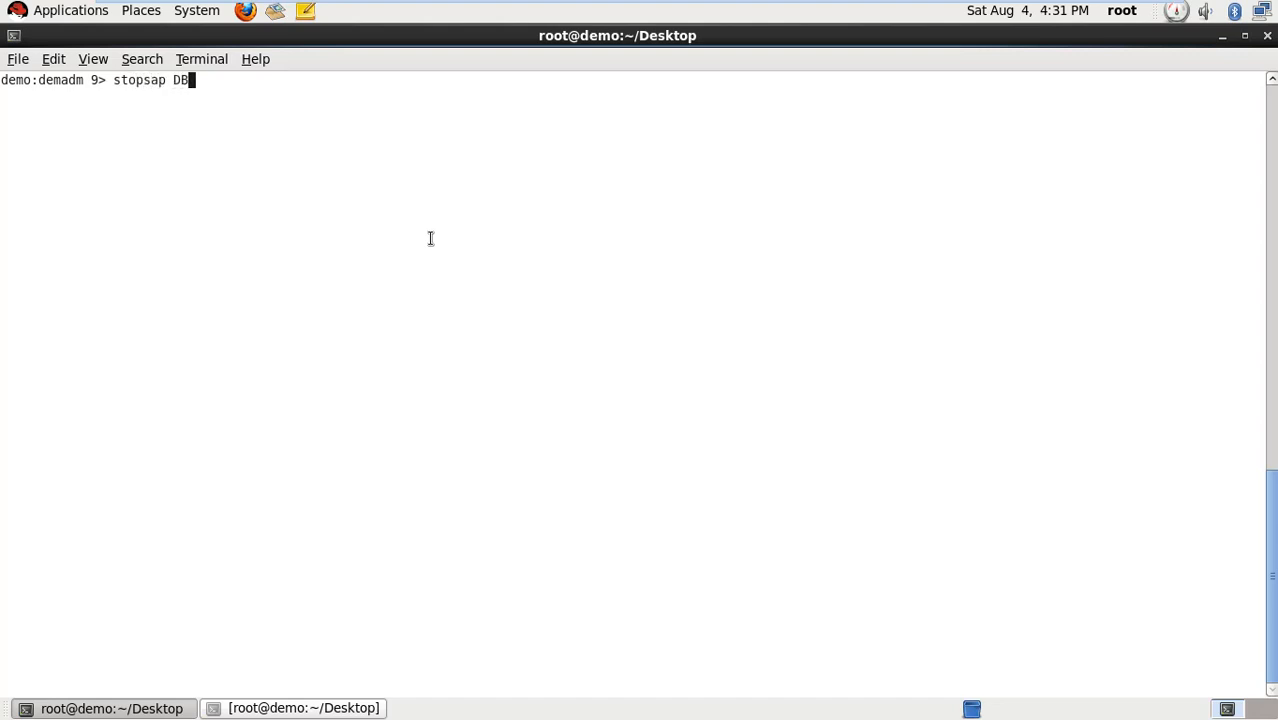
pyautogui.press('Return')
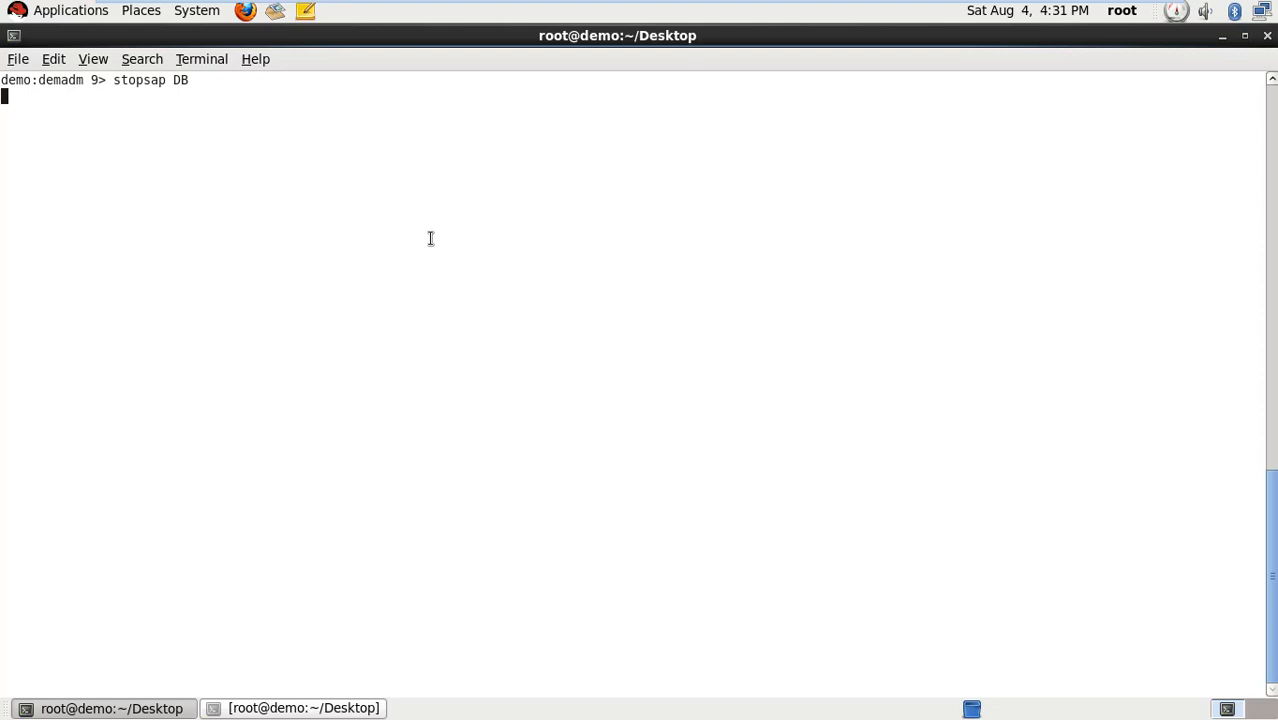
pyautogui.press('Return')
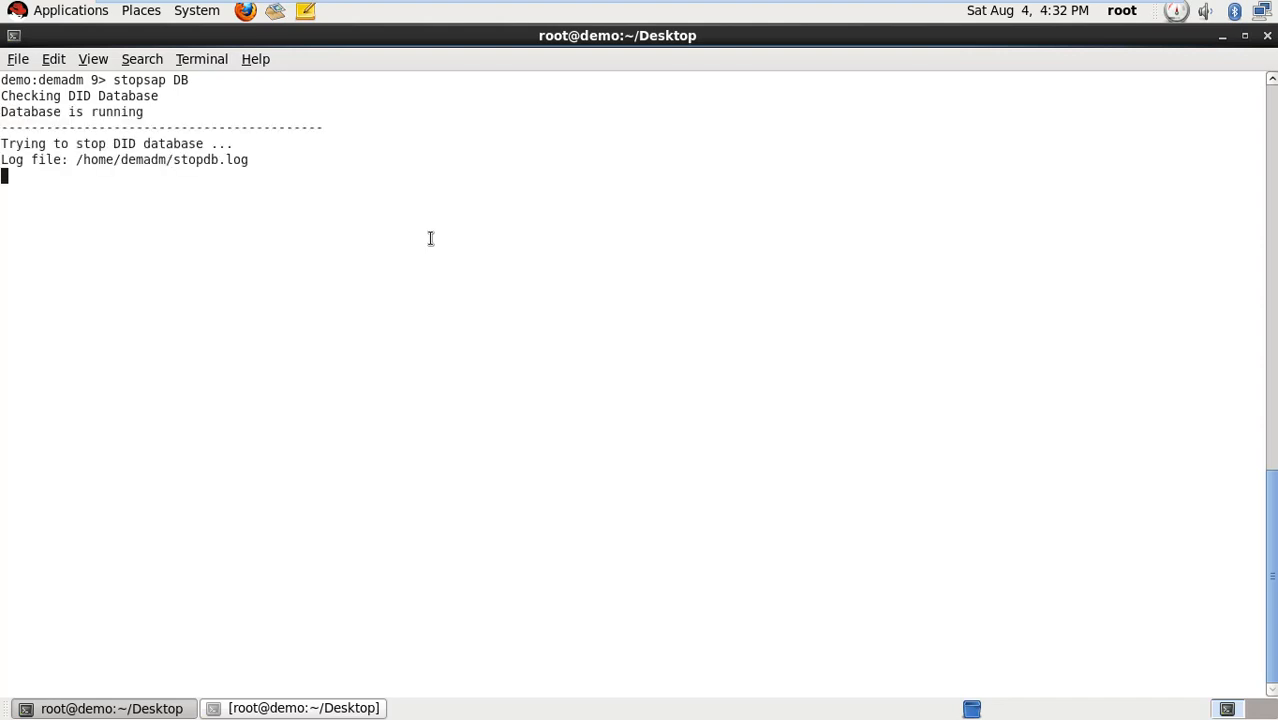
pyautogui.moveTo(479, 331)
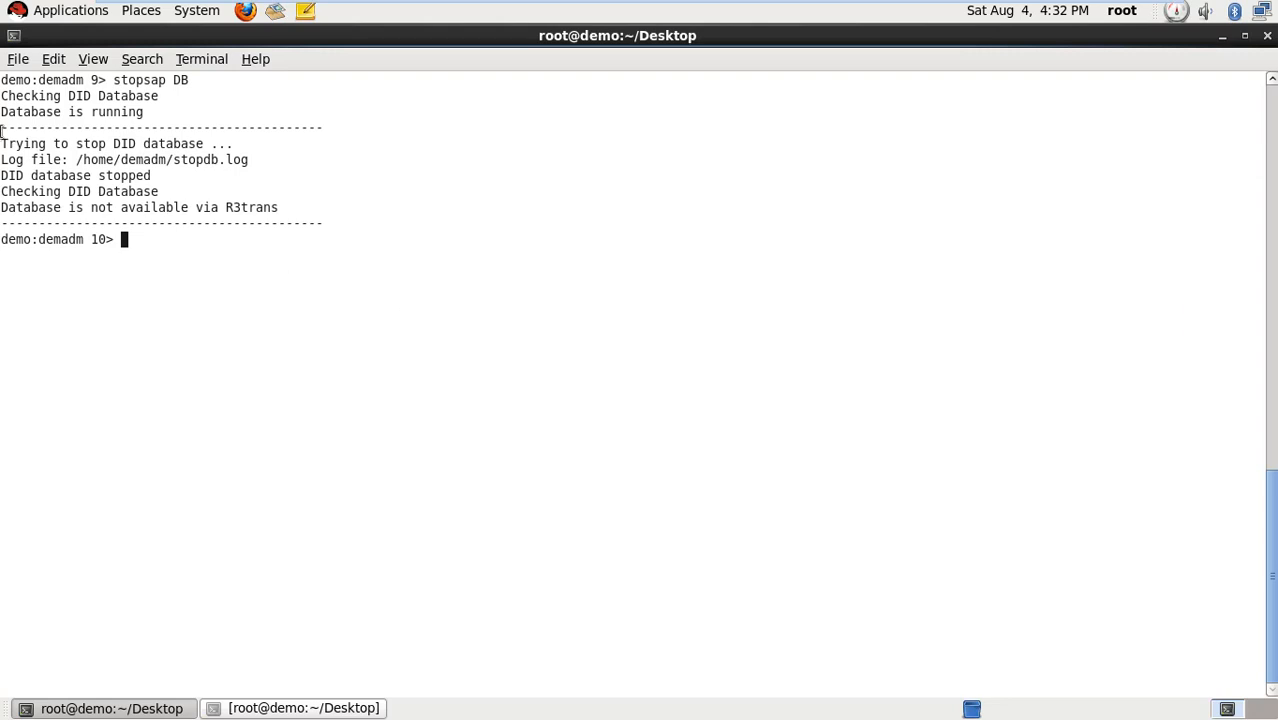
pyautogui.moveTo(386, 314)
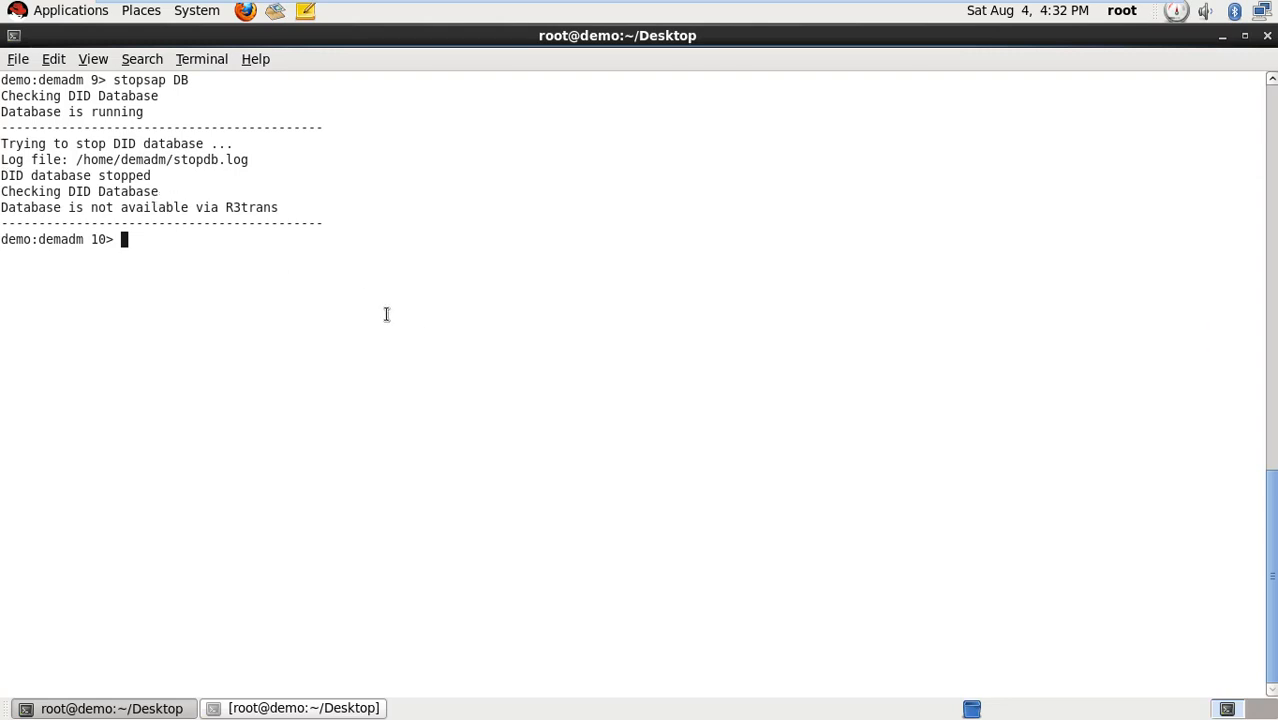
# Run stopsap R3 to stop the DVEBMGS00 SAP instance
pyautogui.write('sto')
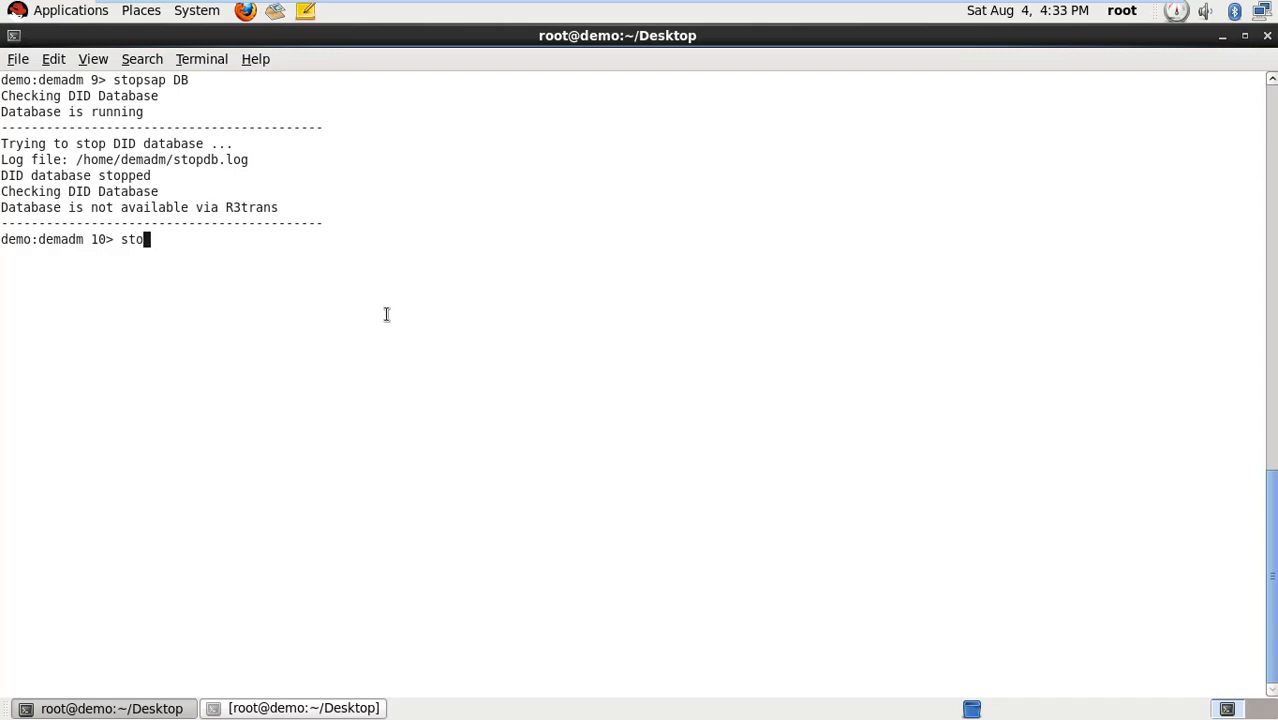
pyautogui.write('sap')
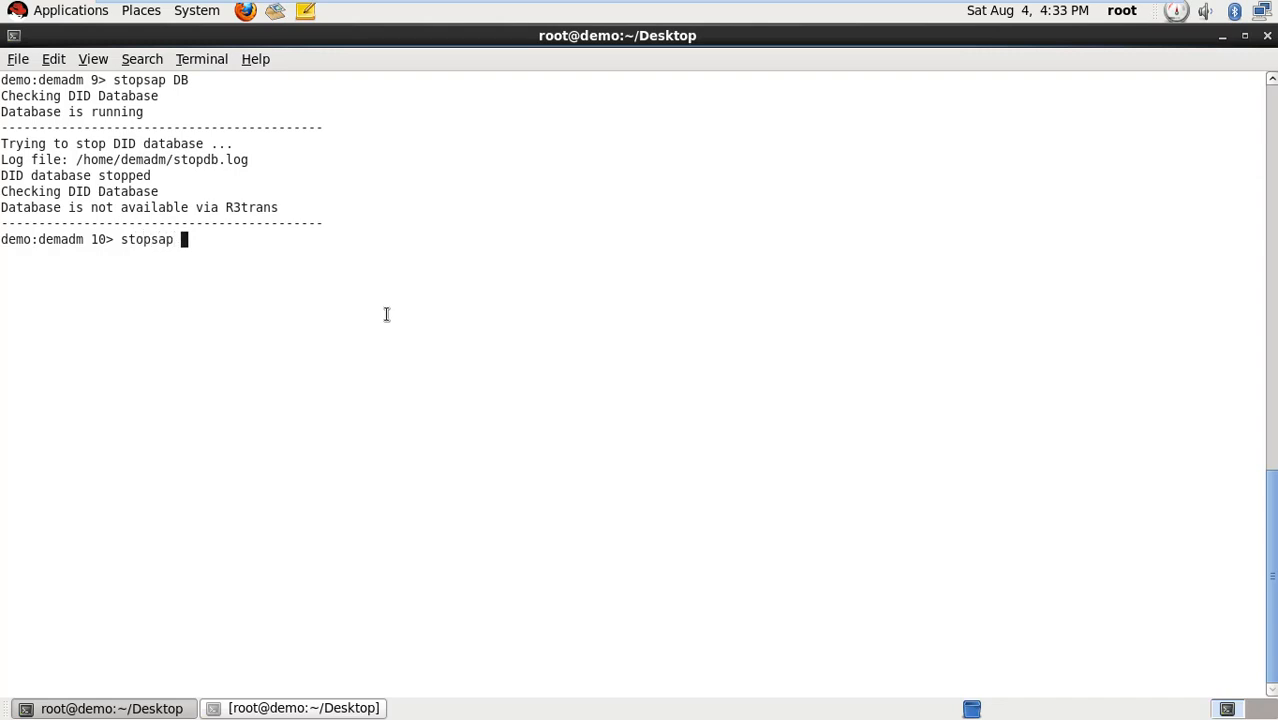
pyautogui.write('R')
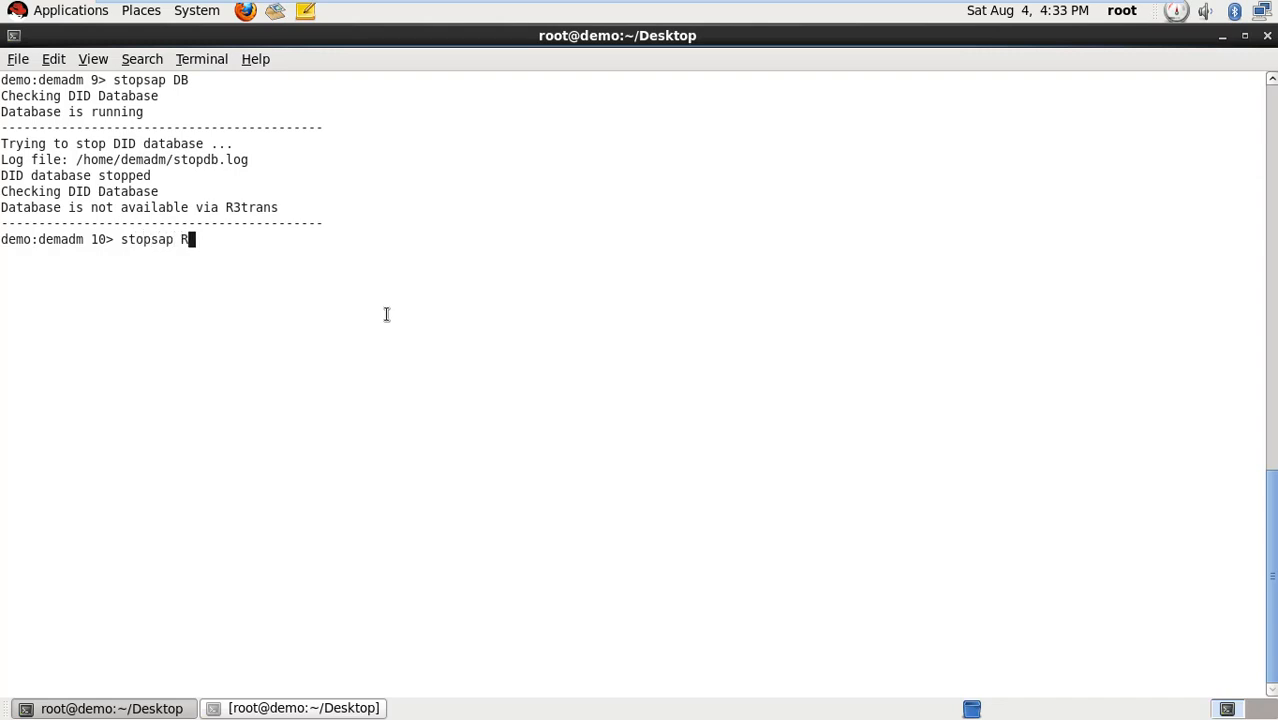
pyautogui.press('Return')
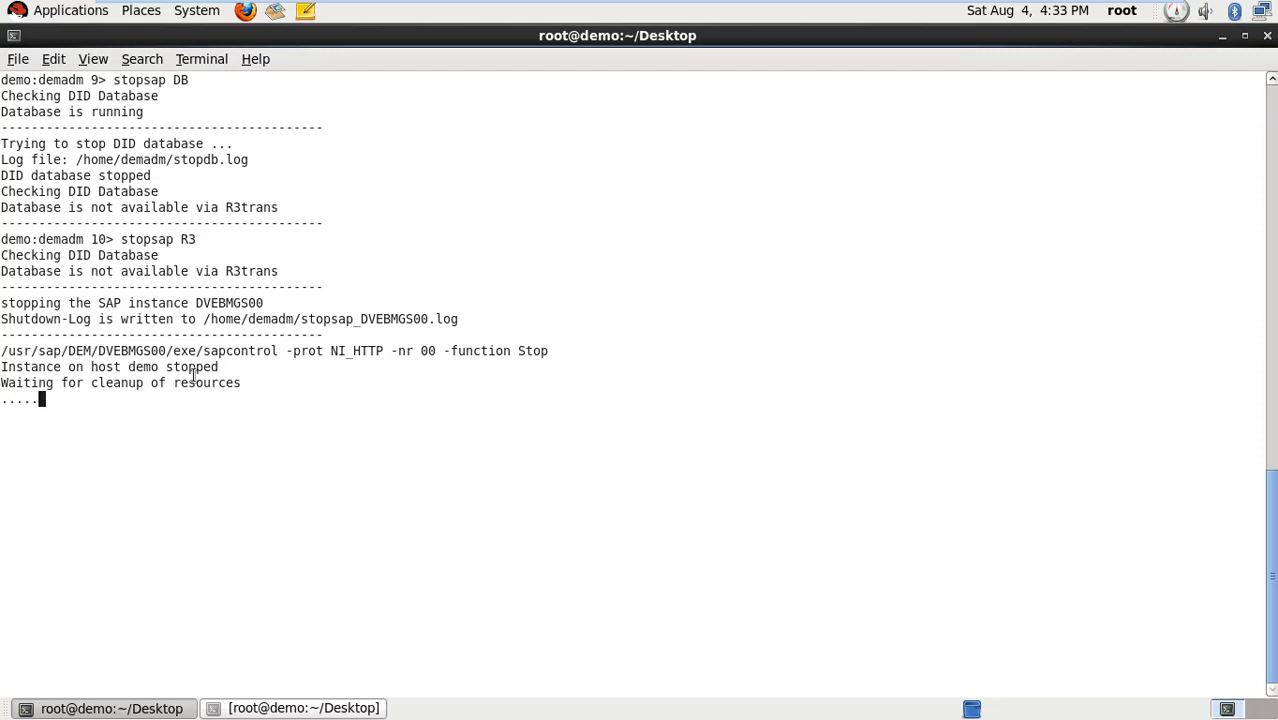
pyautogui.moveTo(461, 425)
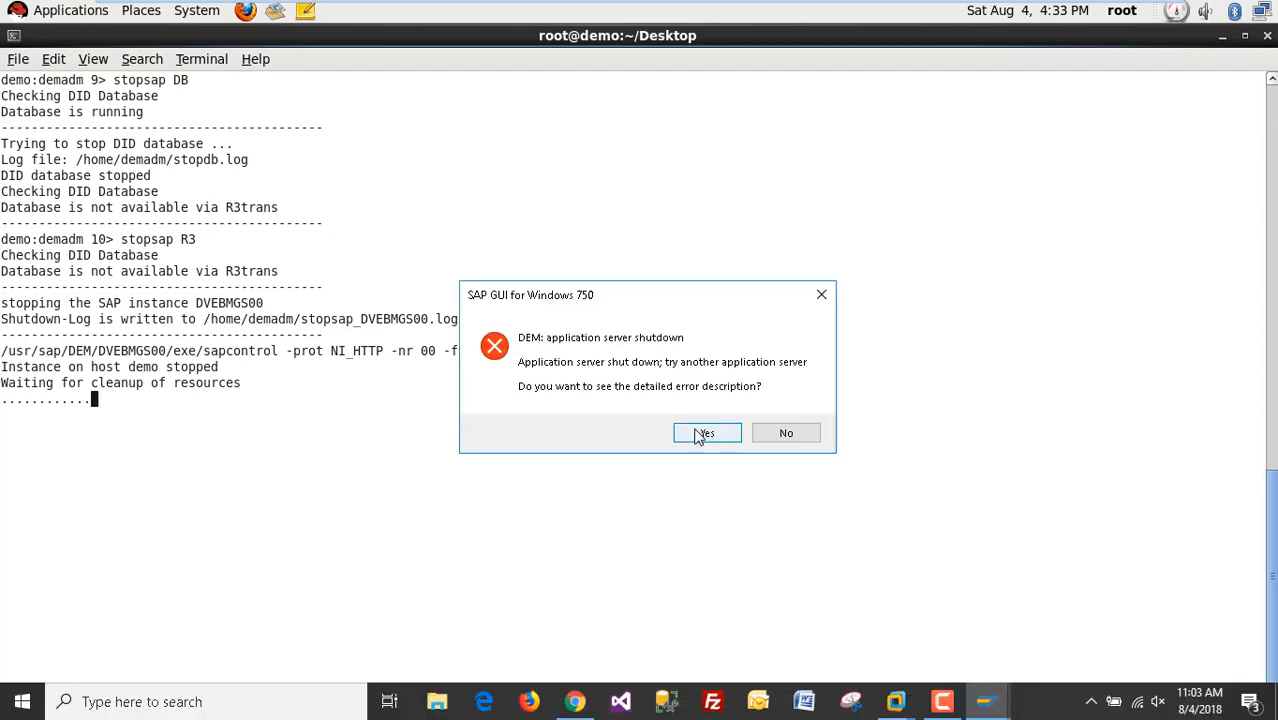
pyautogui.moveTo(565, 343)
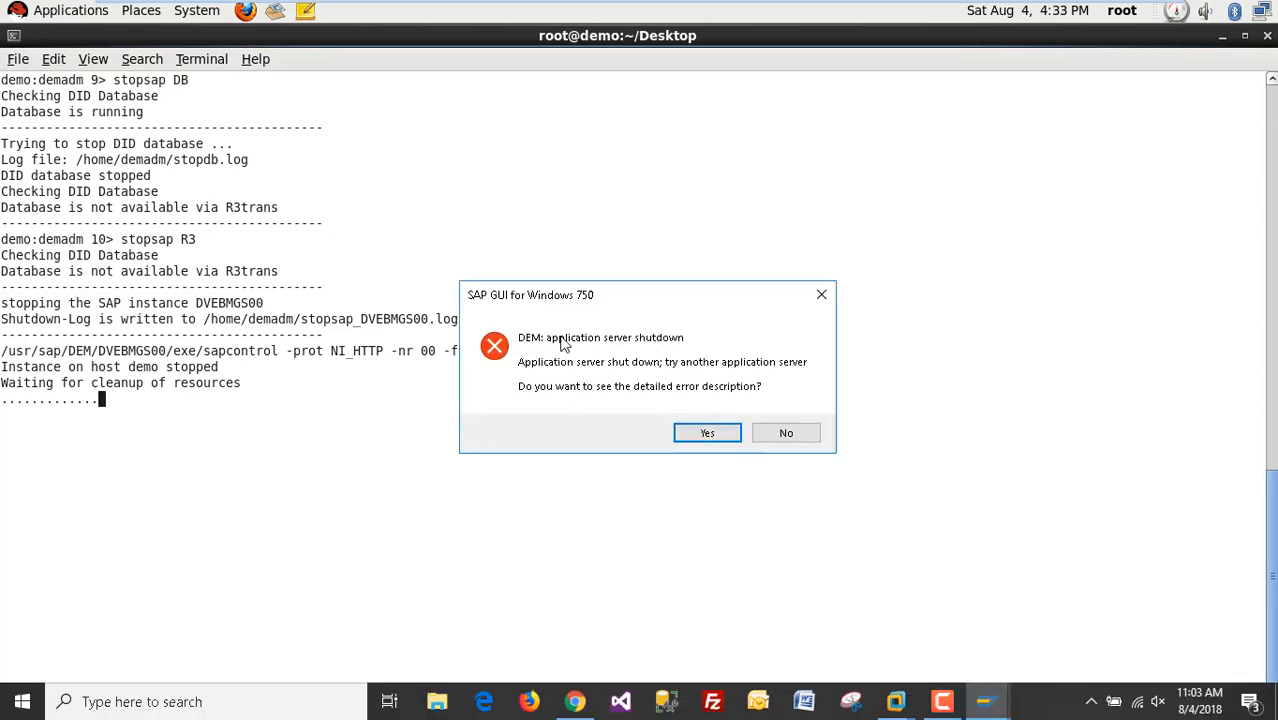
pyautogui.moveTo(620, 383)
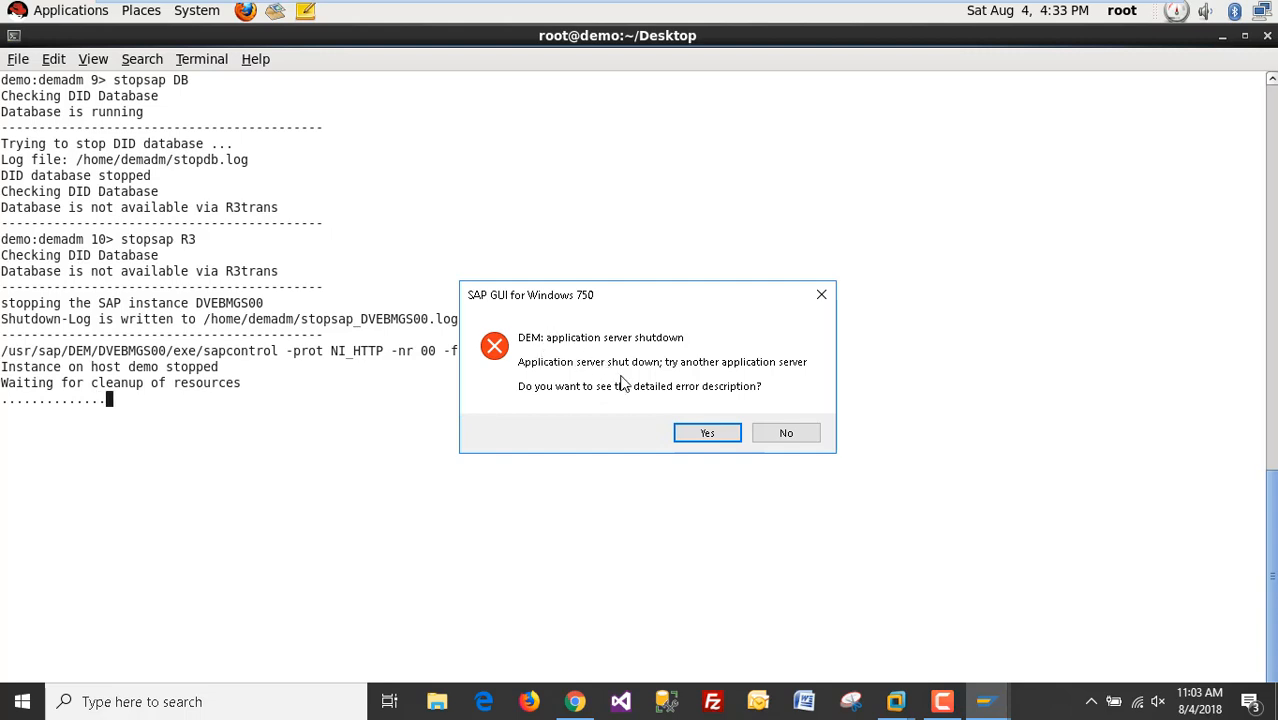
pyautogui.moveTo(535, 318)
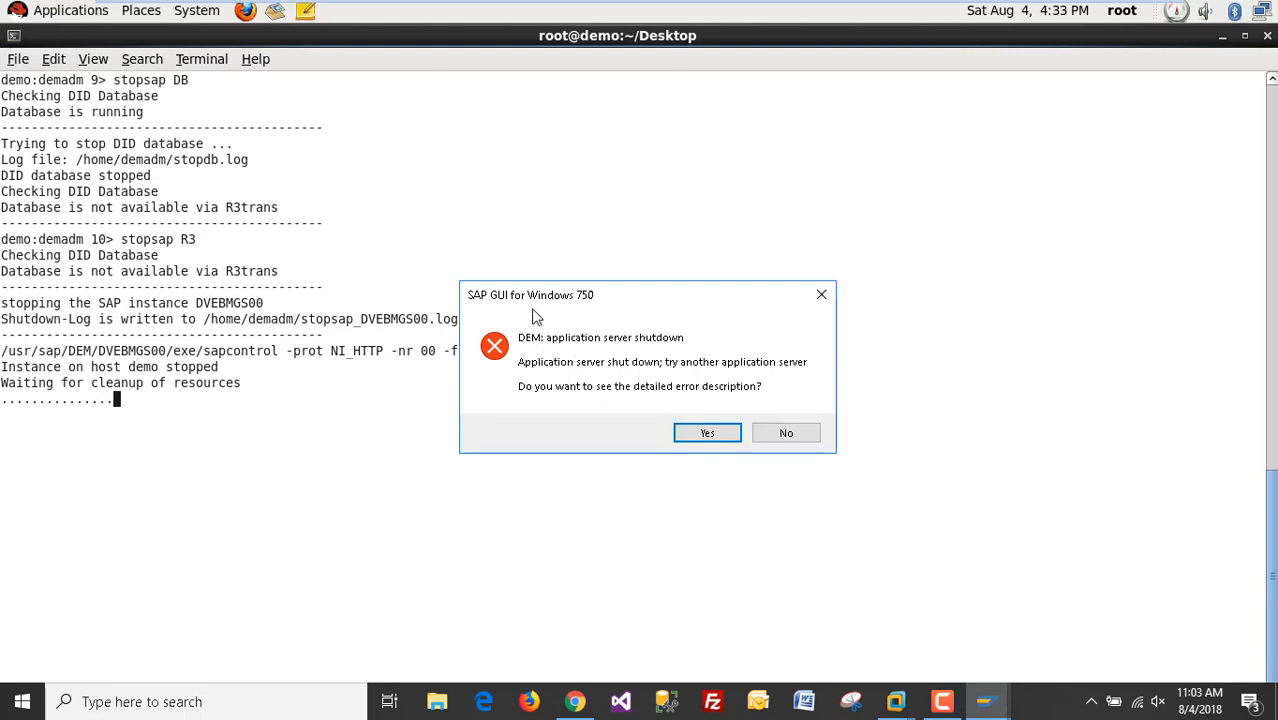
pyautogui.moveTo(605, 345)
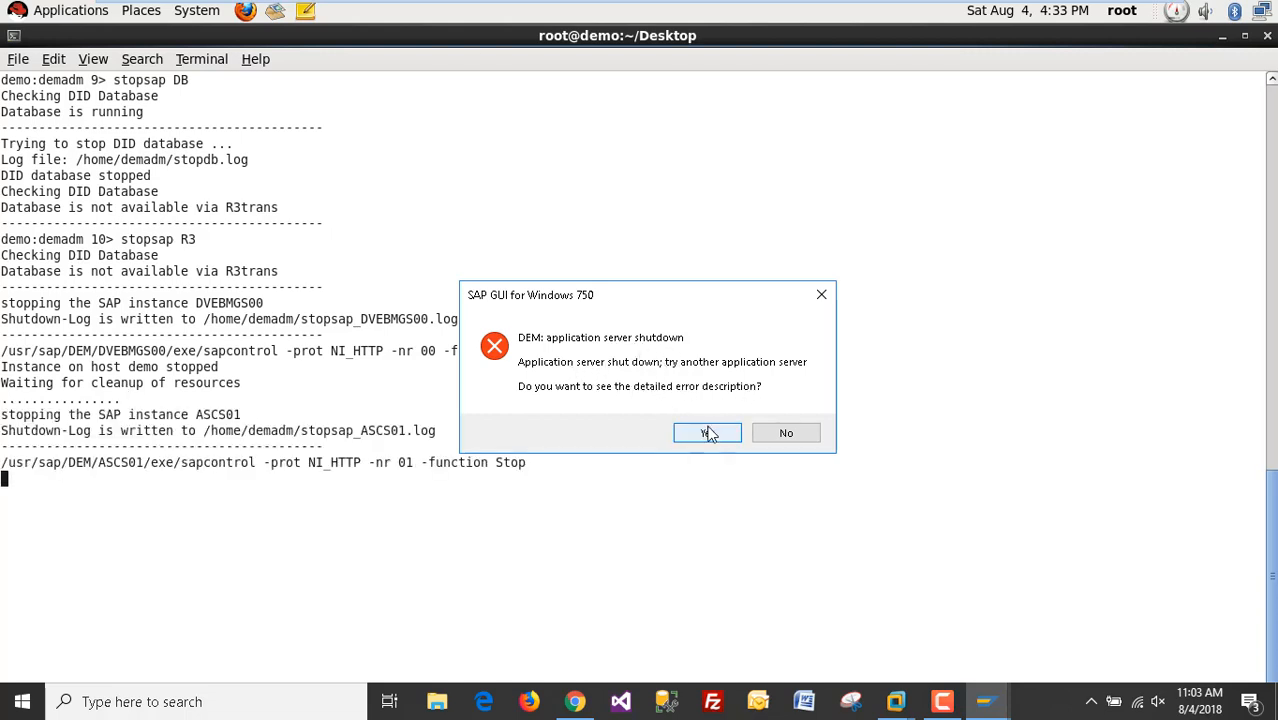
pyautogui.moveTo(620, 408)
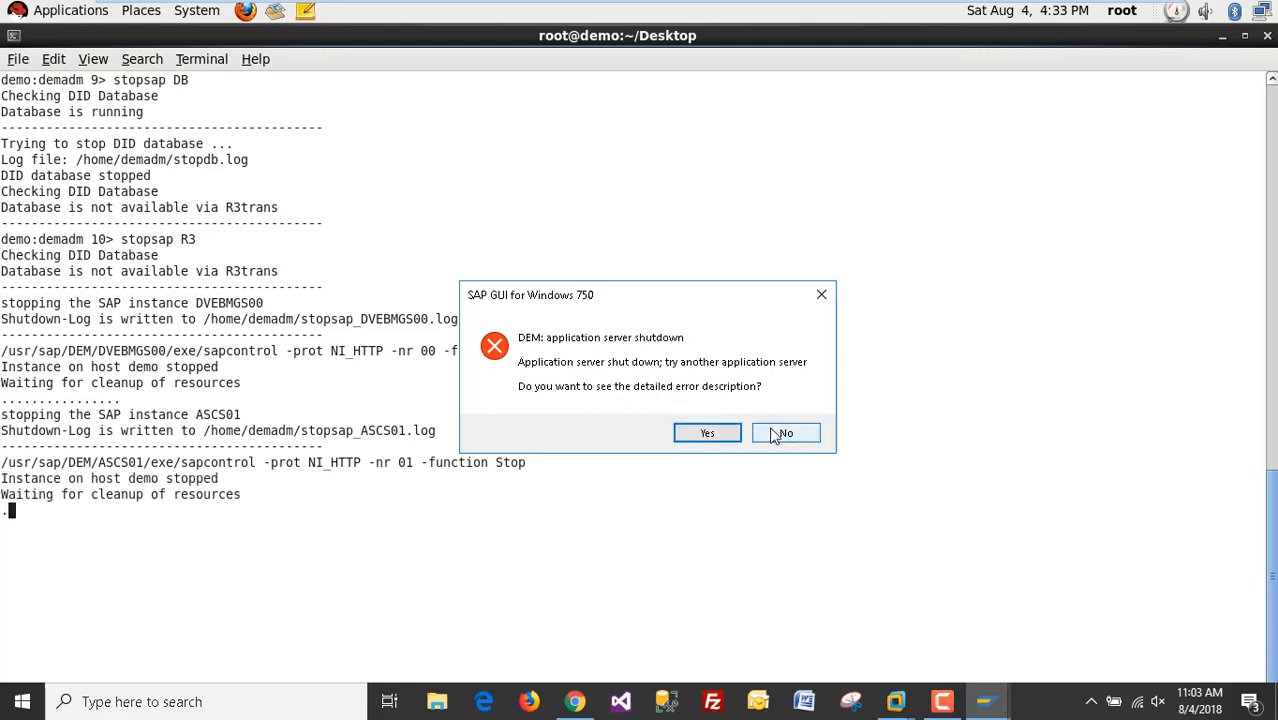
# Answer No in the SAP GUI for Windows 750 server-shutdown error dialog
pyautogui.click(785, 432)
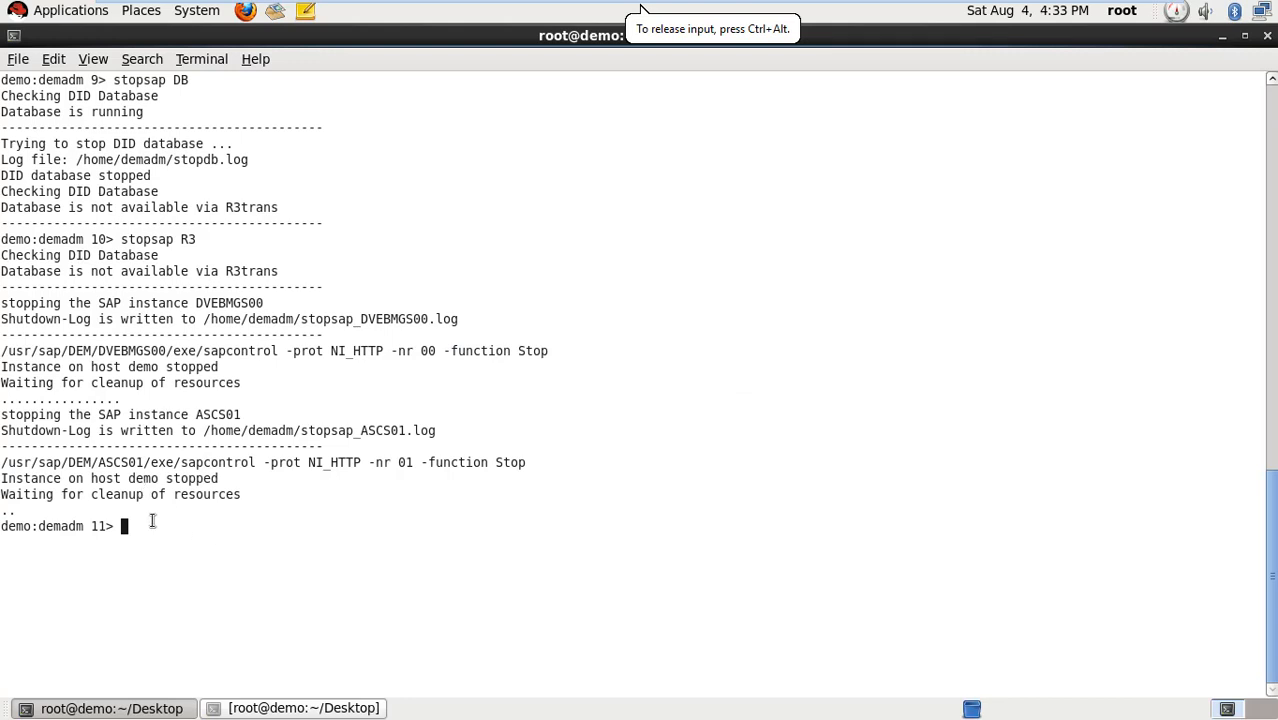
pyautogui.moveTo(214, 531)
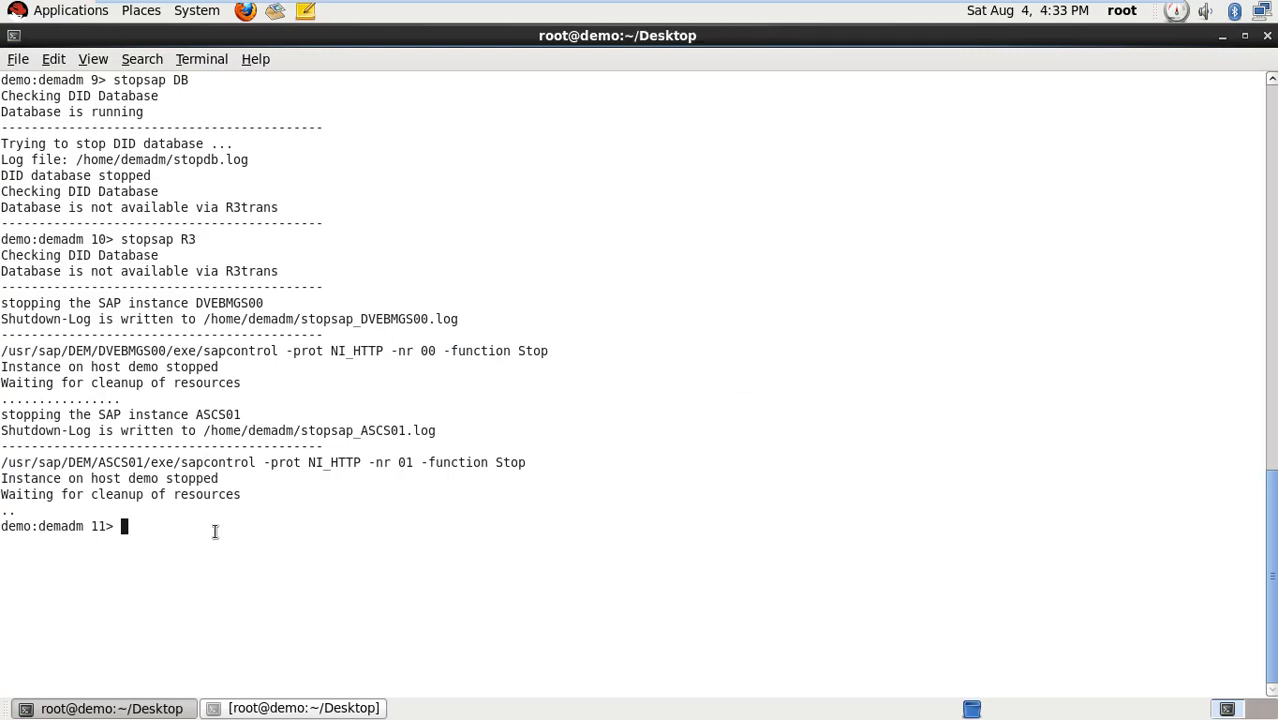
# Run stopsap all, confirming DVEBMGS00 and ASCS01 are no longer running
pyautogui.write('stops')
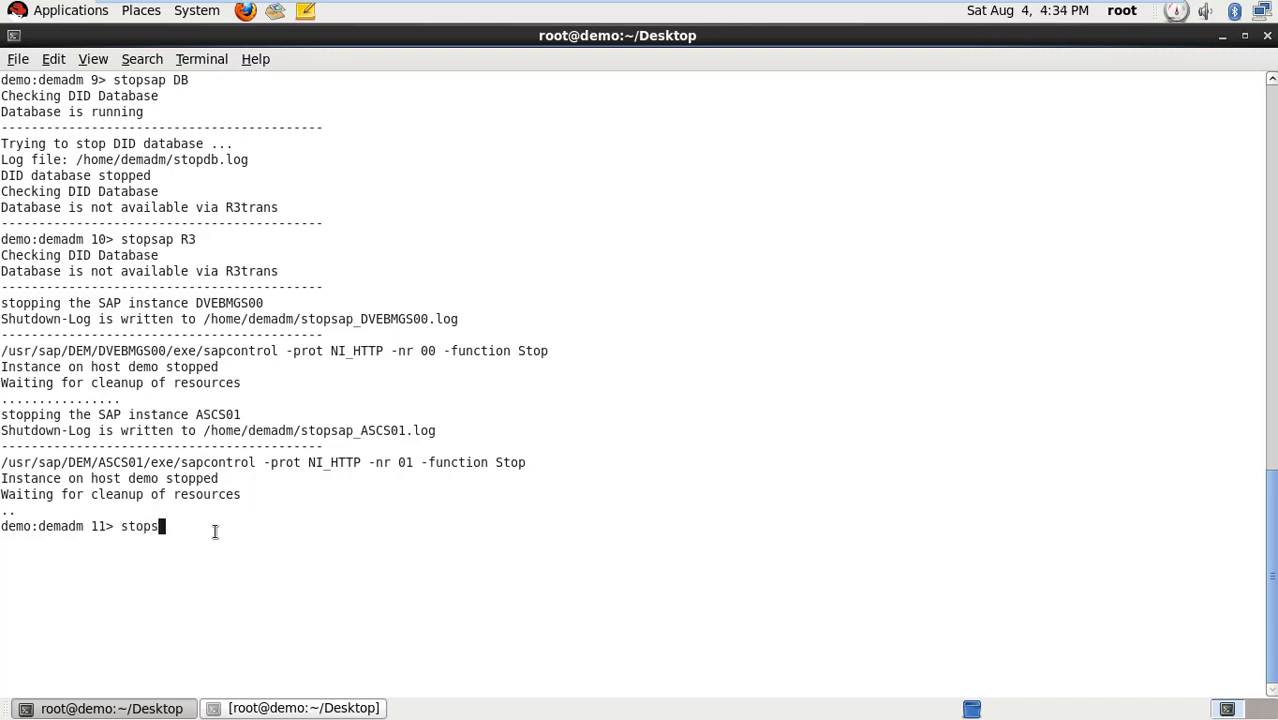
pyautogui.write('ap')
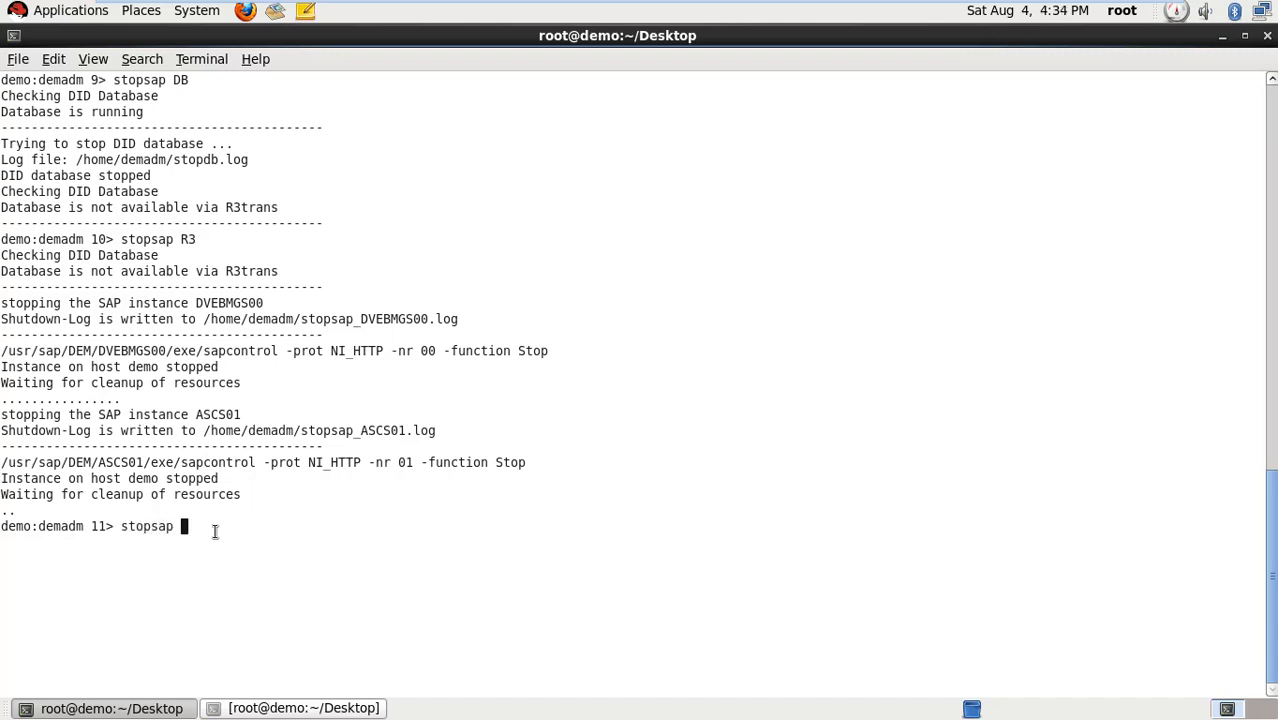
pyautogui.write('all')
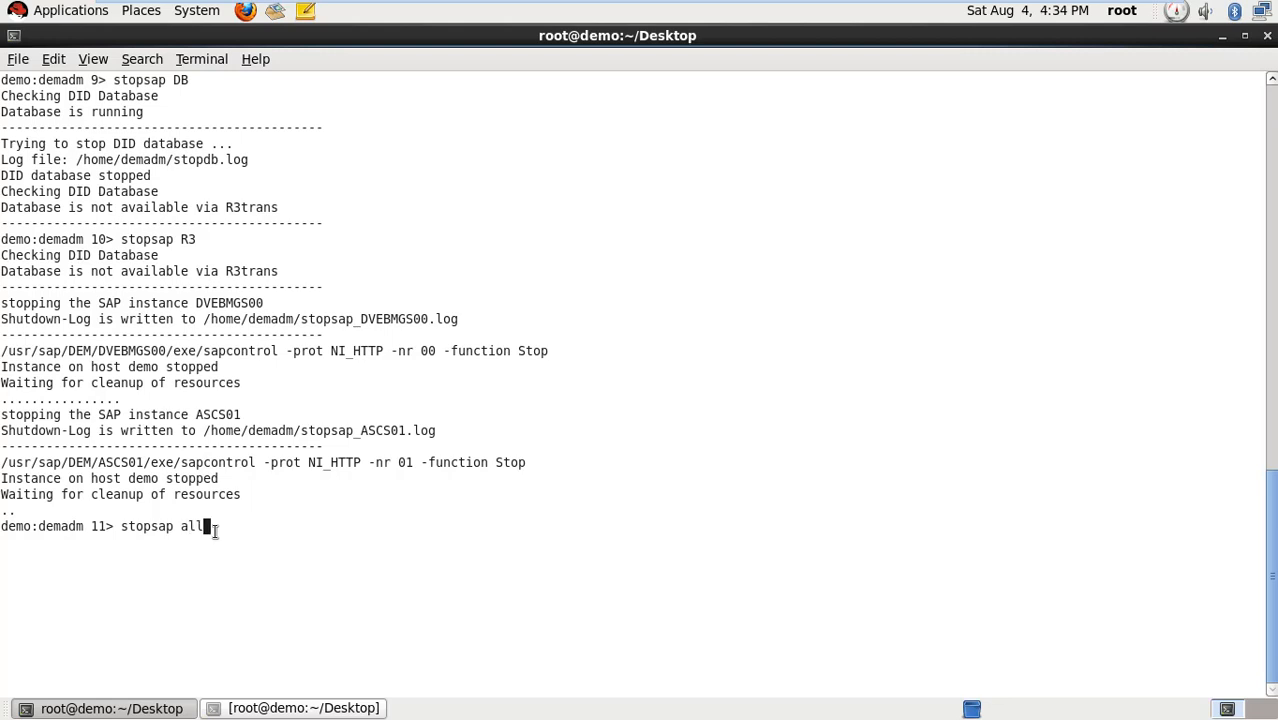
pyautogui.press('Return')
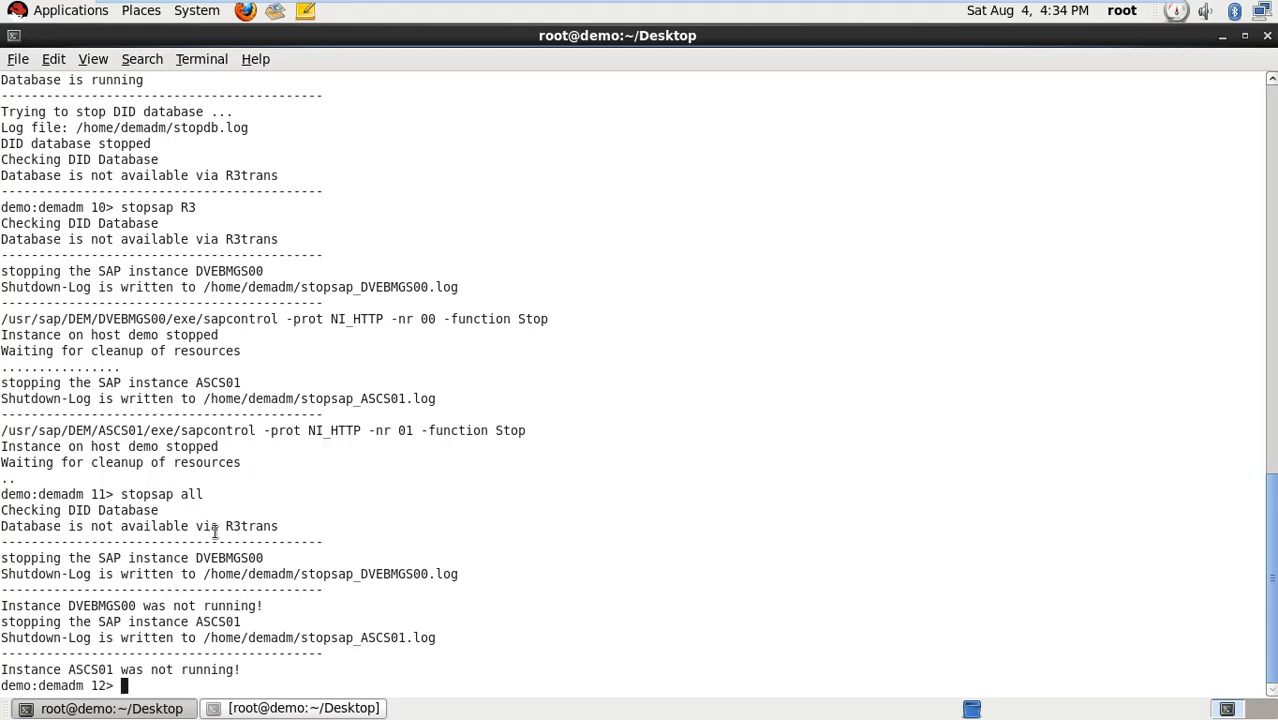
pyautogui.moveTo(359, 607)
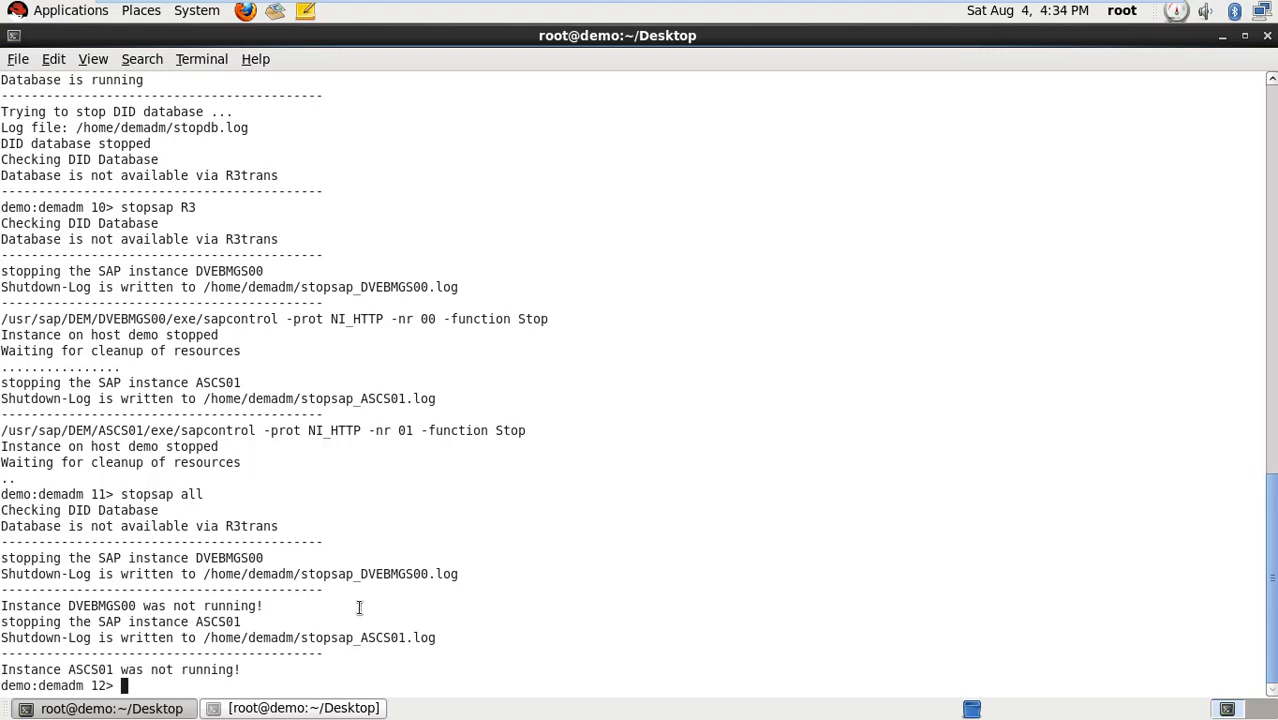
pyautogui.moveTo(1089, 247)
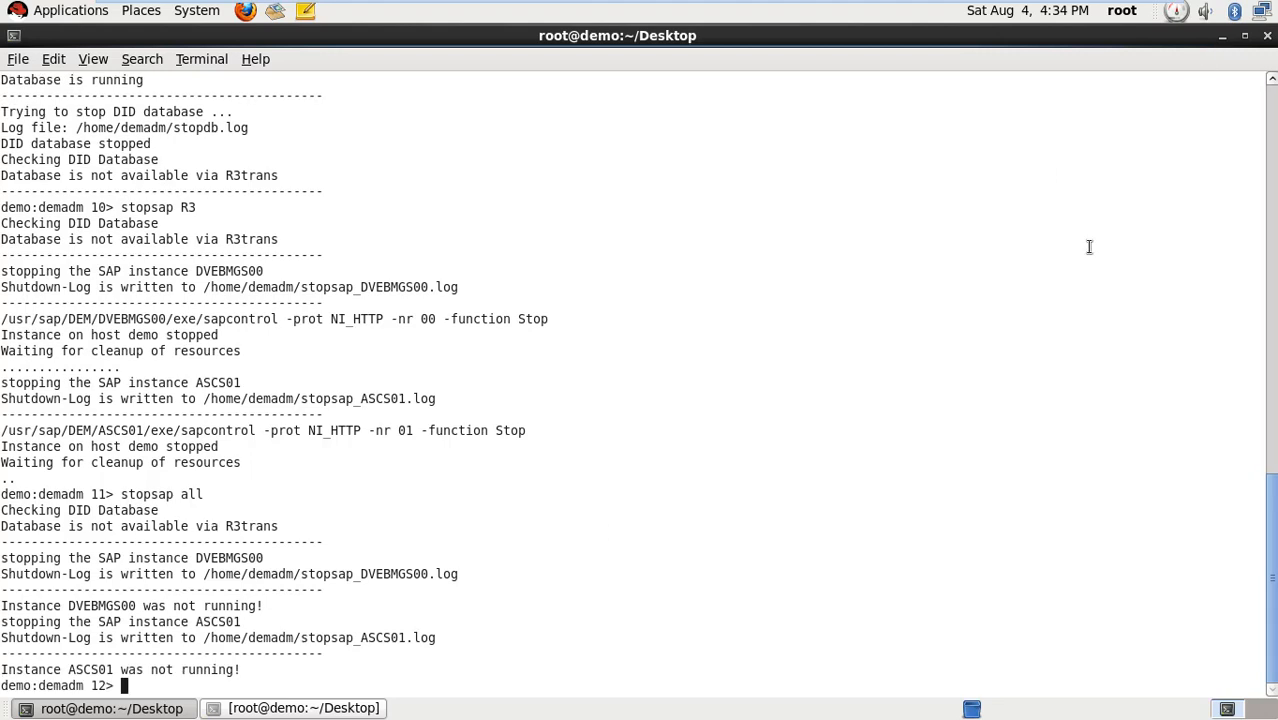
pyautogui.moveTo(657, 593)
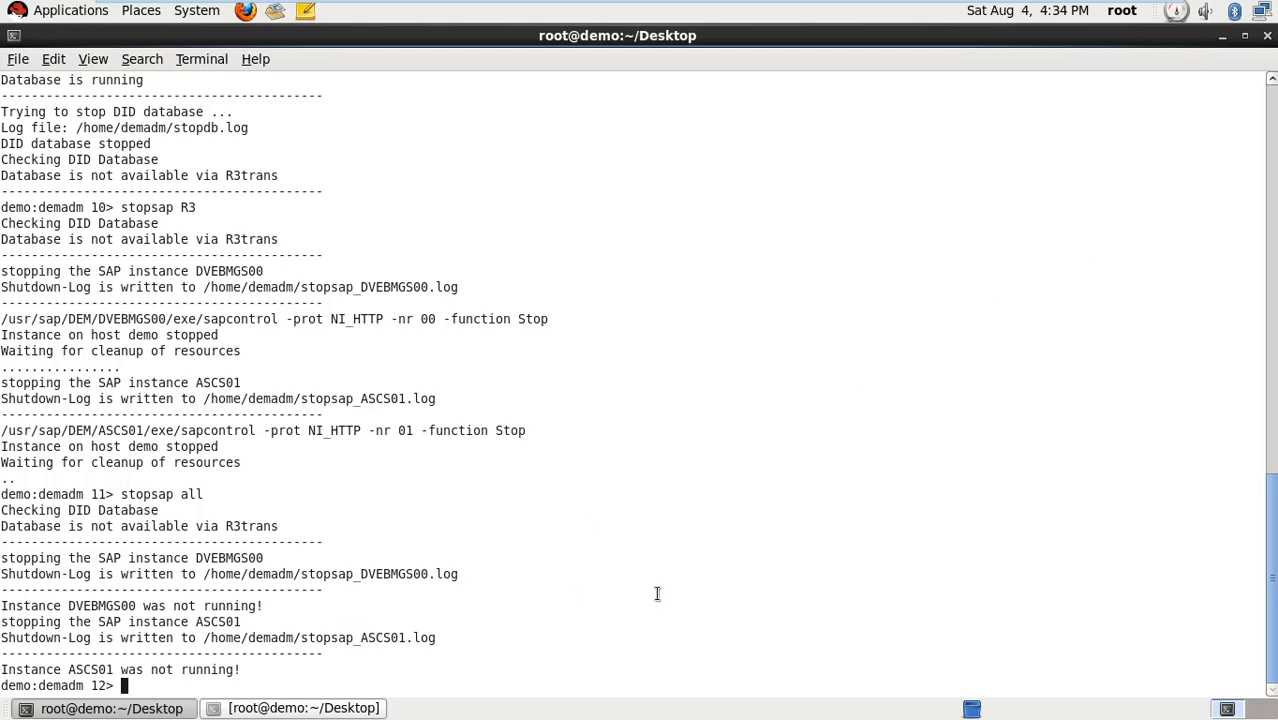